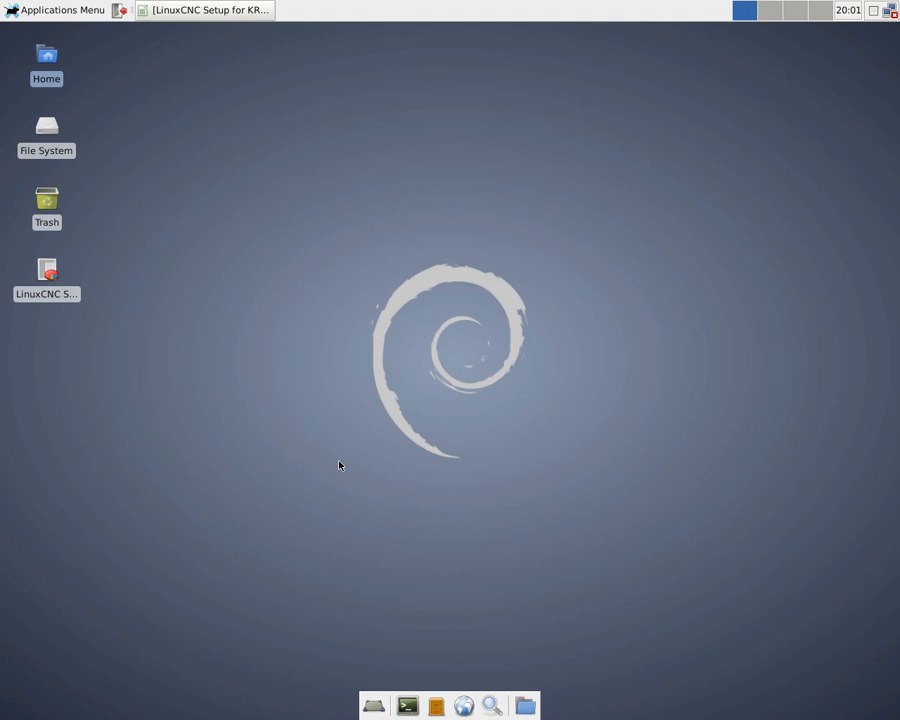
{"action": "mouse_move", "coordinate": [220, 104]}
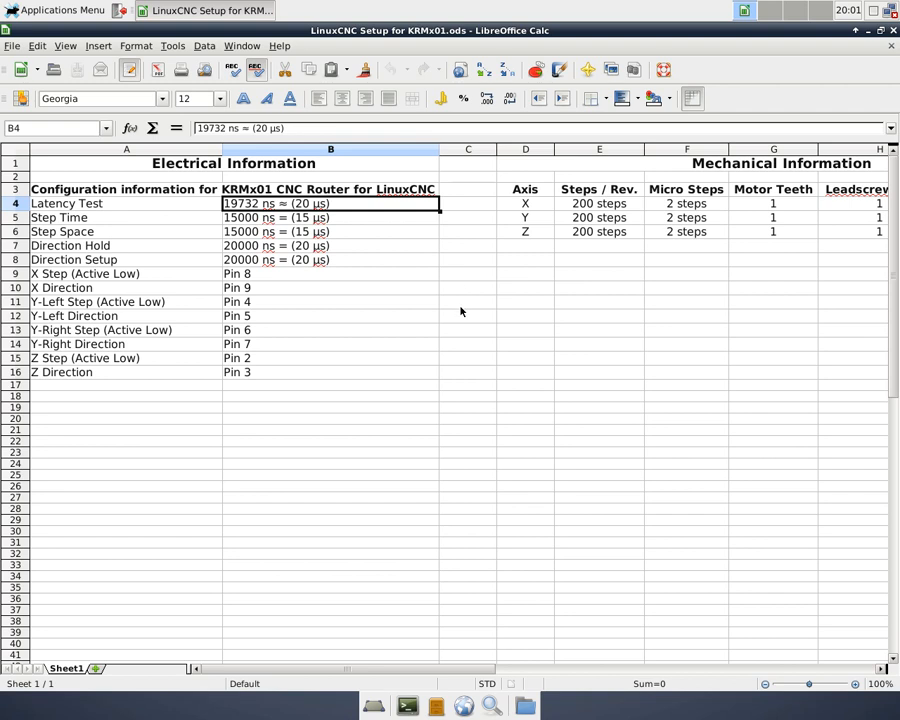
{"action": "mouse_move", "coordinate": [460, 304]}
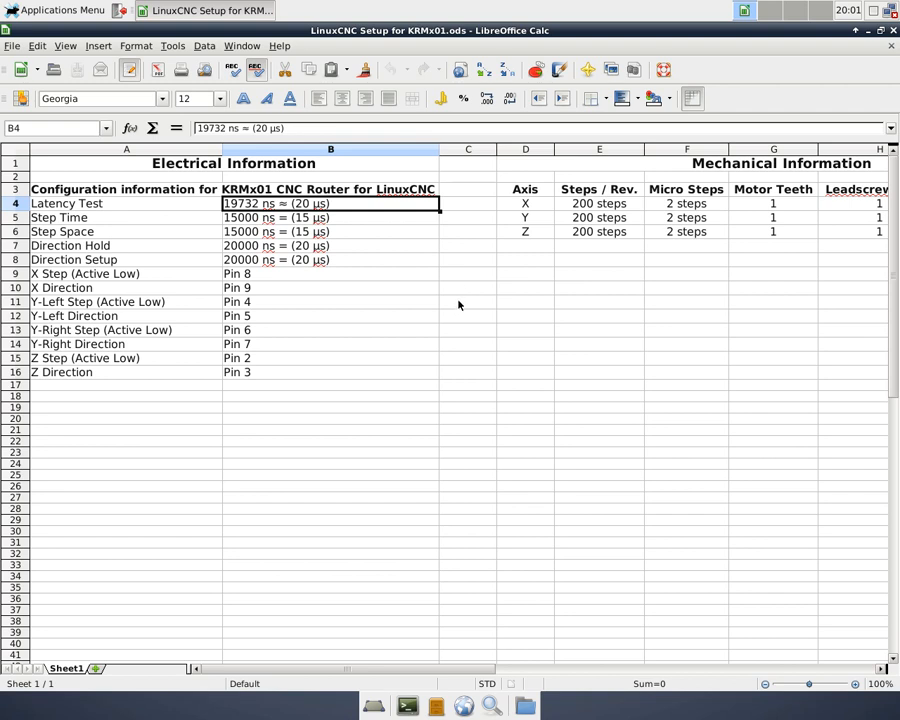
{"action": "mouse_move", "coordinate": [192, 208]}
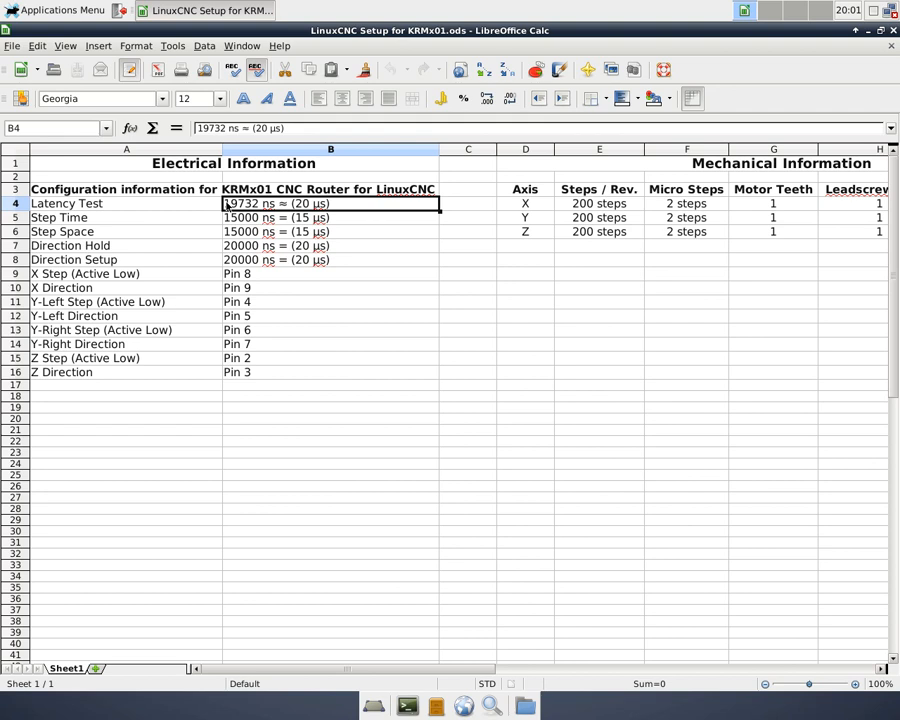
{"action": "mouse_move", "coordinate": [202, 220]}
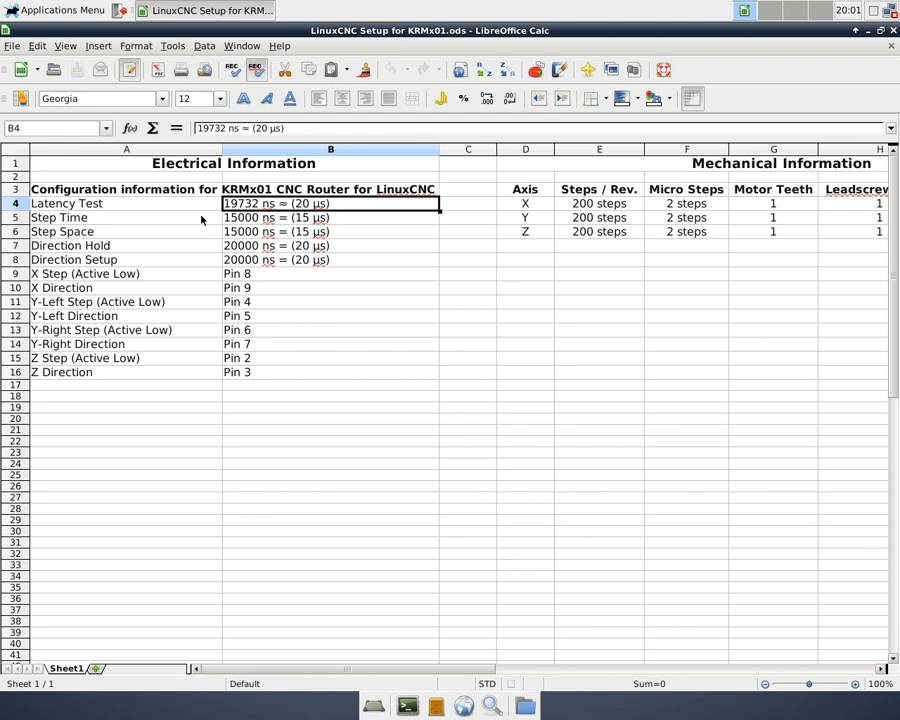
{"action": "mouse_move", "coordinate": [248, 260]}
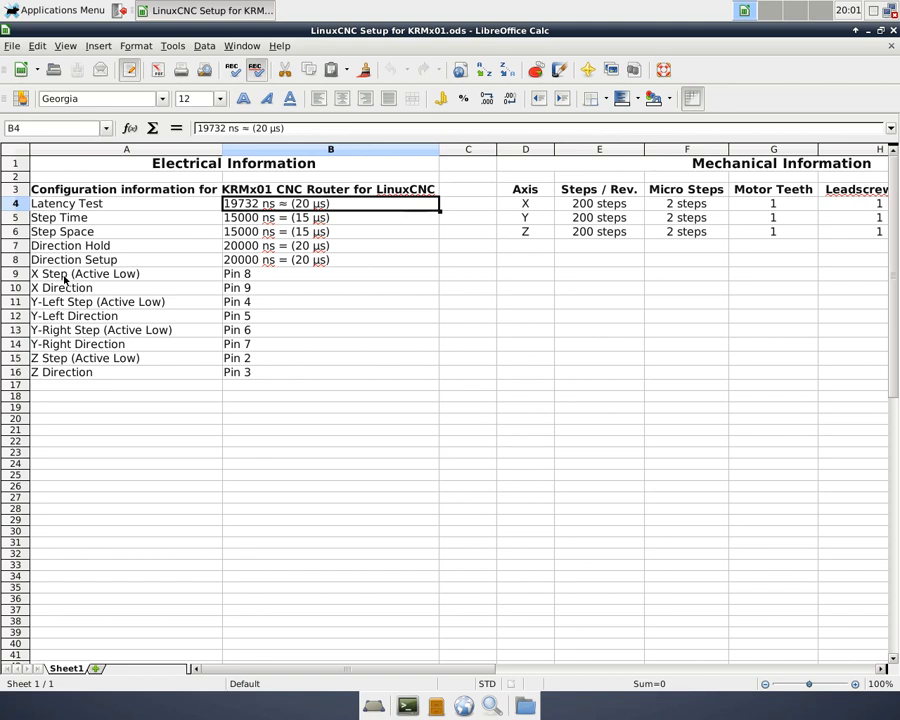
{"action": "mouse_move", "coordinate": [76, 378]}
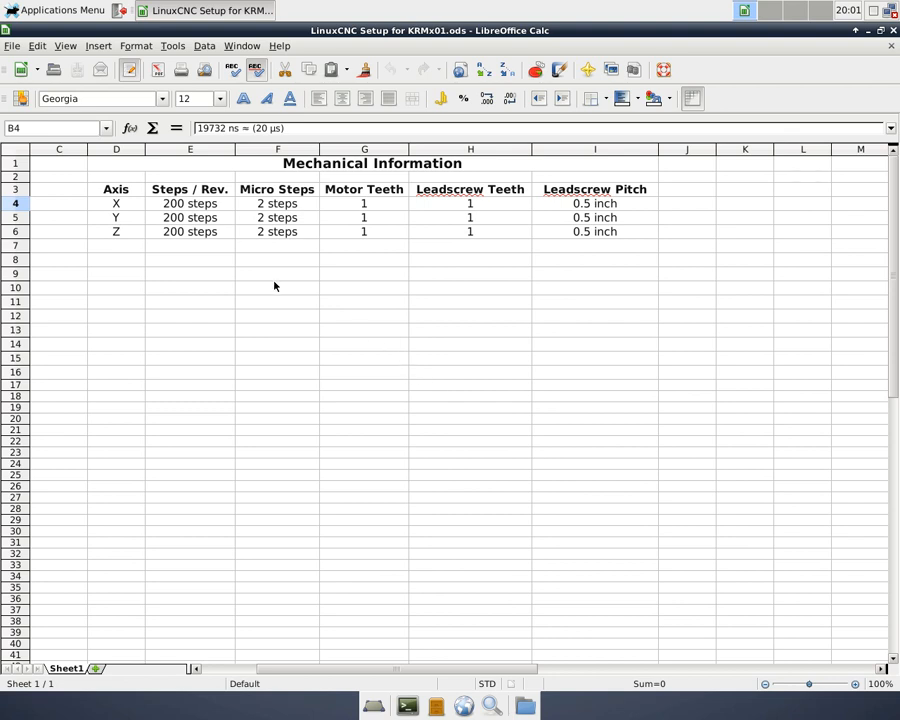
{"action": "mouse_move", "coordinate": [214, 242]}
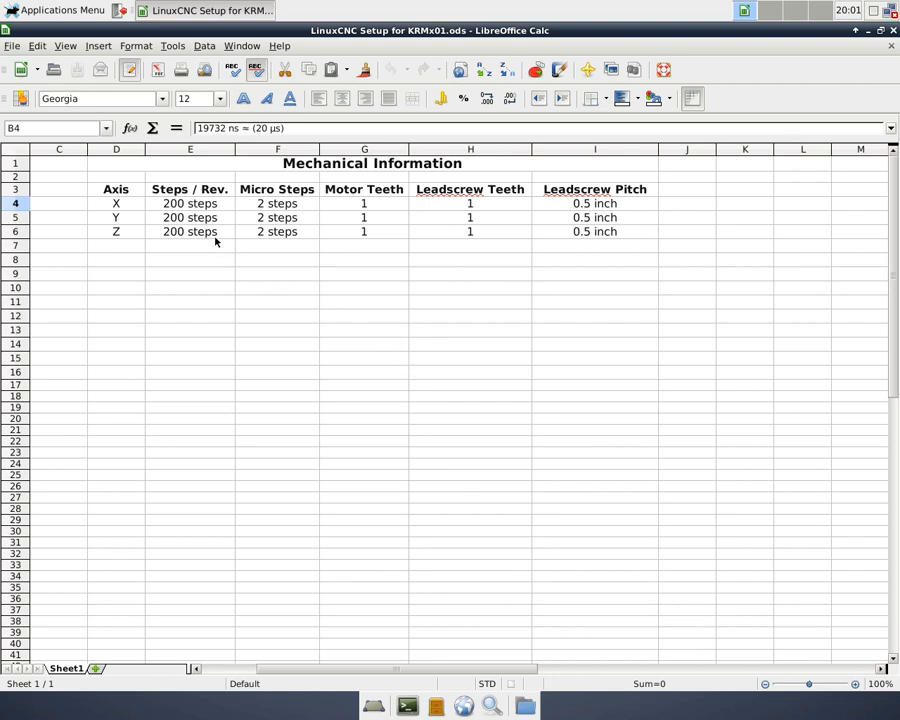
{"action": "mouse_move", "coordinate": [264, 248]}
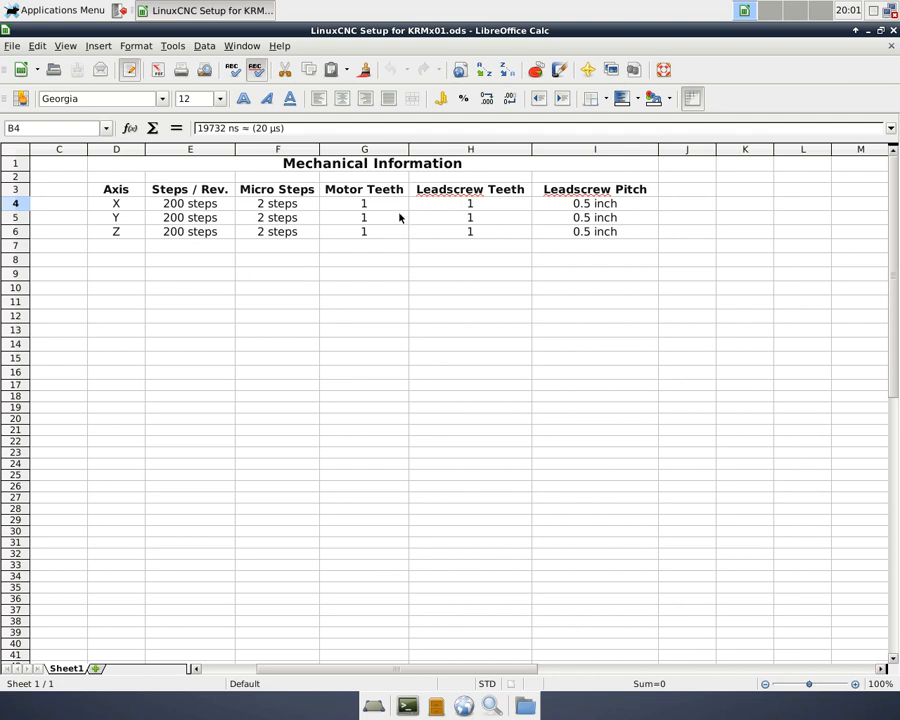
{"action": "mouse_move", "coordinate": [444, 232]}
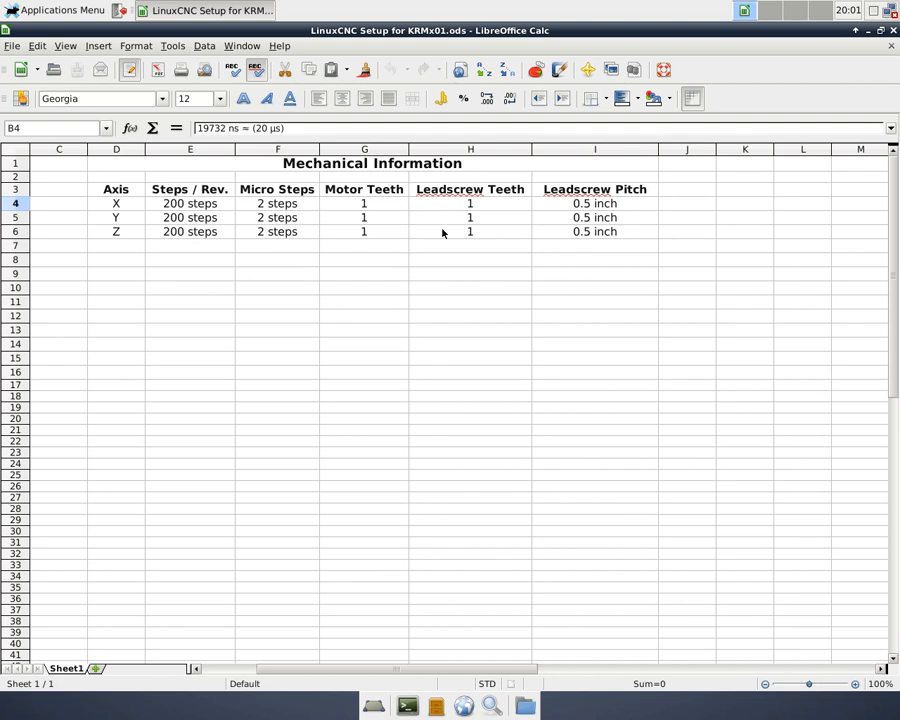
{"action": "mouse_move", "coordinate": [466, 470]}
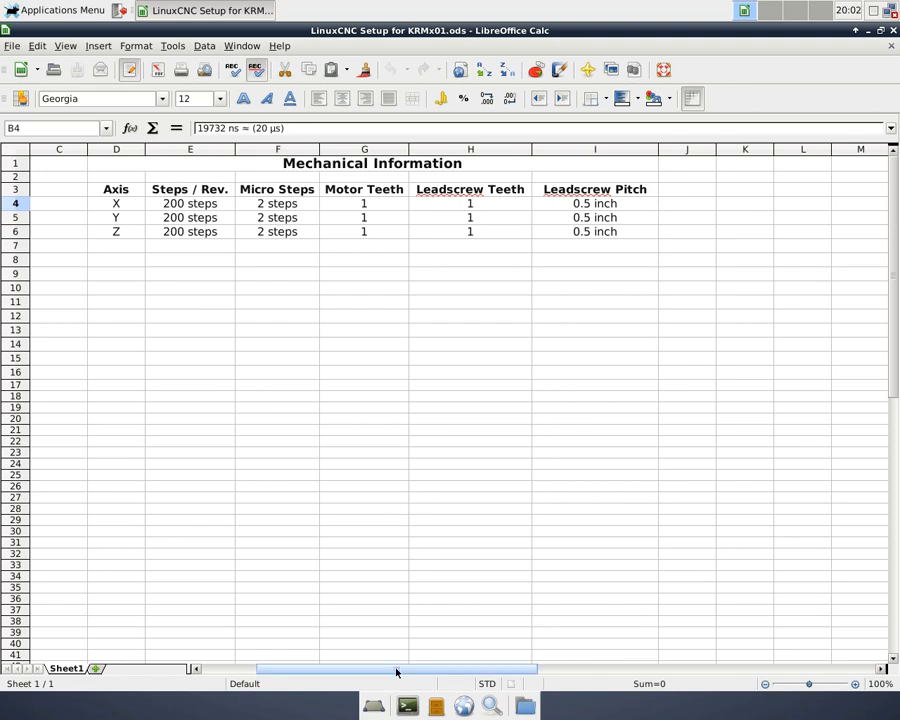
- Scroll the KRMx01 setup spreadsheet back left to the electrical table
{"action": "scroll", "scroll_direction": "left", "scroll_amount": 3}
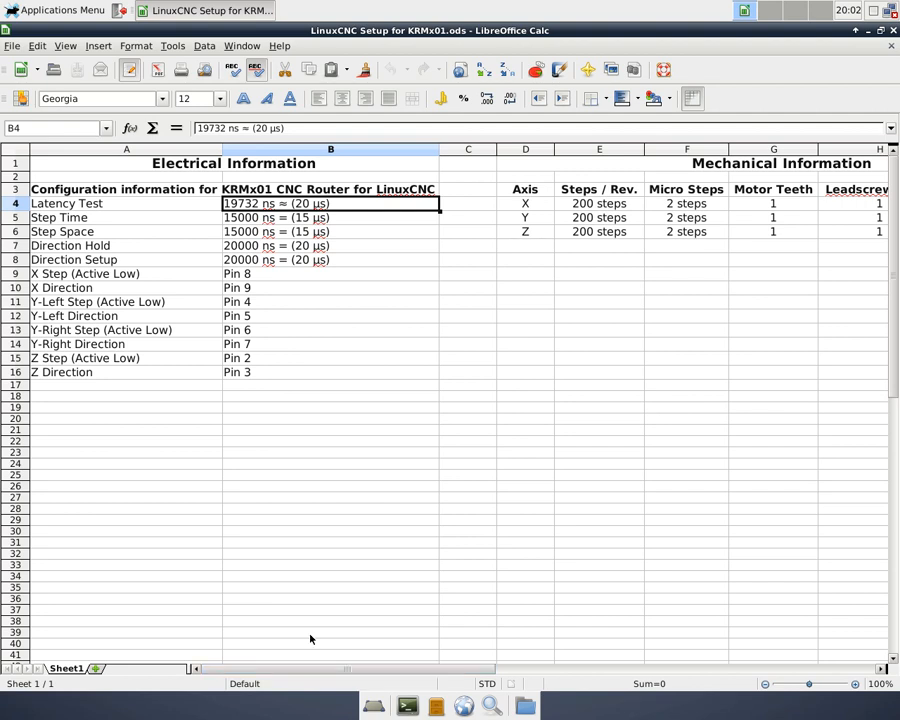
- Show the CNC programs in the Applications Menu to reach the StepConf Wizard
{"action": "left_click", "coordinate": [56, 10]}
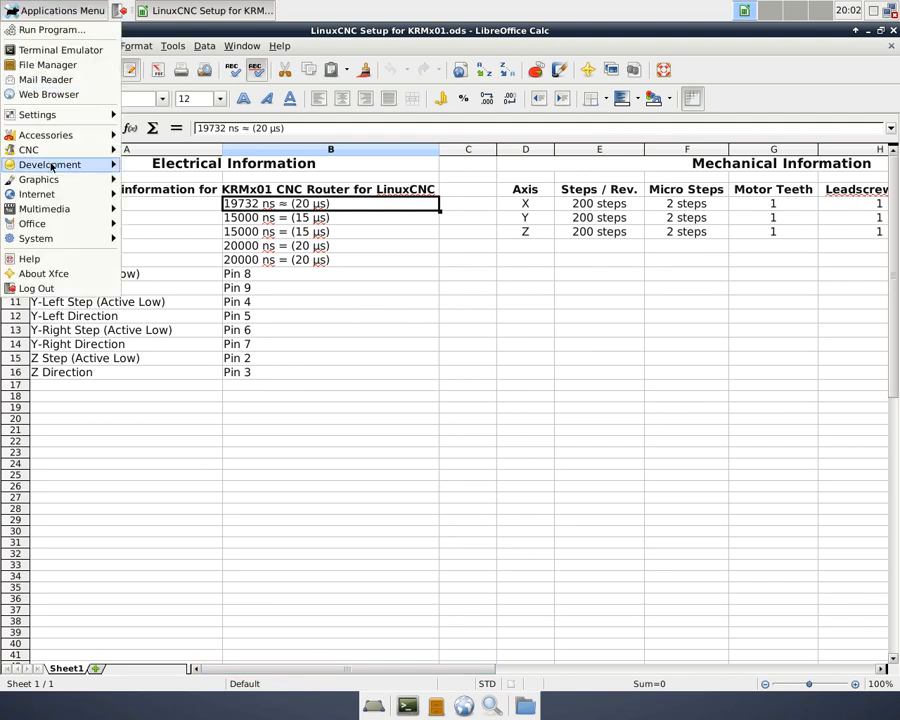
{"action": "left_click", "coordinate": [28, 148]}
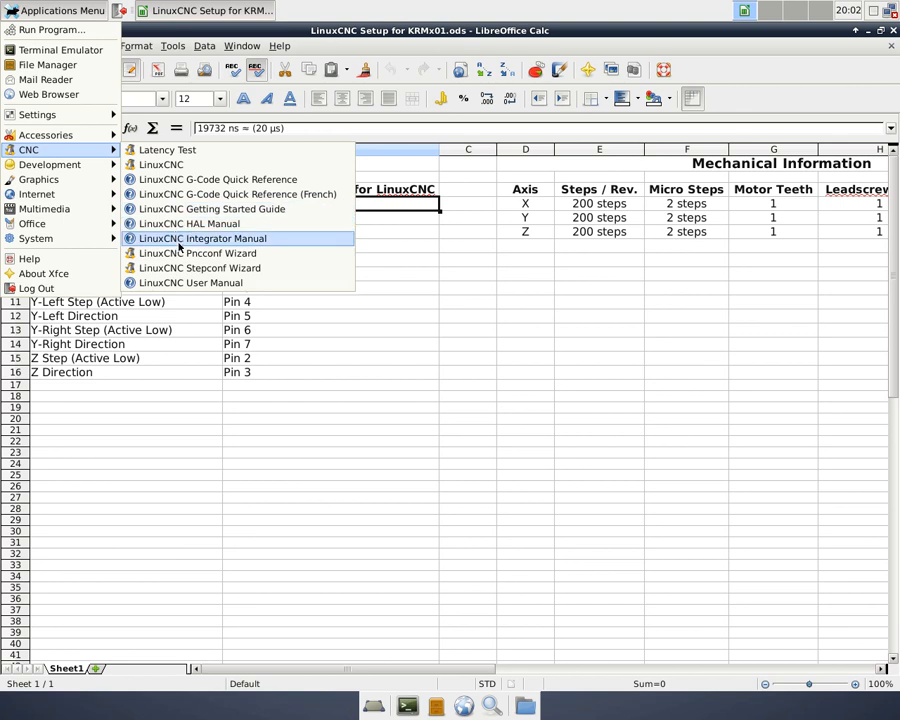
{"action": "mouse_move", "coordinate": [200, 268]}
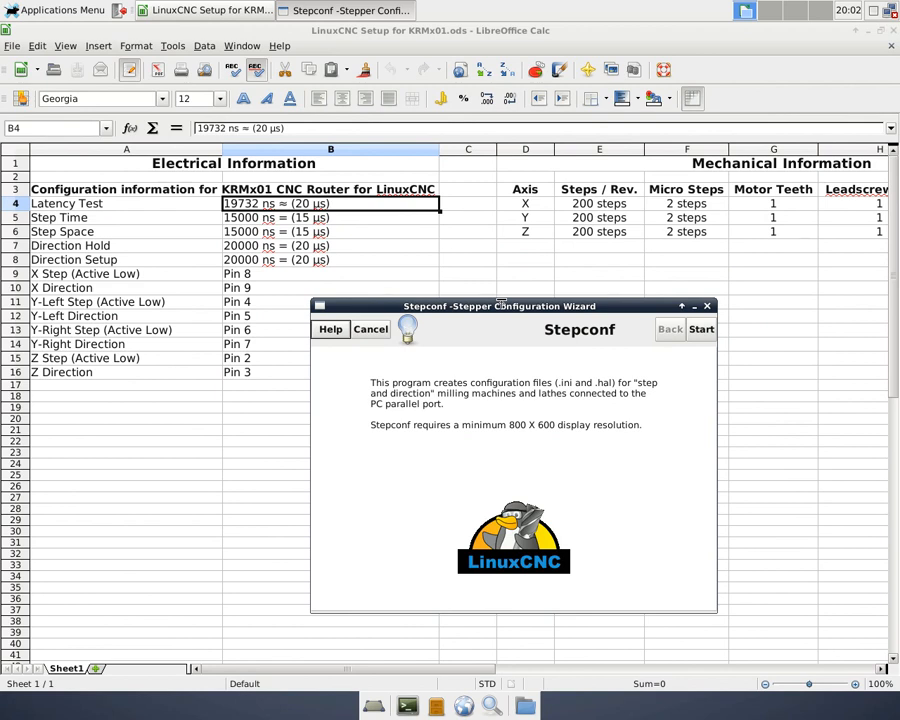
{"action": "mouse_move", "coordinate": [512, 322]}
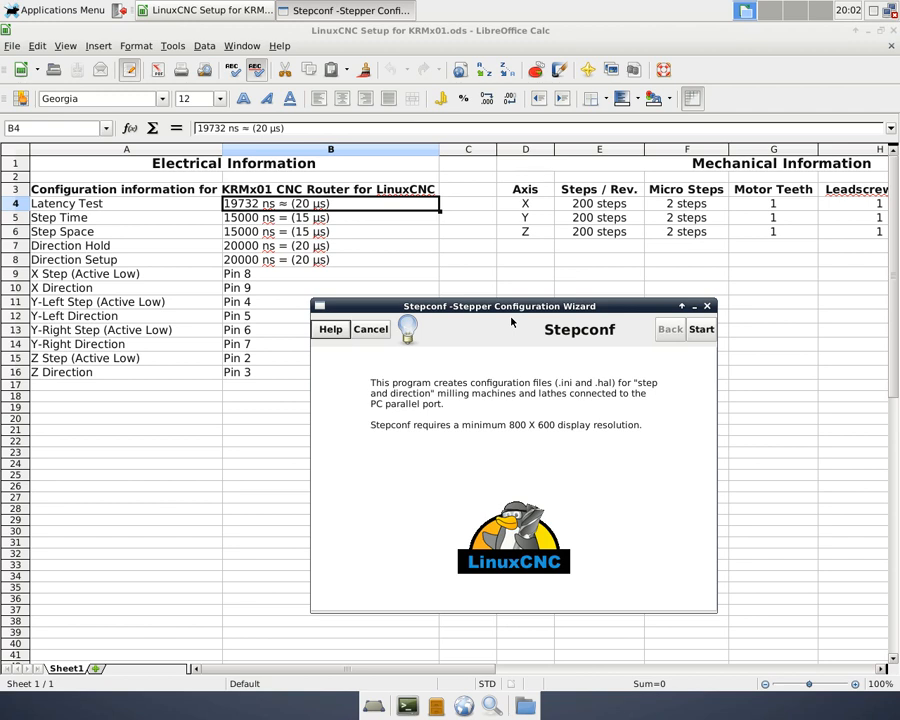
{"action": "mouse_move", "coordinate": [512, 322]}
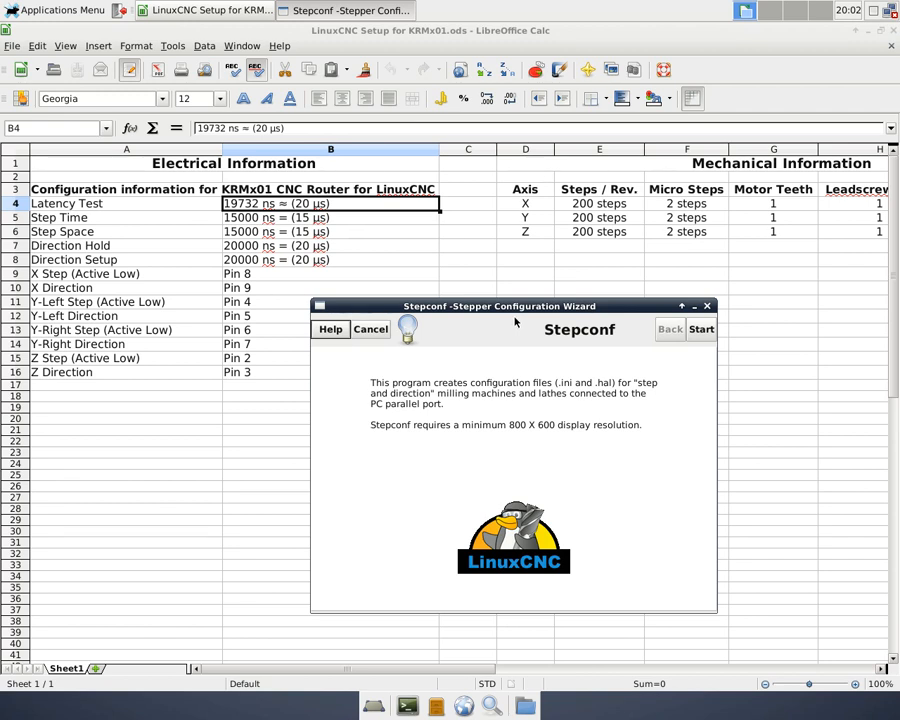
{"action": "mouse_move", "coordinate": [528, 316]}
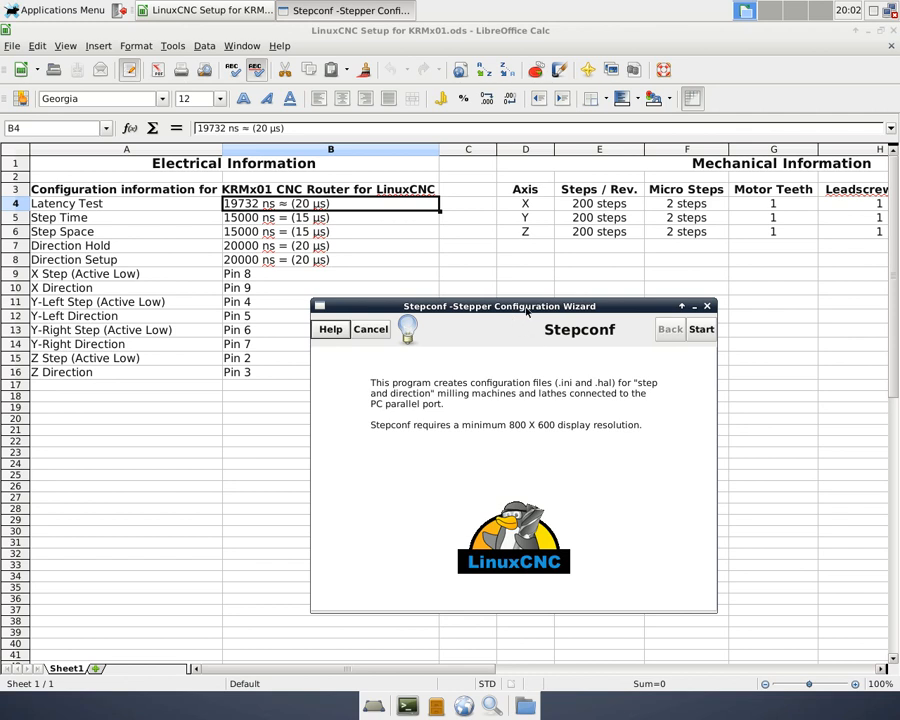
- Create a new configuration with desktop shortcut and launcher, continuing to Base Information
{"action": "left_click", "coordinate": [700, 328]}
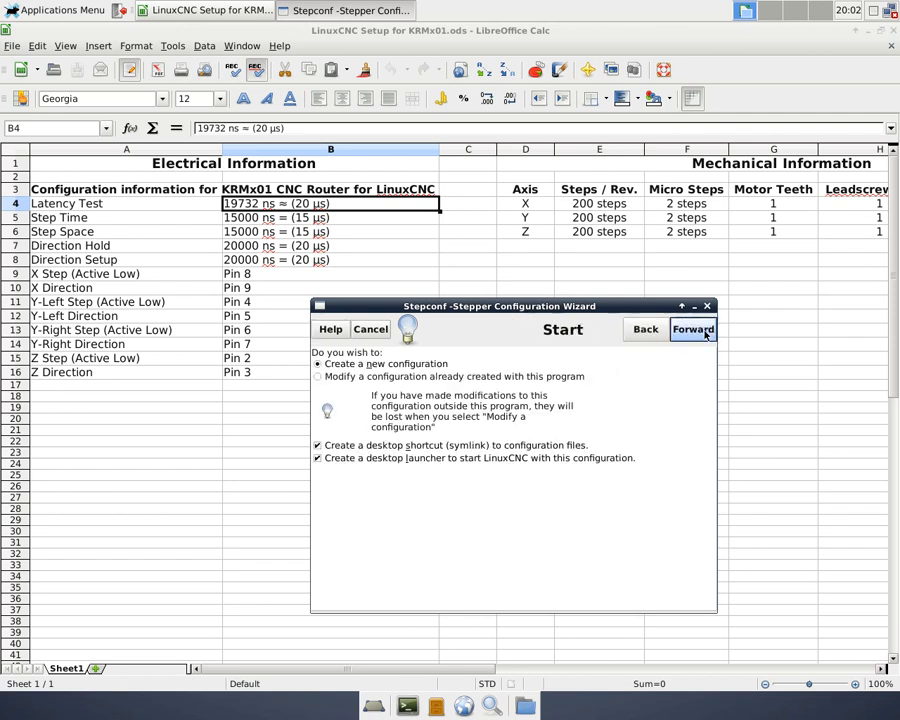
{"action": "left_click", "coordinate": [384, 364]}
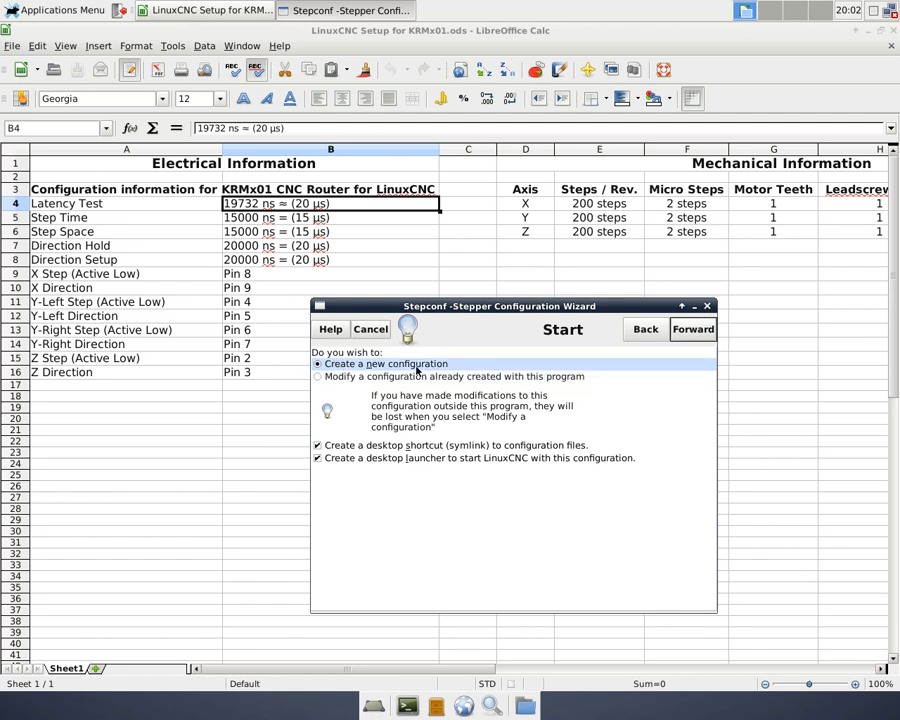
{"action": "left_click", "coordinate": [318, 376]}
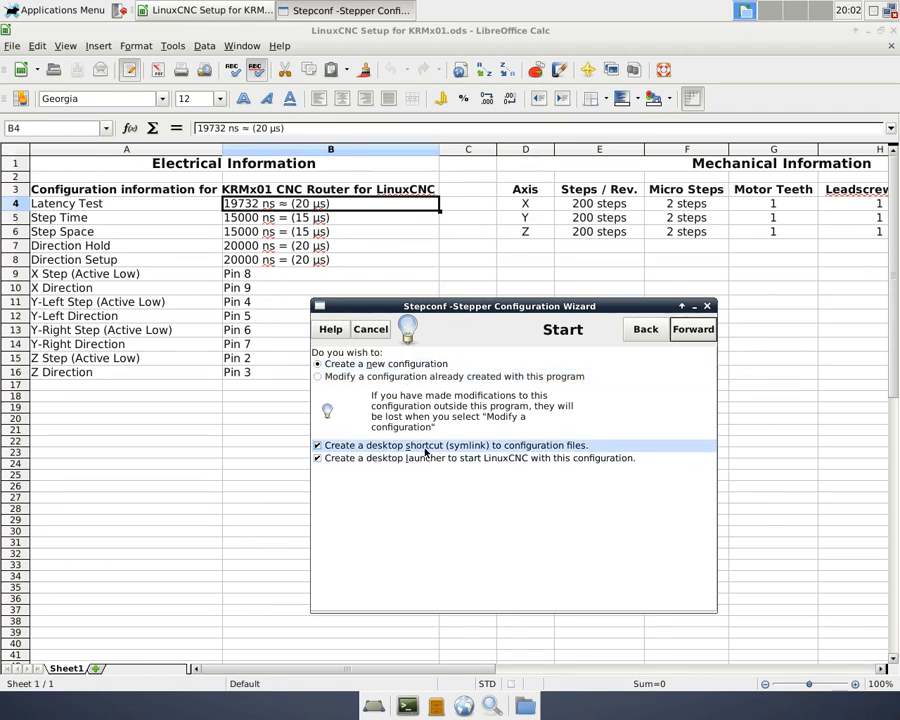
{"action": "mouse_move", "coordinate": [538, 452]}
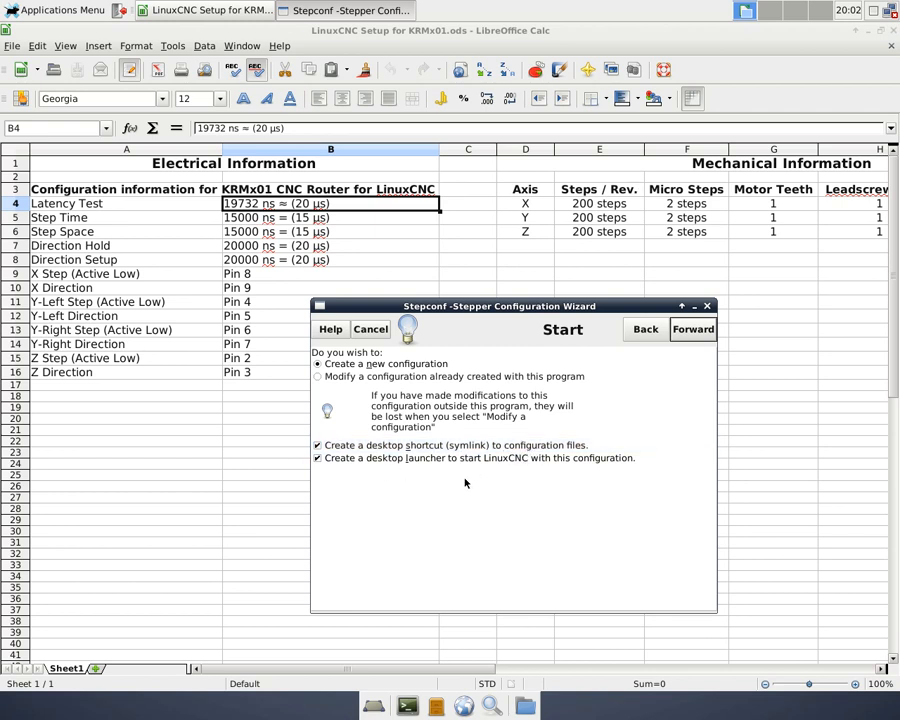
{"action": "mouse_move", "coordinate": [594, 476]}
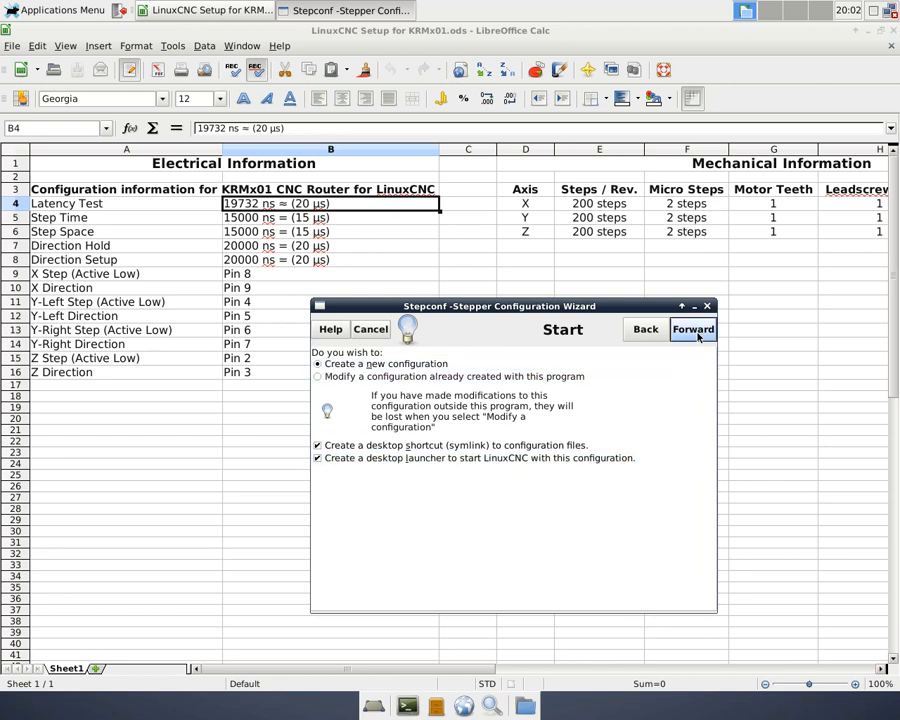
{"action": "left_click", "coordinate": [692, 328]}
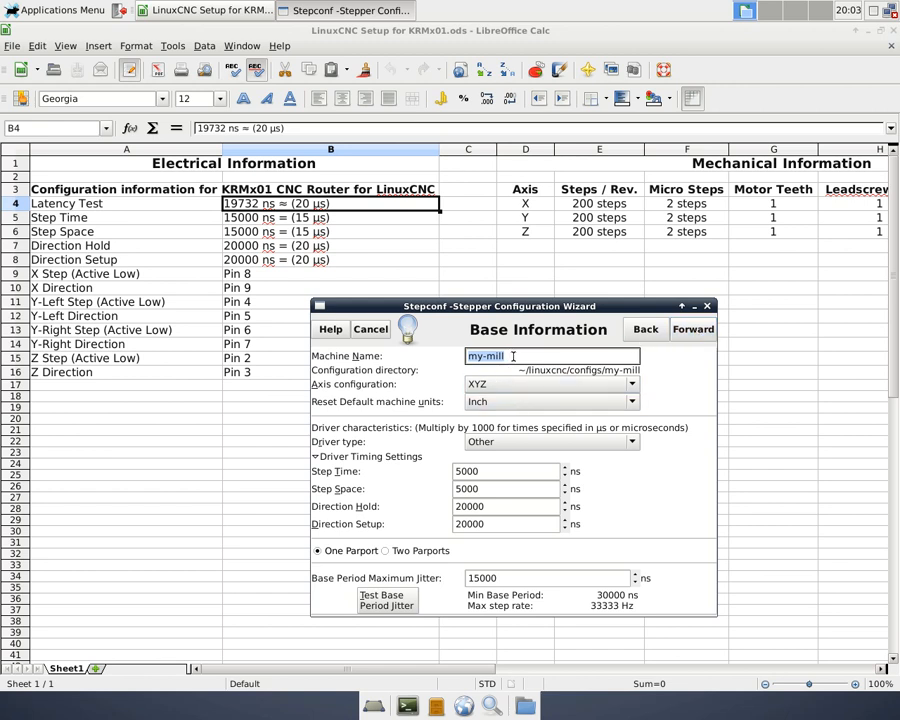
- Name the machine KRMx01 with XYZ axes, inch units and Other driver type
{"action": "type", "text": "KRMx"}
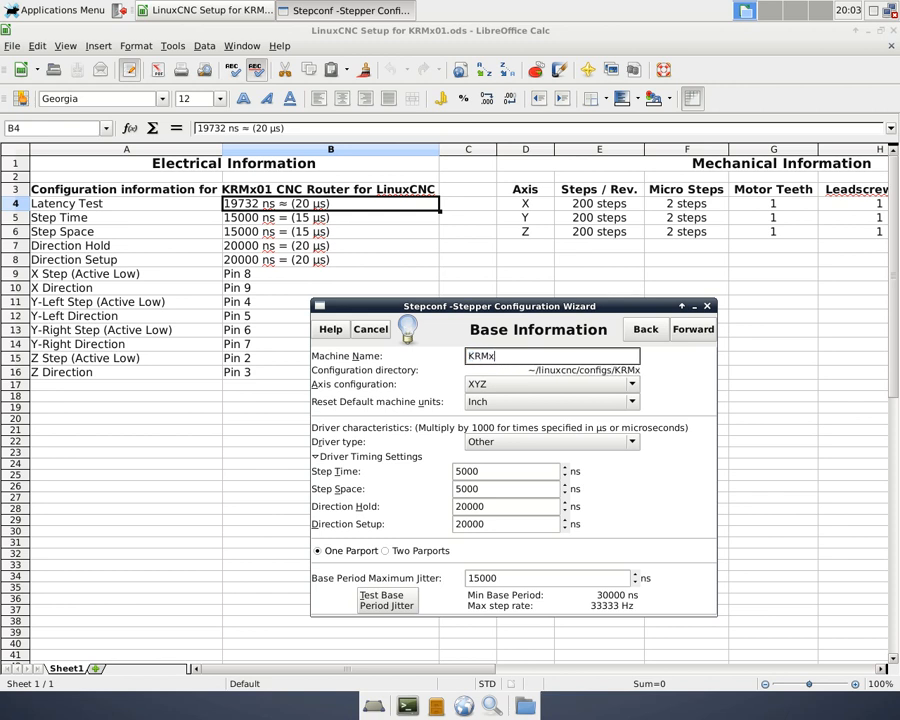
{"action": "type", "text": "01"}
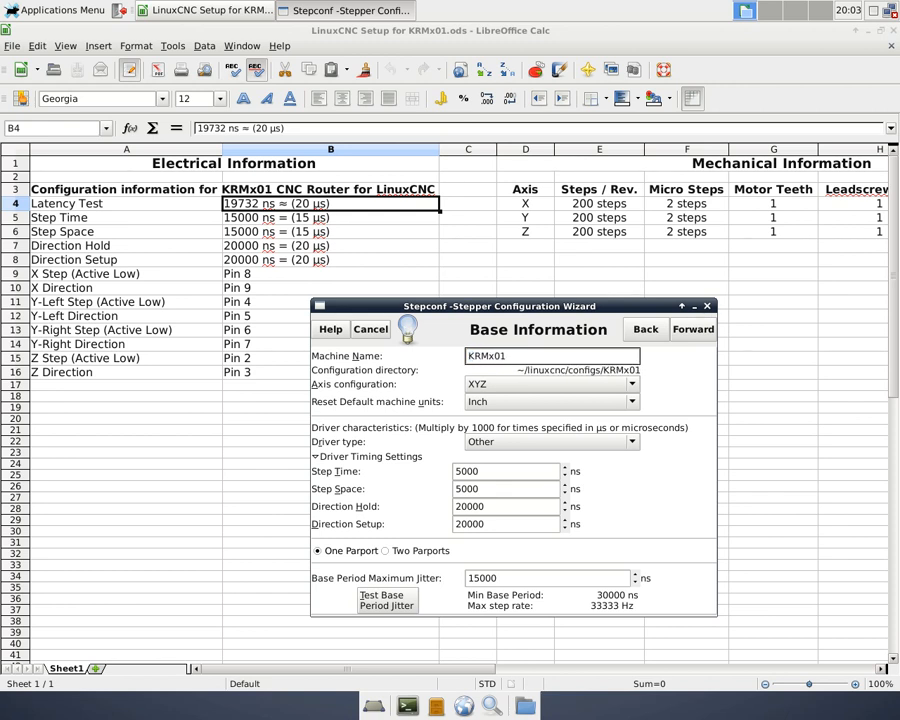
{"action": "left_click", "coordinate": [560, 356]}
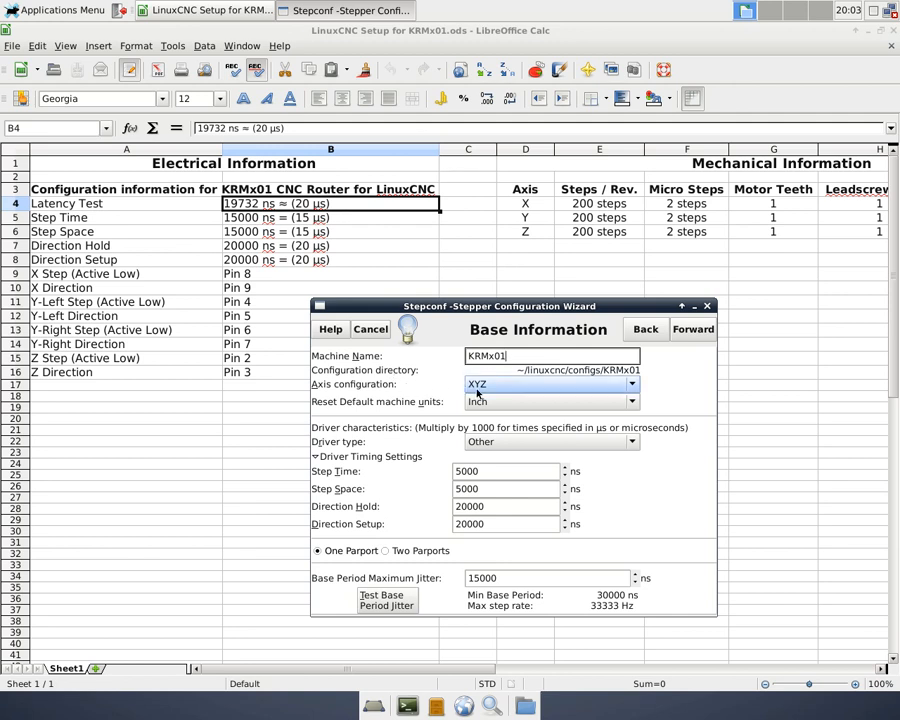
{"action": "mouse_move", "coordinate": [510, 392]}
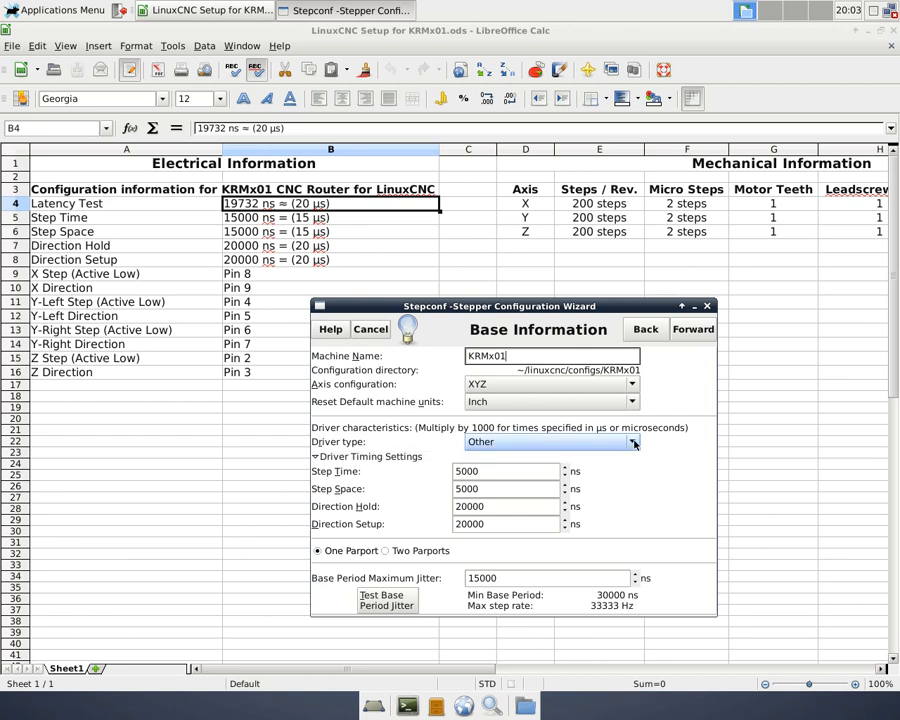
{"action": "left_click", "coordinate": [632, 442]}
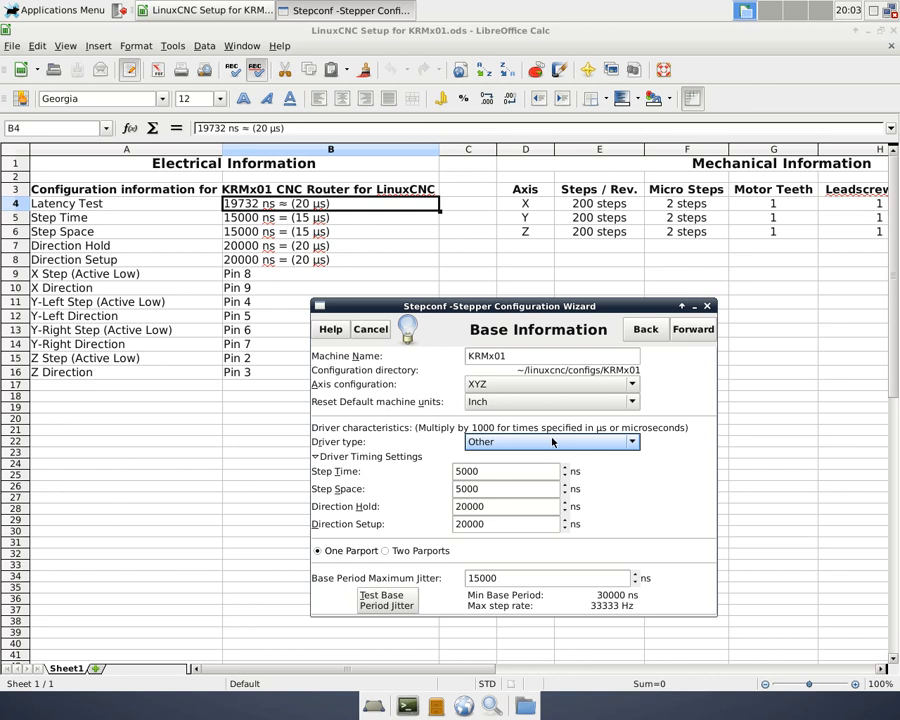
{"action": "mouse_move", "coordinate": [572, 452]}
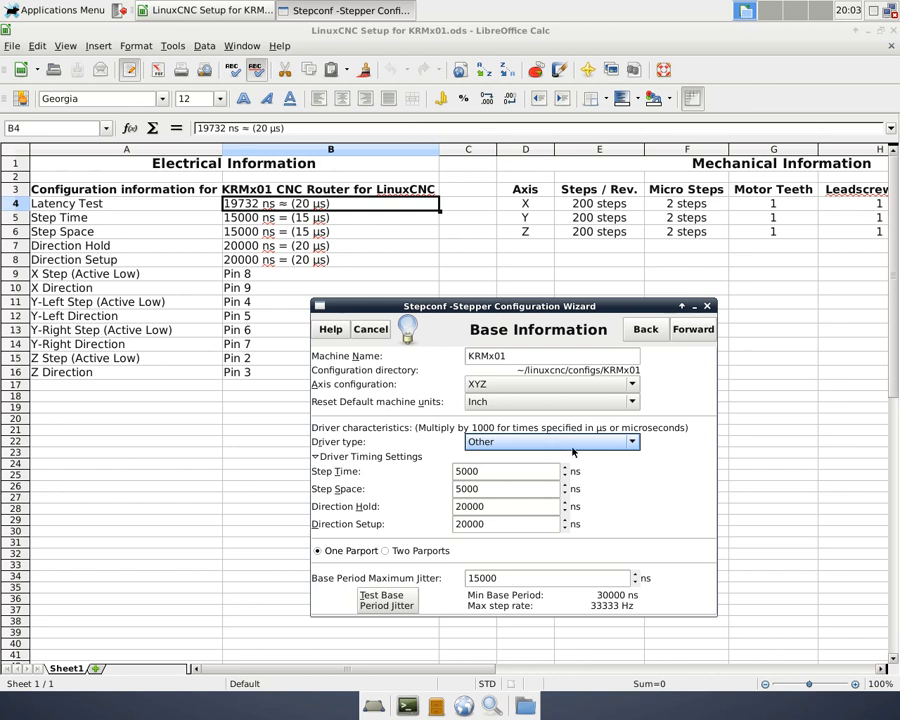
- Set Step Time and Step Space driver timings to 15000 ns with one parport
{"action": "left_click", "coordinate": [504, 472]}
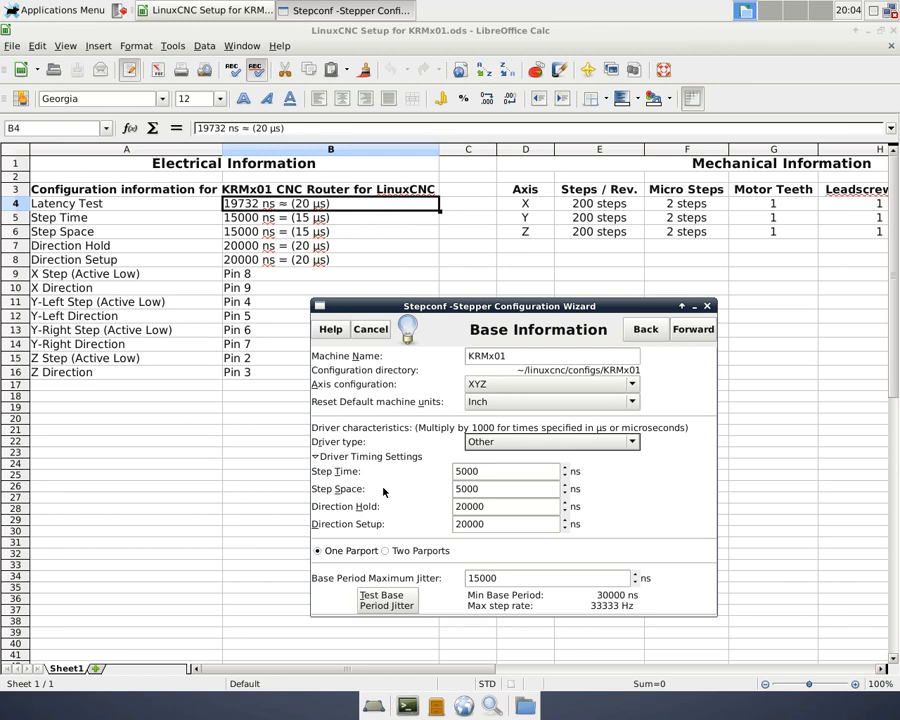
{"action": "mouse_move", "coordinate": [380, 488]}
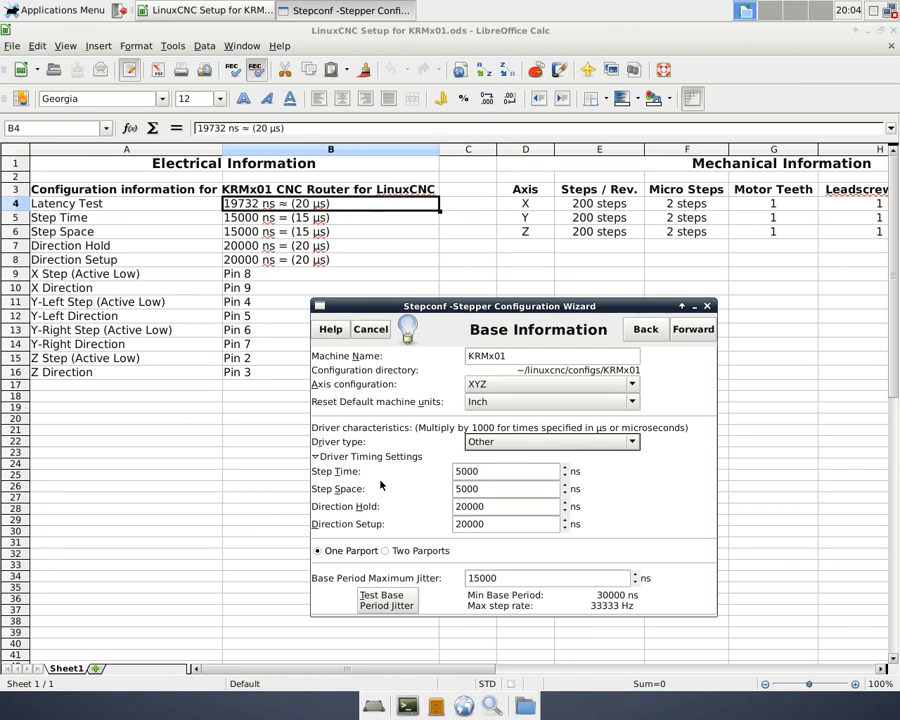
{"action": "mouse_move", "coordinate": [380, 480]}
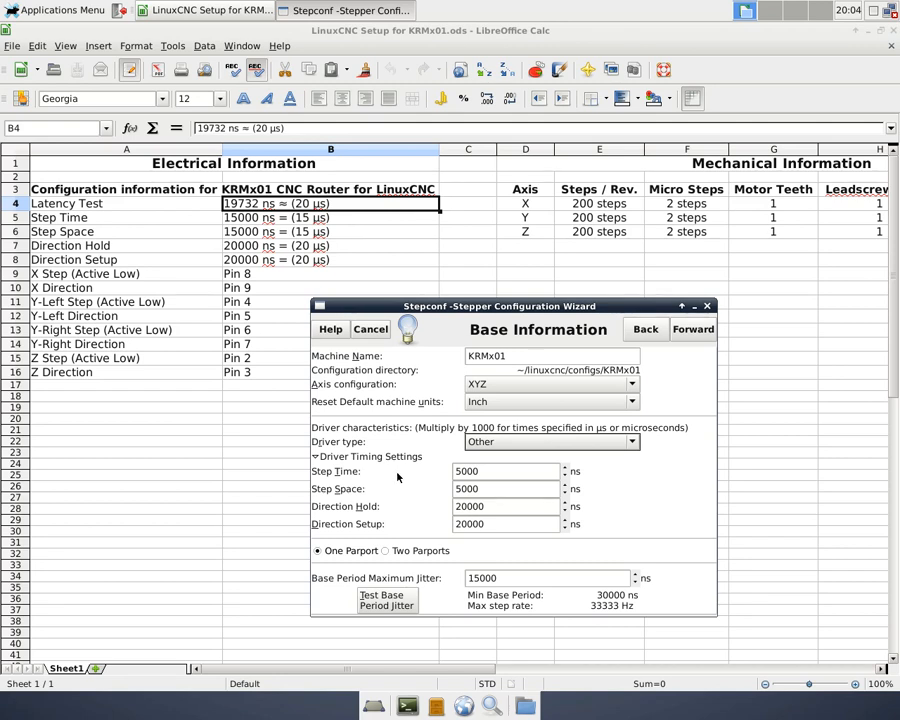
{"action": "mouse_move", "coordinate": [420, 476]}
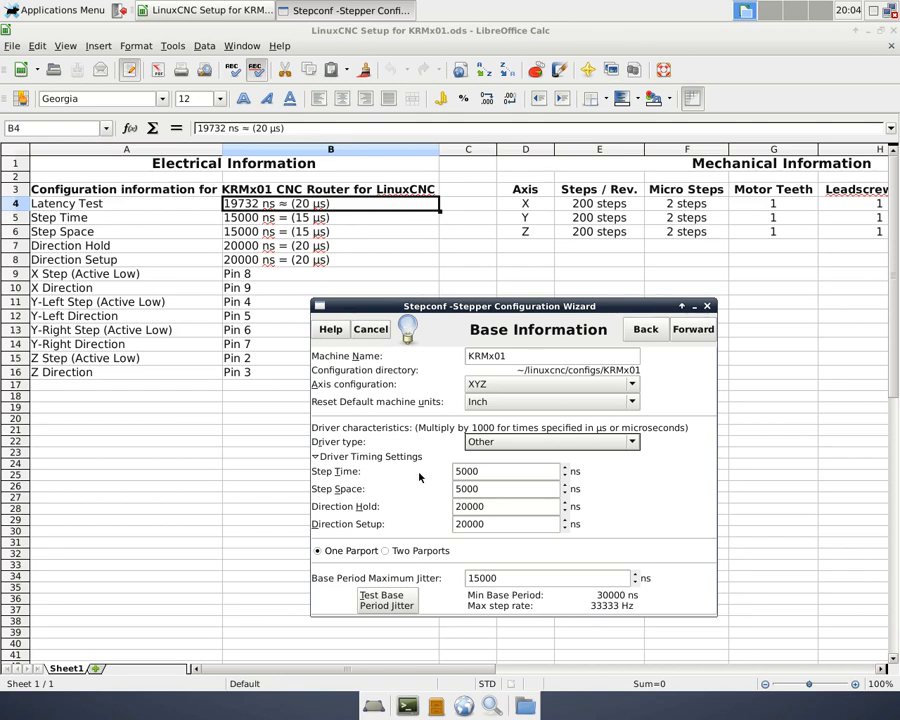
{"action": "left_click", "coordinate": [504, 472]}
{"action": "type", "text": "15000"}
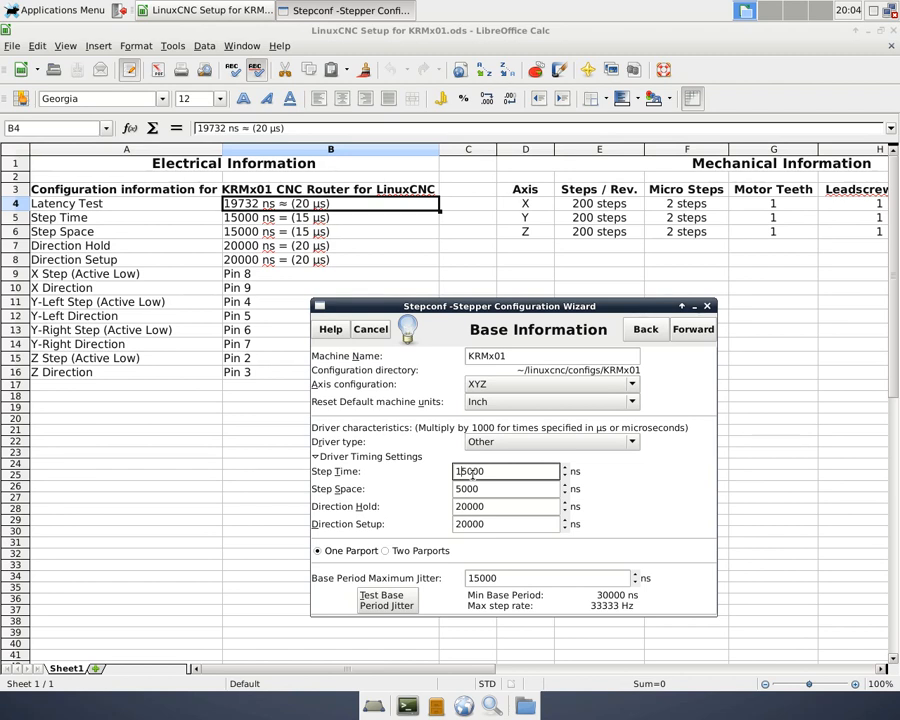
{"action": "left_click", "coordinate": [504, 488]}
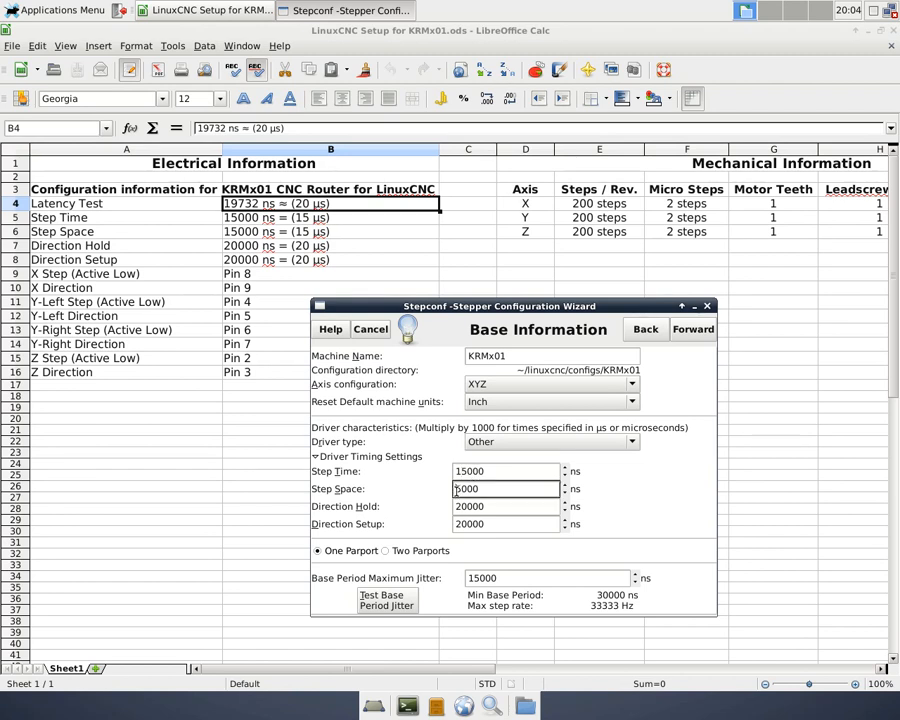
{"action": "type", "text": "1000"}
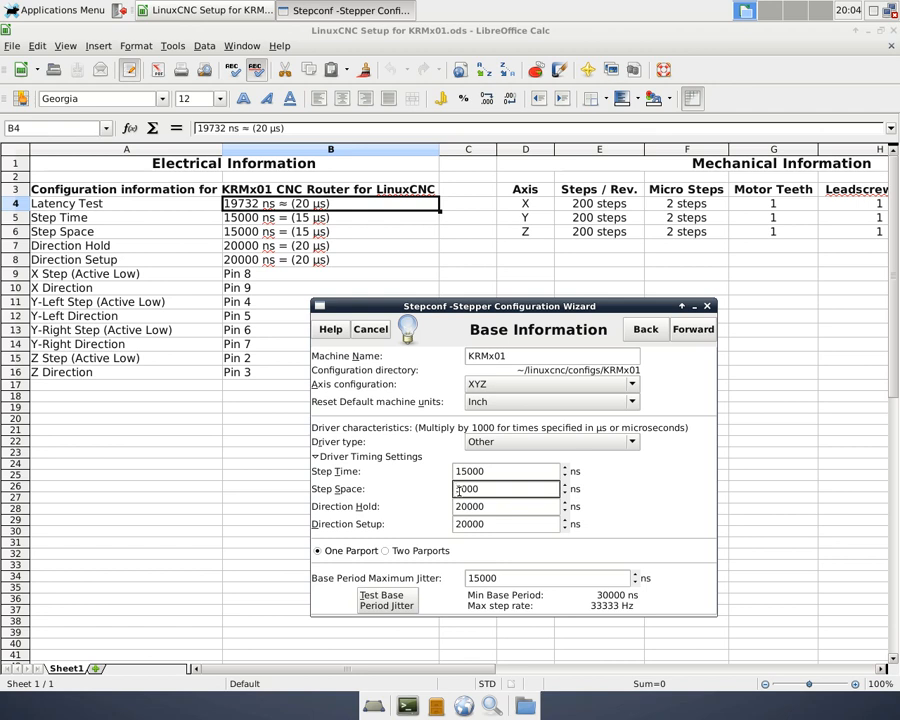
{"action": "type", "text": "15000"}
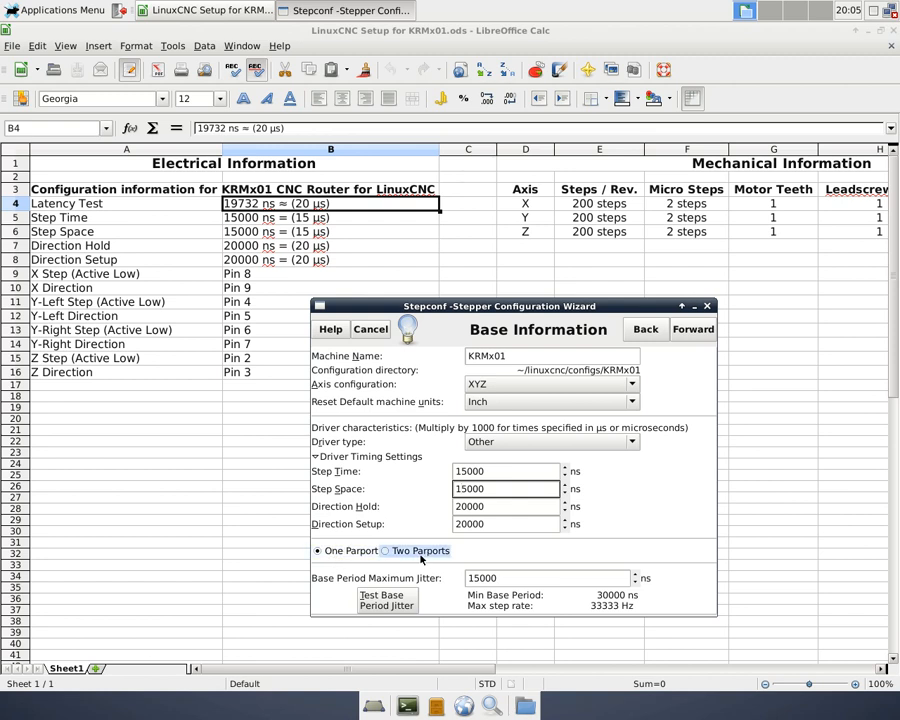
{"action": "left_click", "coordinate": [318, 552]}
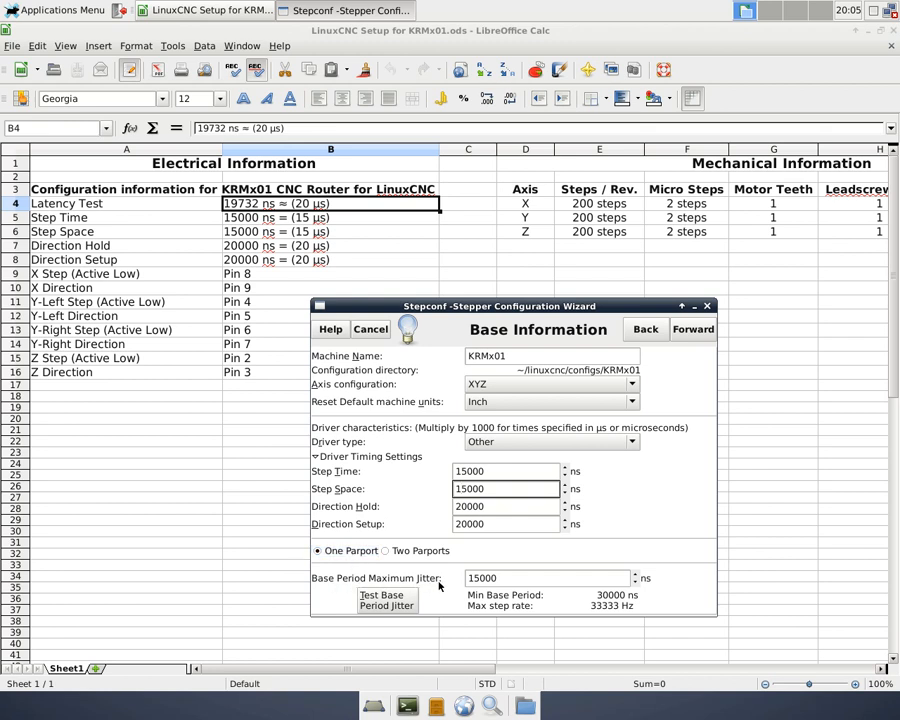
- Enter 19732 as the Base Period Maximum Jitter from the latency test
{"action": "left_click", "coordinate": [386, 552]}
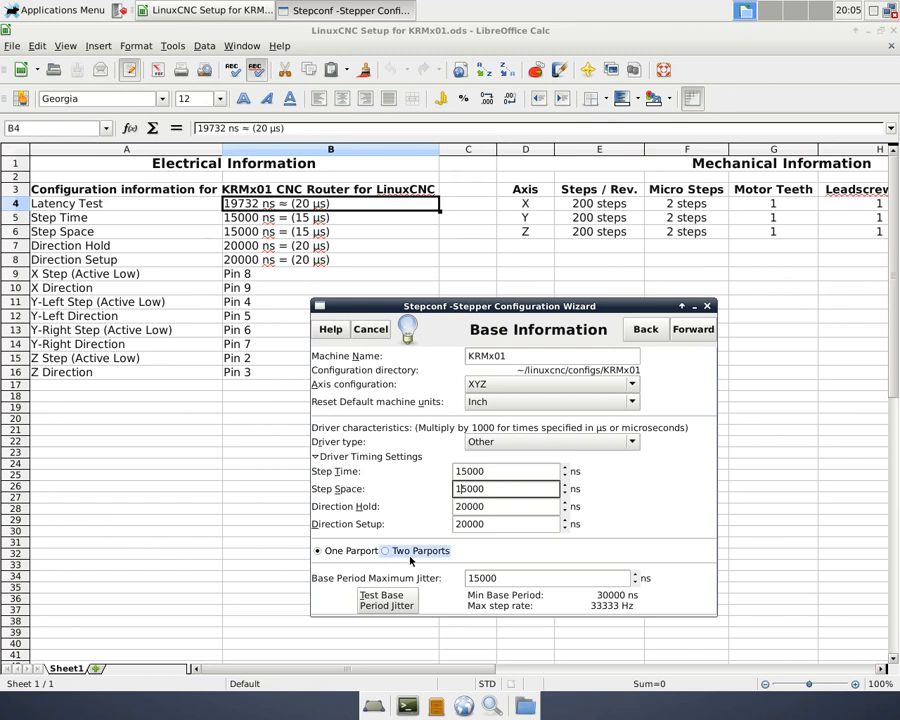
{"action": "left_click", "coordinate": [318, 550]}
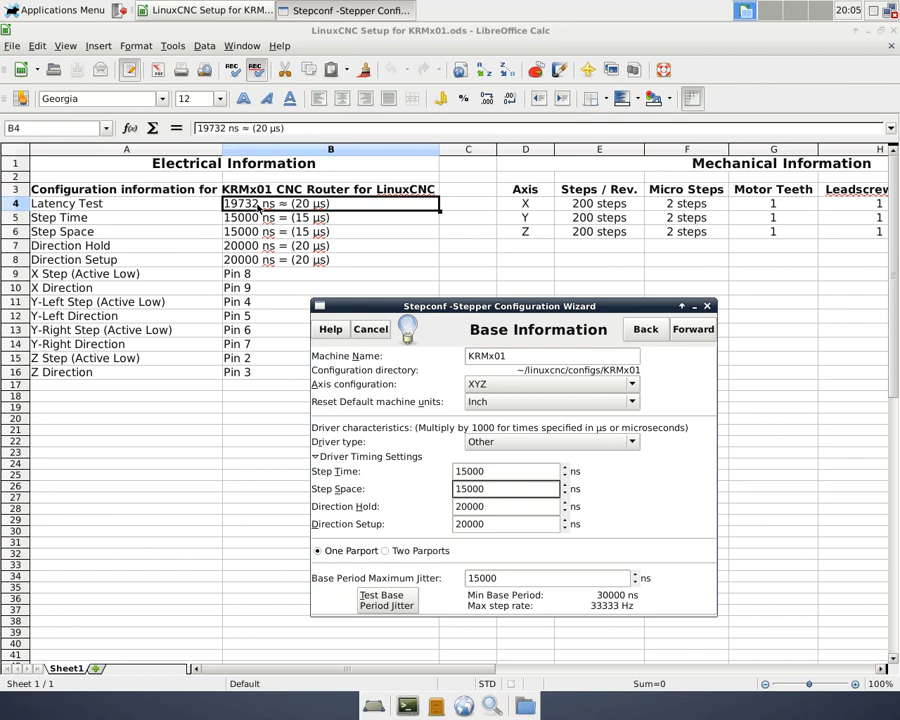
{"action": "left_click", "coordinate": [544, 578]}
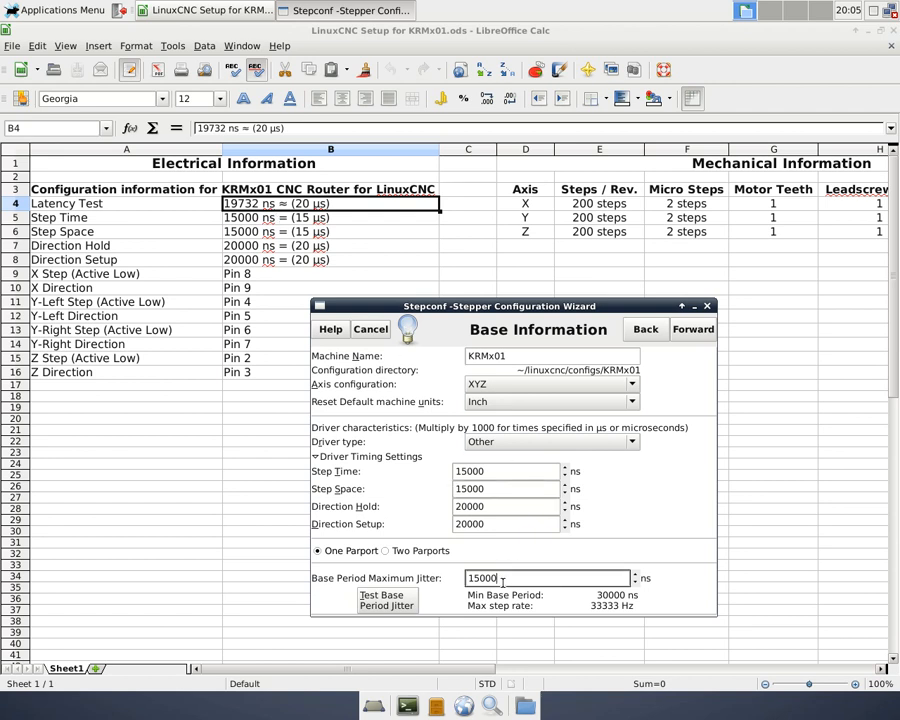
{"action": "type", "text": "19732"}
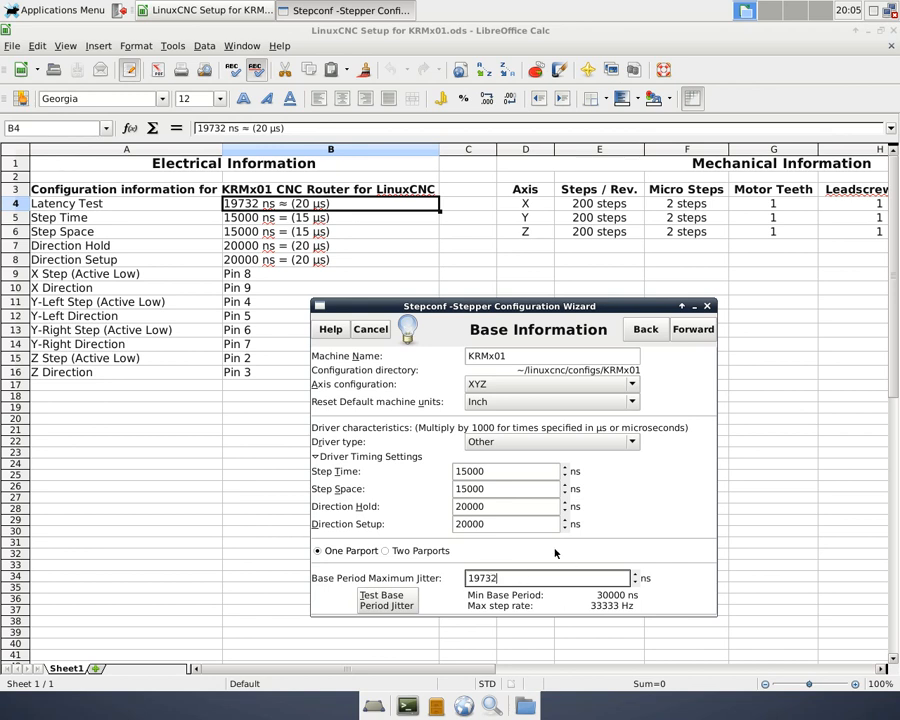
{"action": "left_click", "coordinate": [386, 600]}
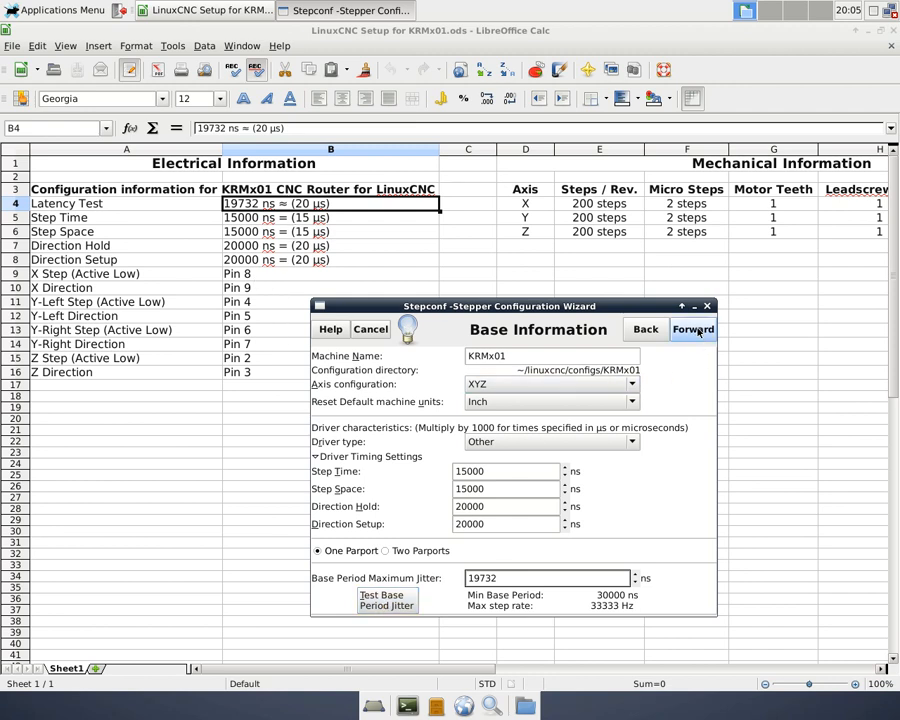
- On Parallel Port 1, assign X Step/Direction to pins 8–9 and Y Step to pin 4
{"action": "left_click", "coordinate": [692, 328]}
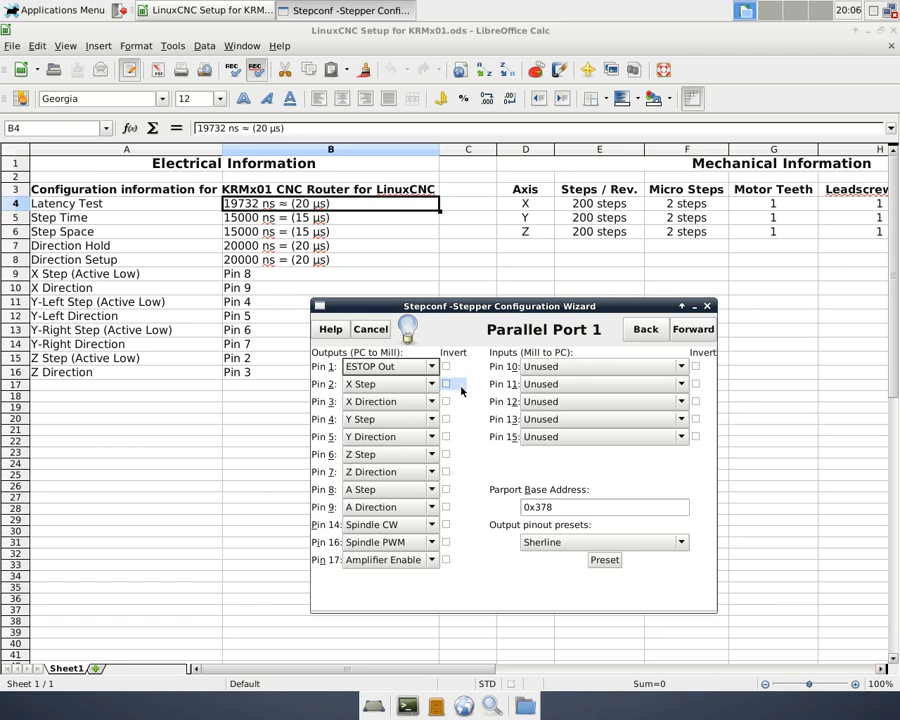
{"action": "left_click", "coordinate": [432, 366]}
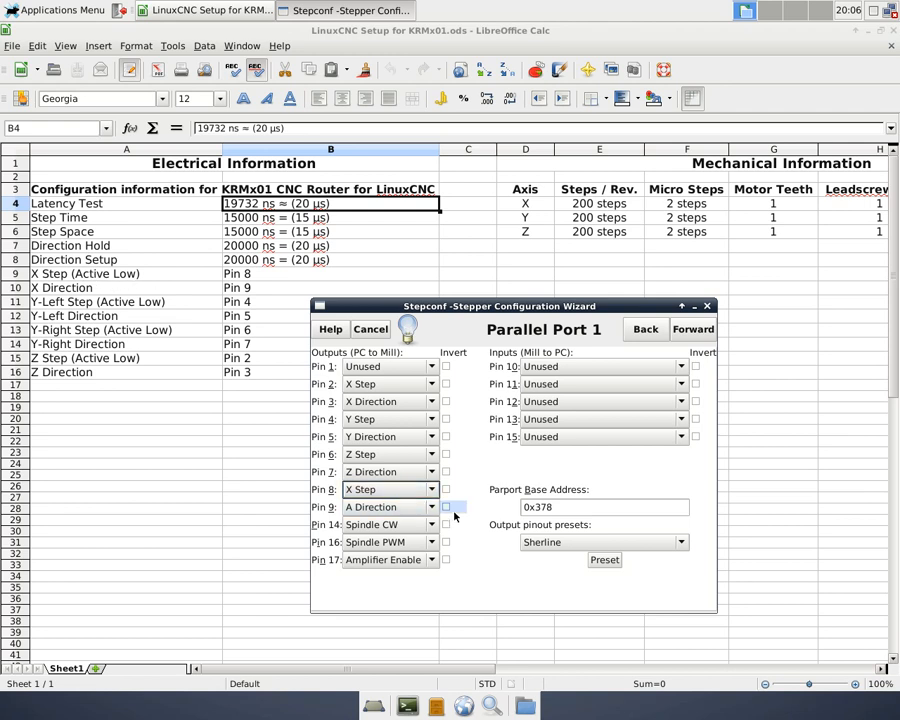
{"action": "left_click", "coordinate": [446, 488]}
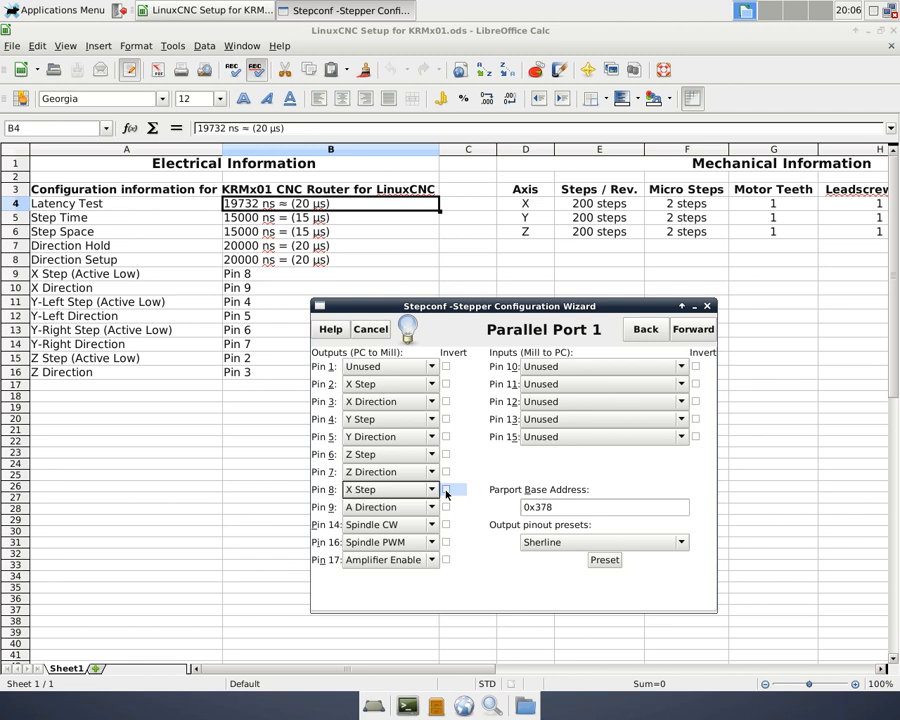
{"action": "left_click", "coordinate": [446, 488]}
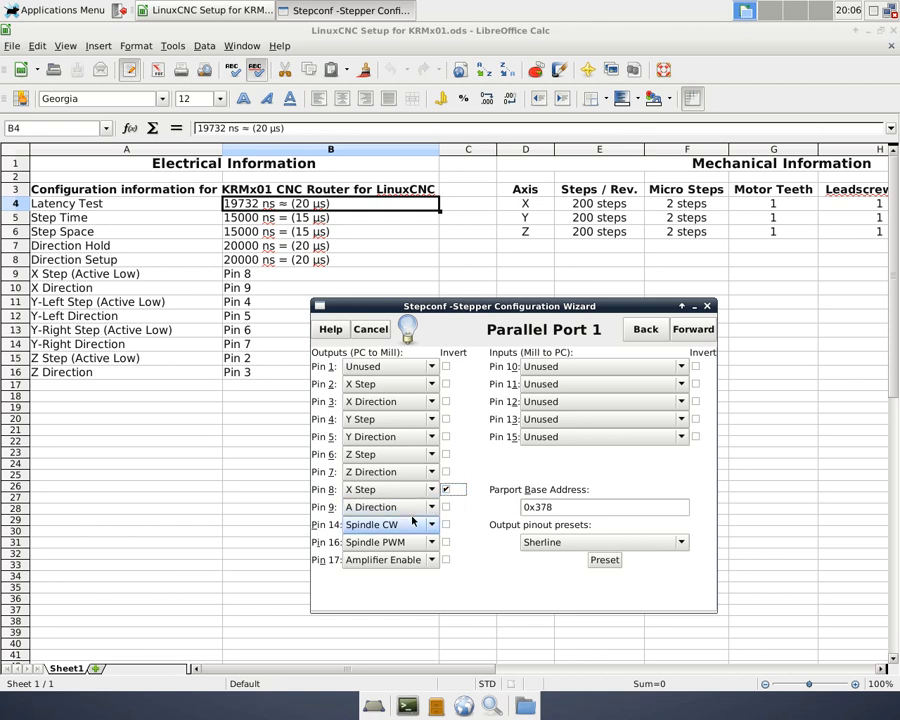
{"action": "left_click", "coordinate": [430, 524]}
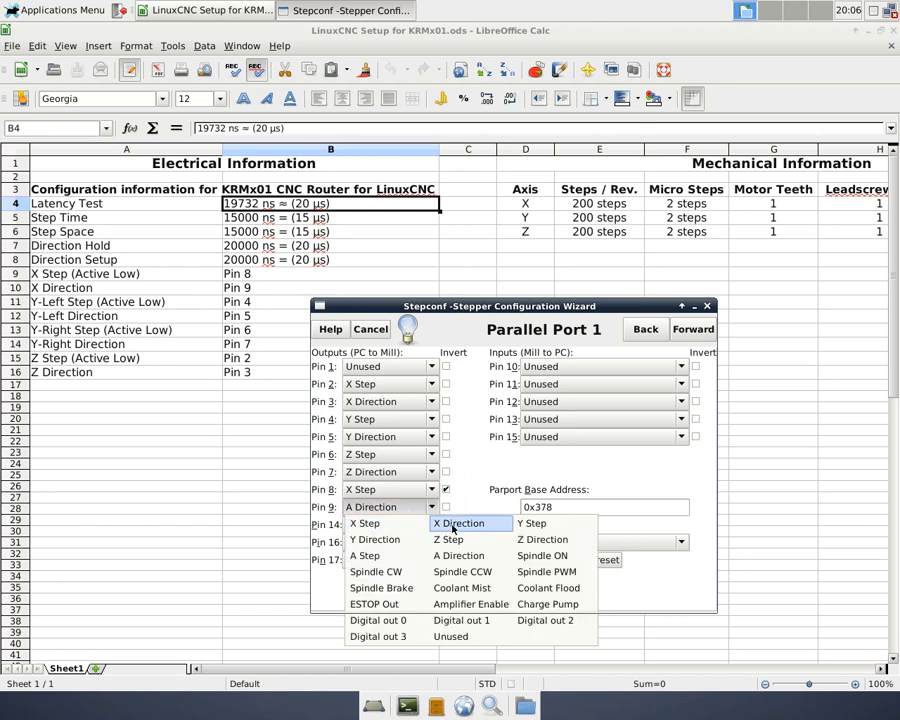
{"action": "left_click", "coordinate": [460, 524]}
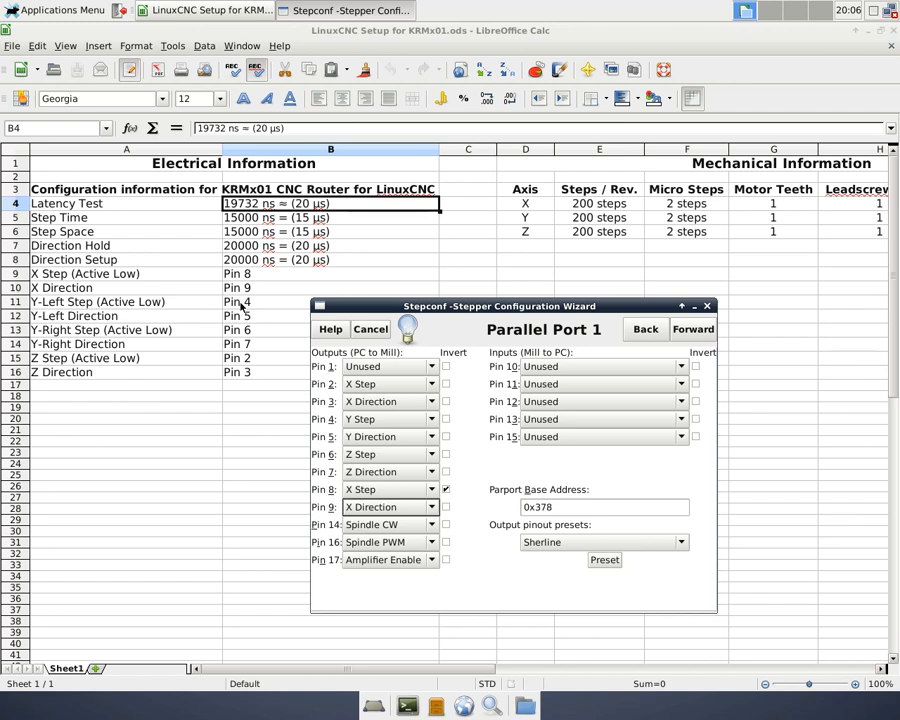
{"action": "left_click", "coordinate": [390, 418]}
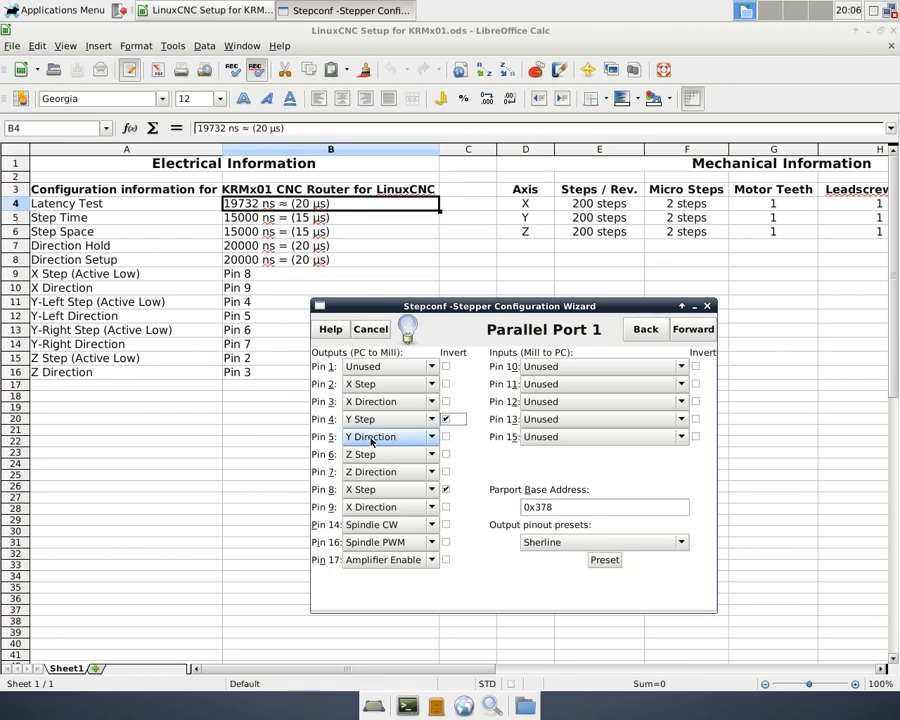
- Assign the second Y motor on pins 6–7, Z on pins 2–3, and leave pin 14 unused
{"action": "left_click", "coordinate": [388, 454]}
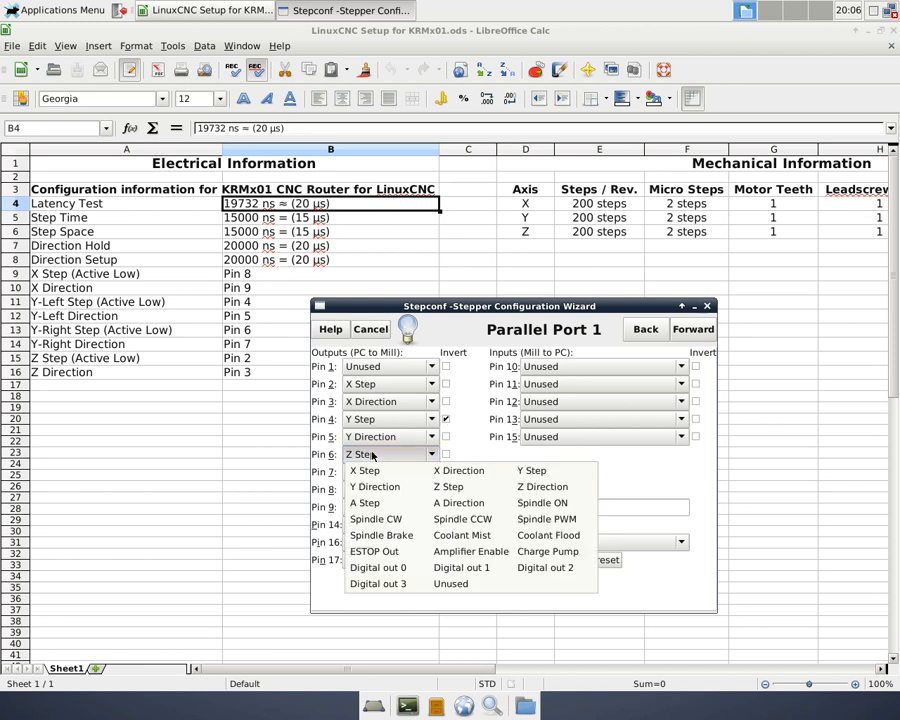
{"action": "mouse_move", "coordinate": [532, 470]}
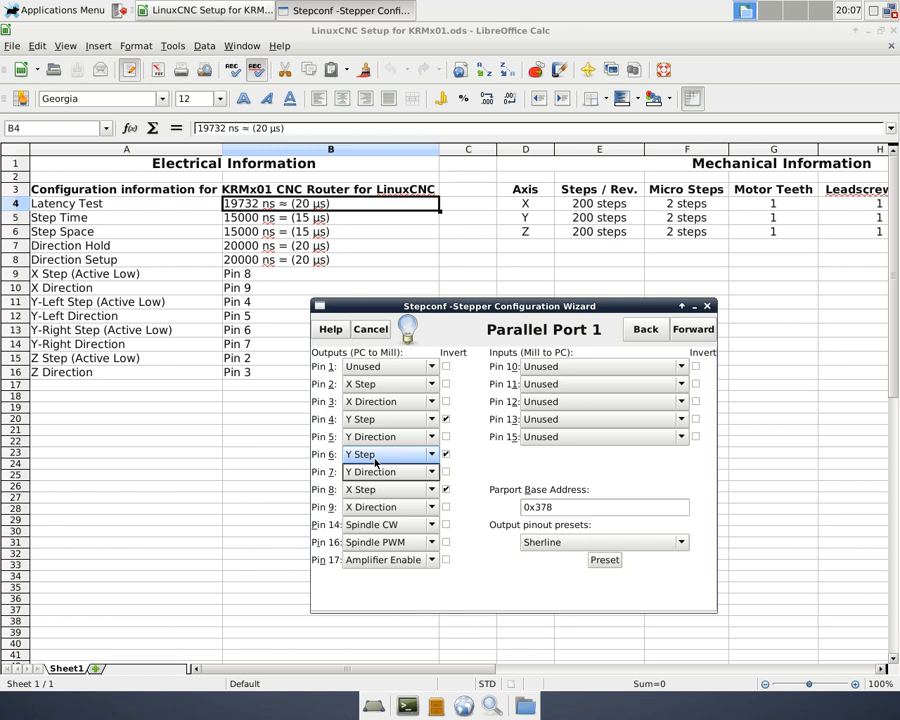
{"action": "mouse_move", "coordinate": [378, 454]}
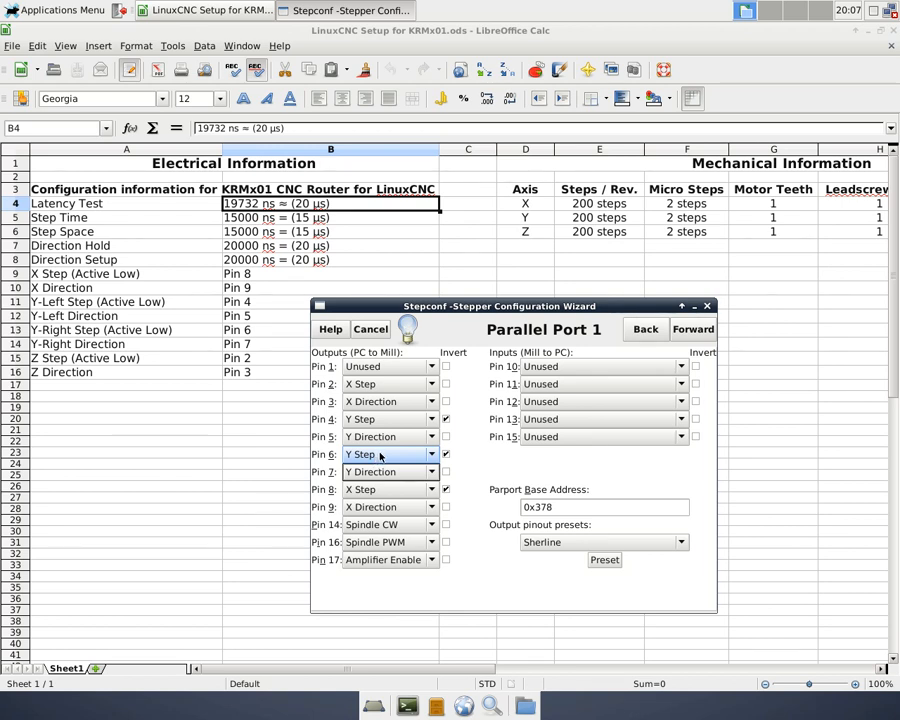
{"action": "mouse_move", "coordinate": [380, 456]}
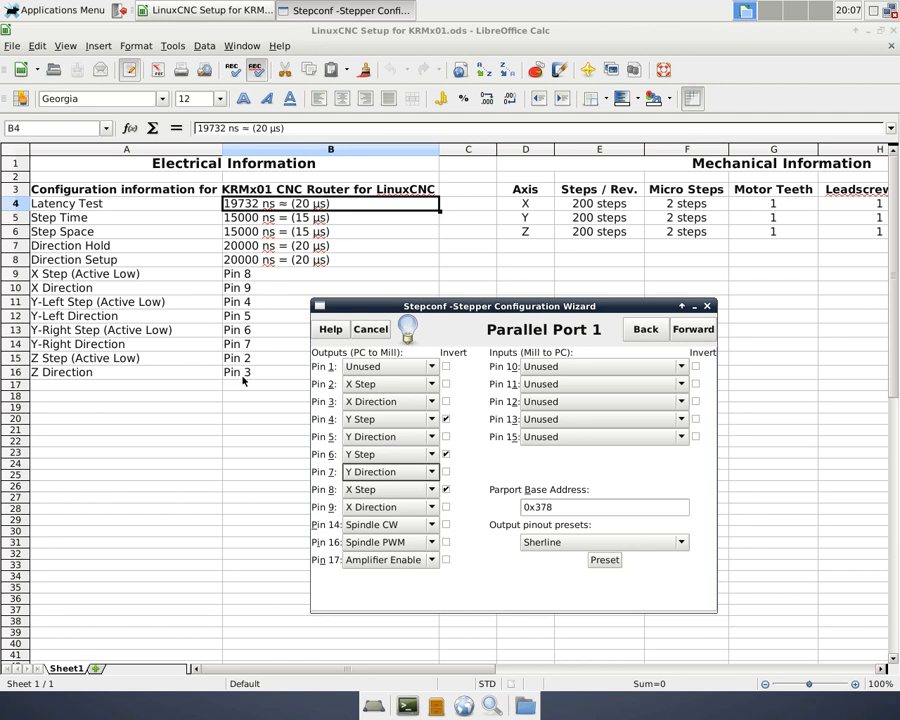
{"action": "left_click", "coordinate": [390, 384]}
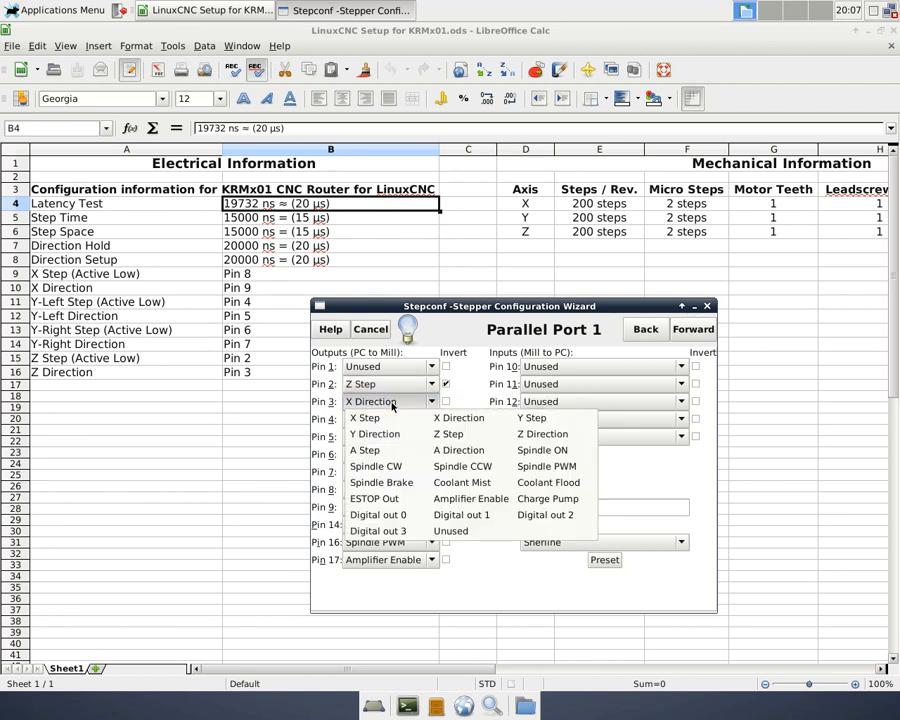
{"action": "mouse_move", "coordinate": [460, 450]}
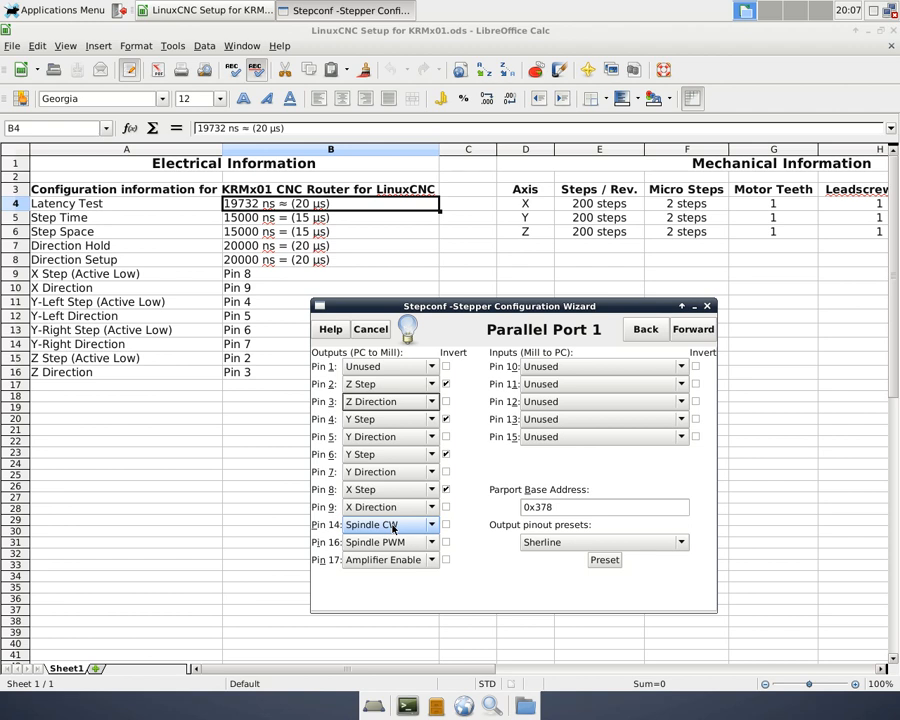
{"action": "left_click", "coordinate": [388, 524]}
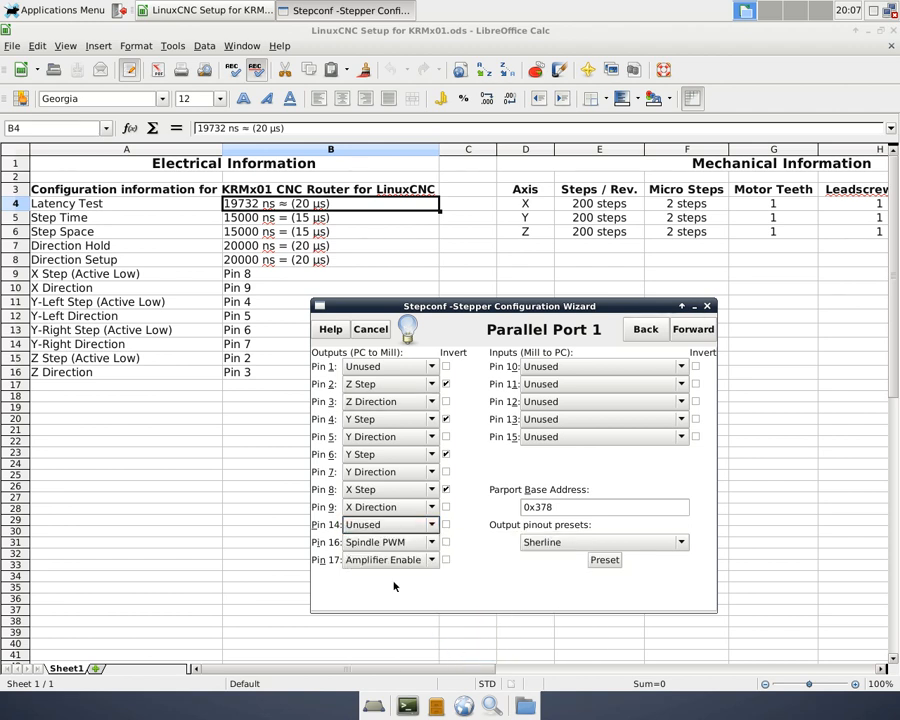
{"action": "left_click", "coordinate": [388, 540]}
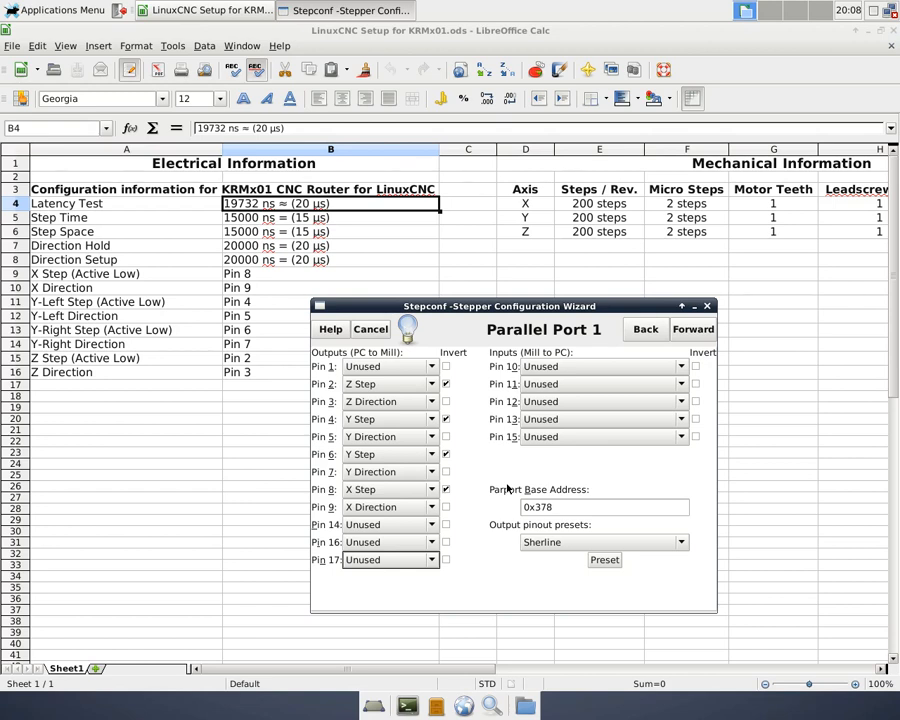
{"action": "mouse_move", "coordinate": [508, 486]}
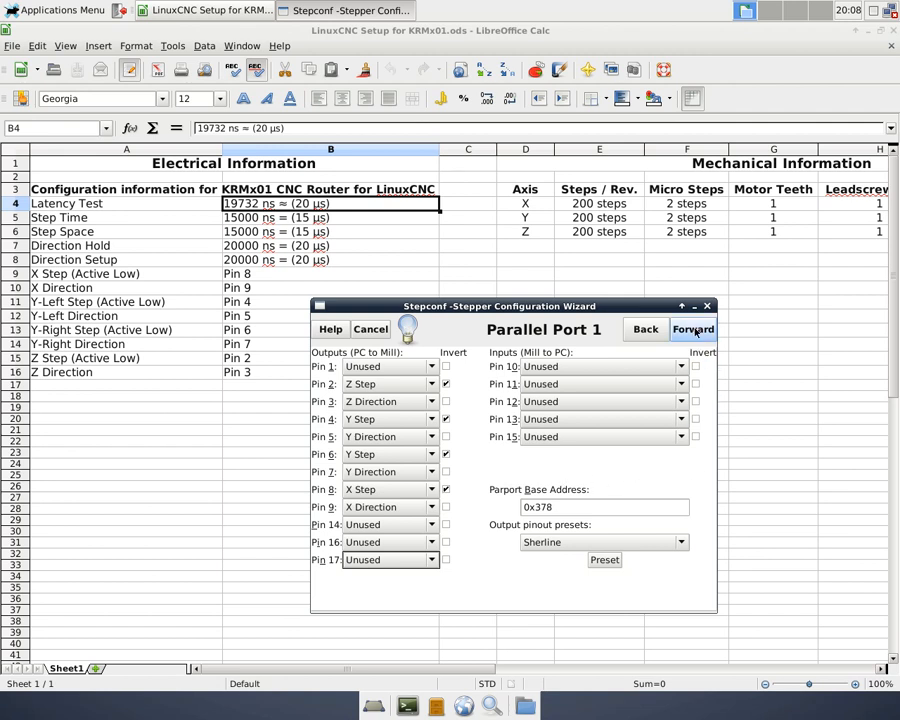
- Continue to the Options page, keeping the manual tool change prompt enabled
{"action": "left_click", "coordinate": [692, 328]}
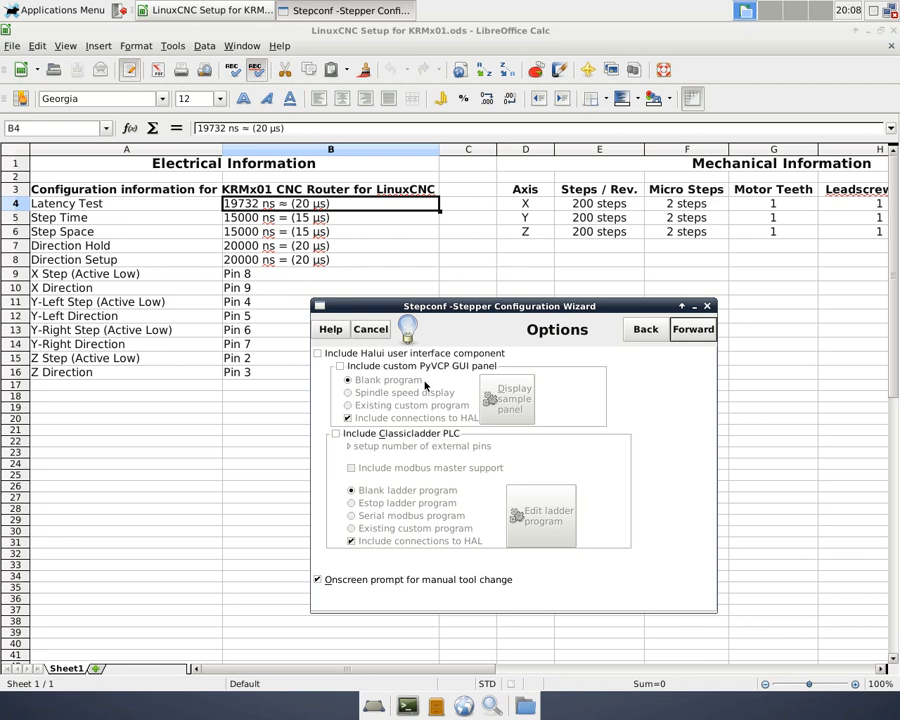
{"action": "mouse_move", "coordinate": [448, 376]}
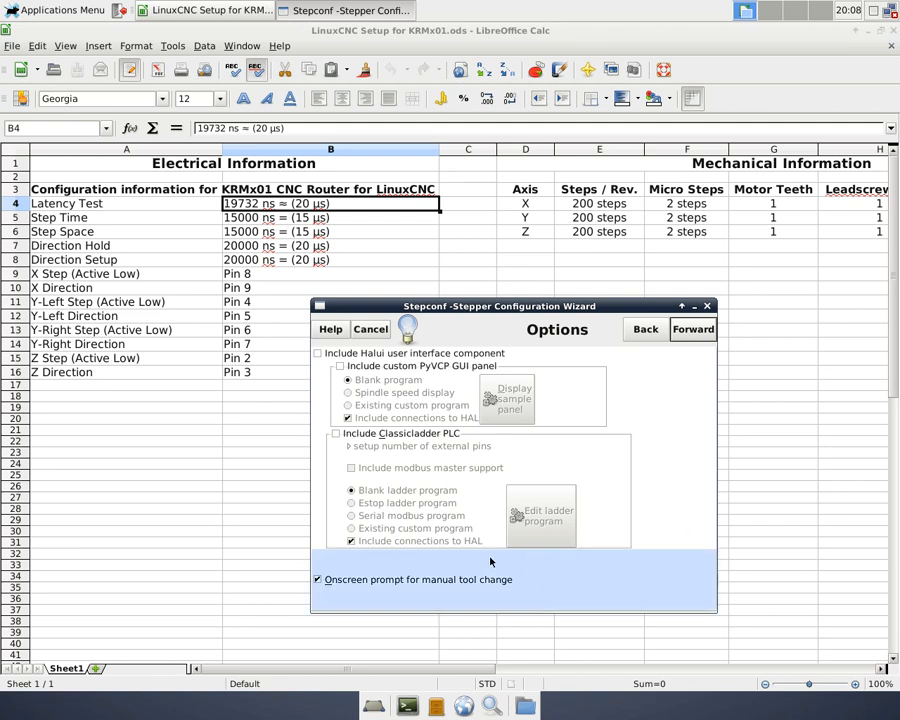
{"action": "mouse_move", "coordinate": [416, 592]}
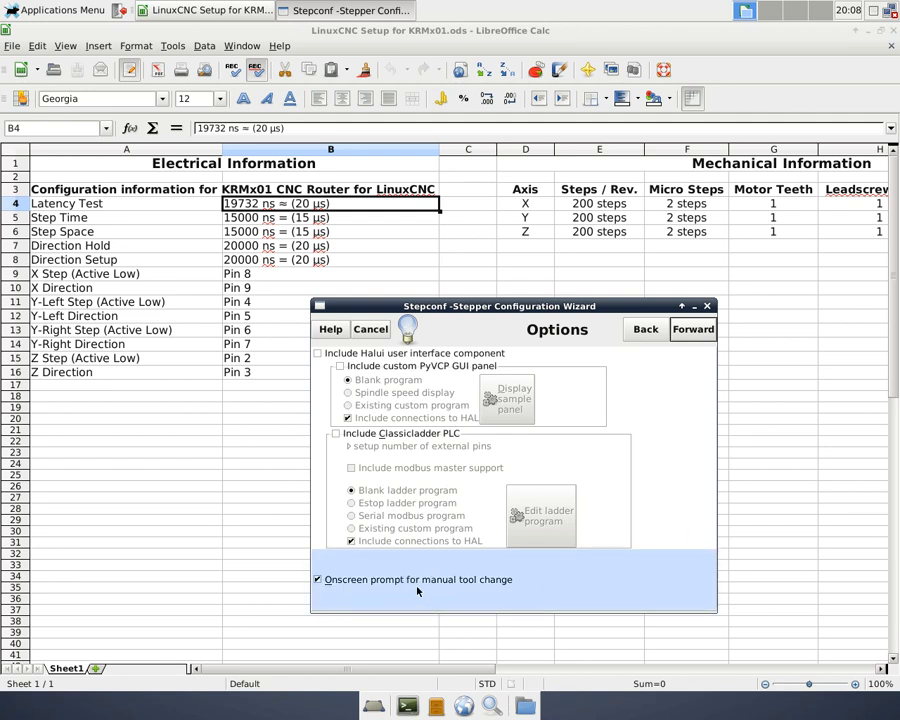
{"action": "mouse_move", "coordinate": [484, 590]}
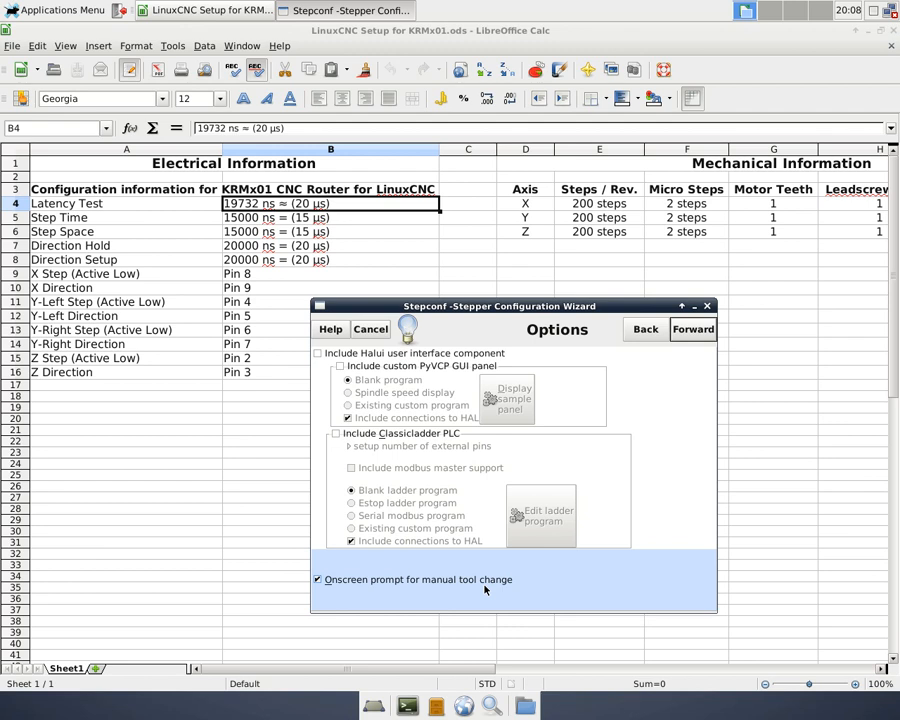
{"action": "mouse_move", "coordinate": [372, 600]}
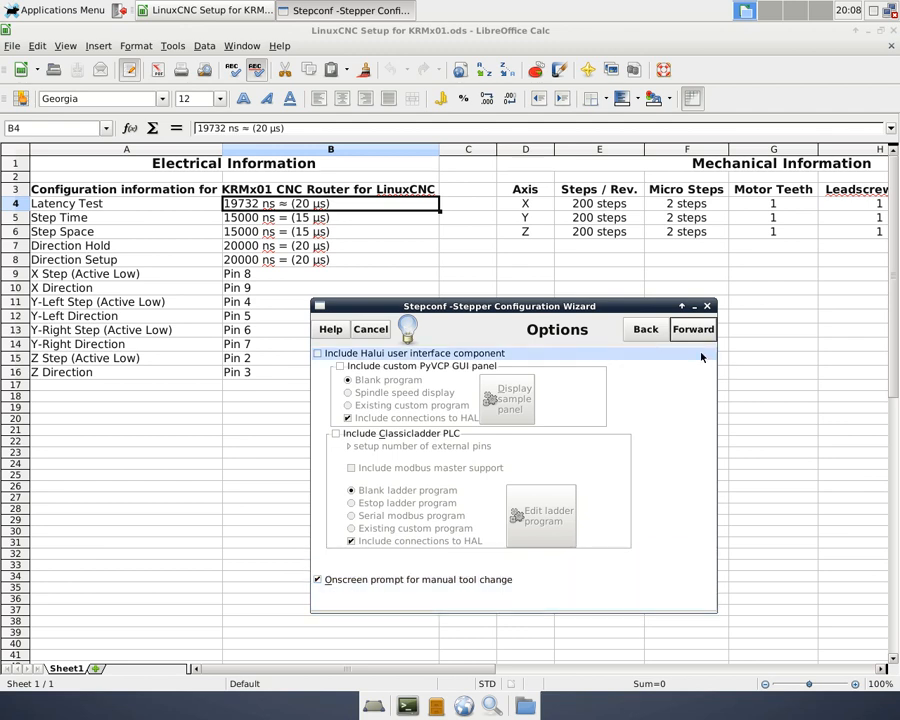
- Give Axis X leadscrew pitch 2, maximum velocity 1 and travel 0 to 30, continuing to Y
{"action": "left_click", "coordinate": [692, 328]}
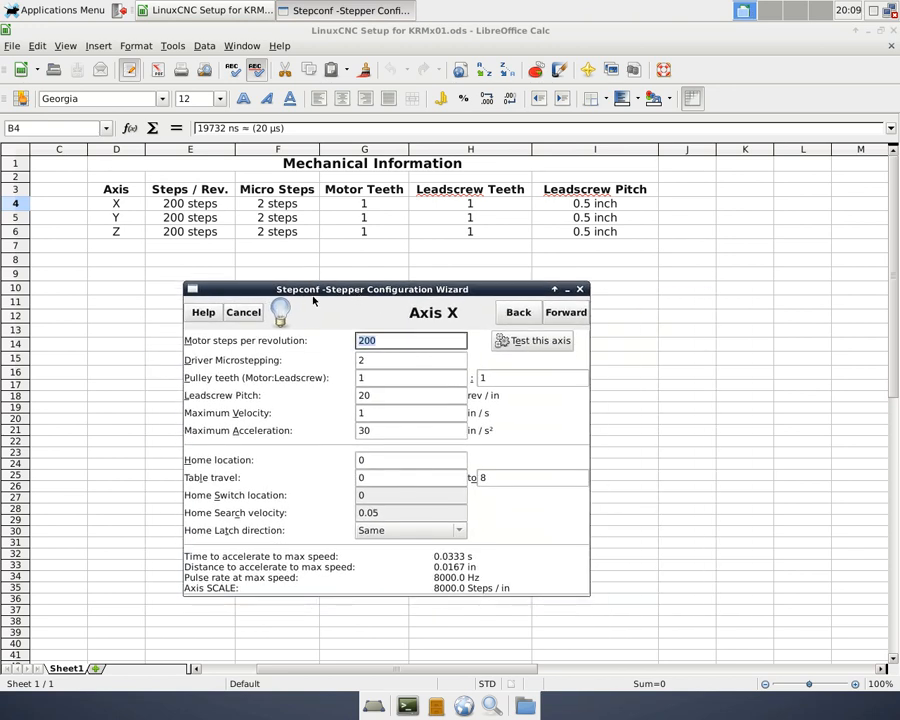
{"action": "mouse_move", "coordinate": [448, 244]}
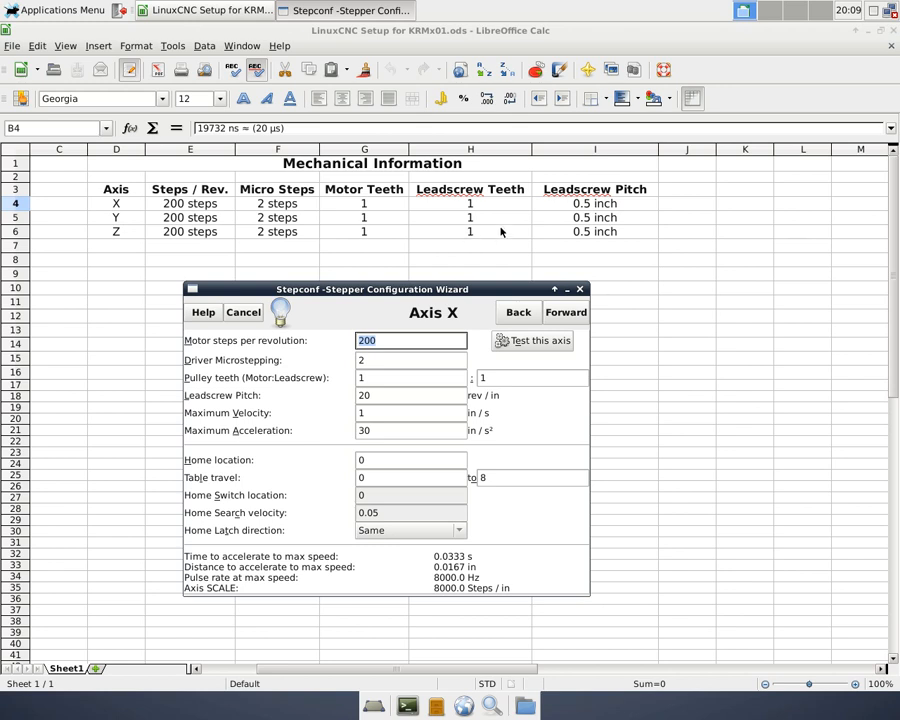
{"action": "mouse_move", "coordinate": [564, 232]}
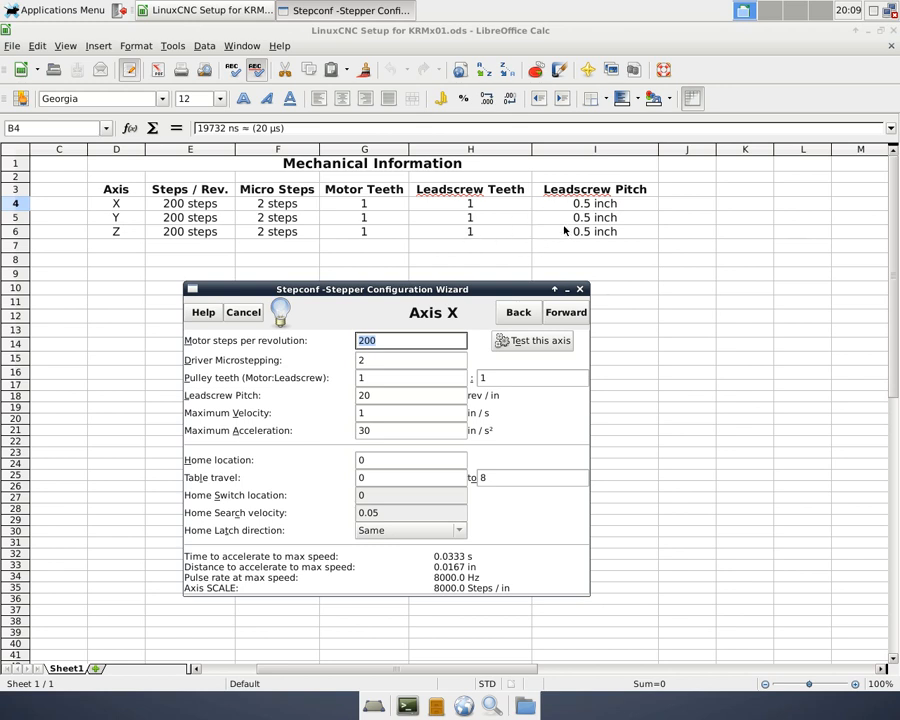
{"action": "mouse_move", "coordinate": [492, 244]}
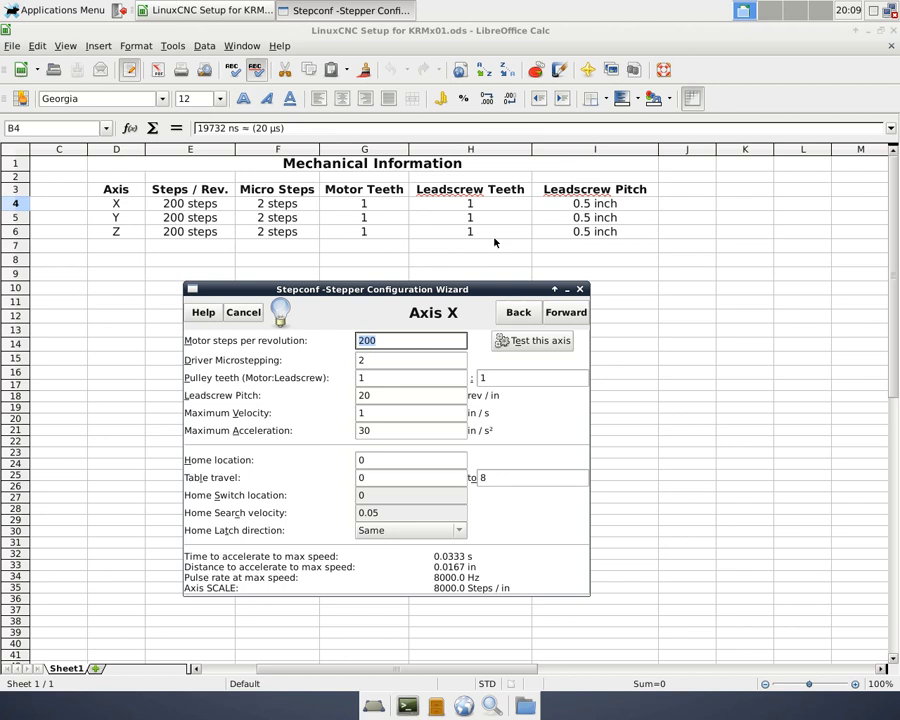
{"action": "mouse_move", "coordinate": [492, 236]}
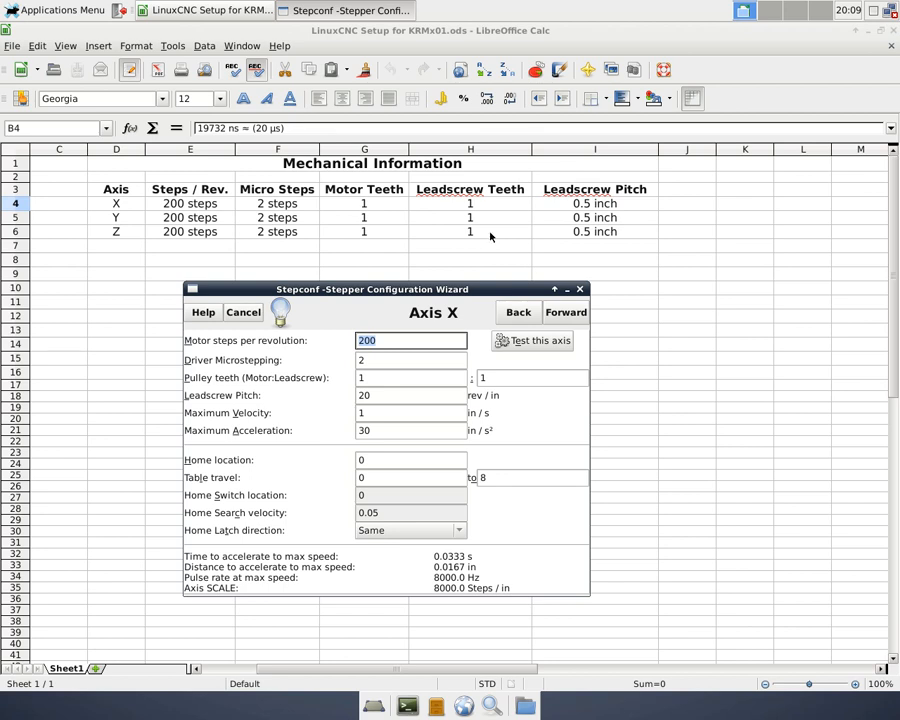
{"action": "mouse_move", "coordinate": [376, 298]}
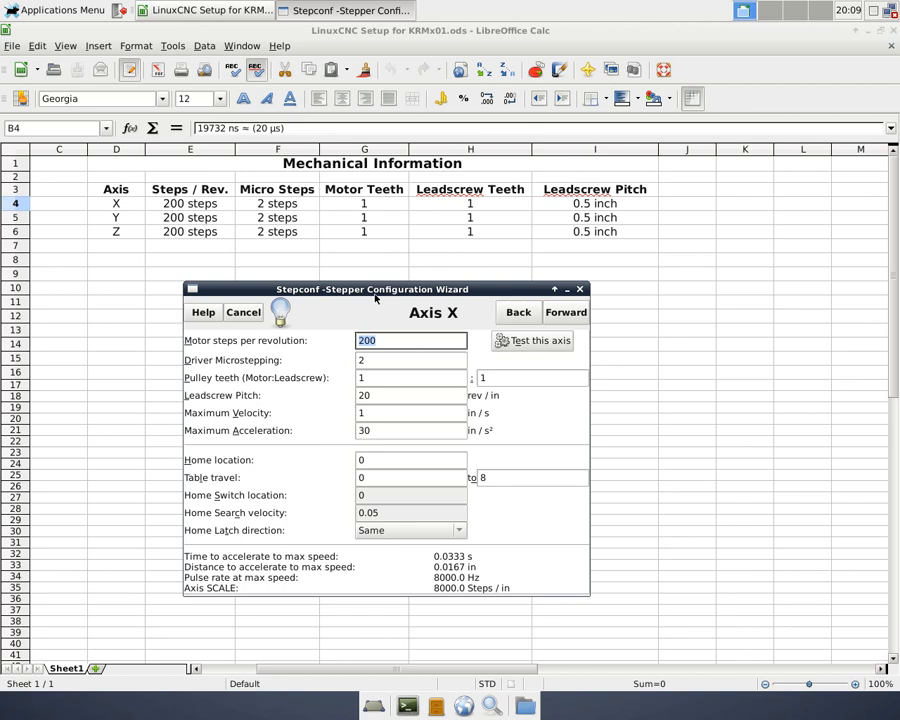
{"action": "mouse_move", "coordinate": [410, 324]}
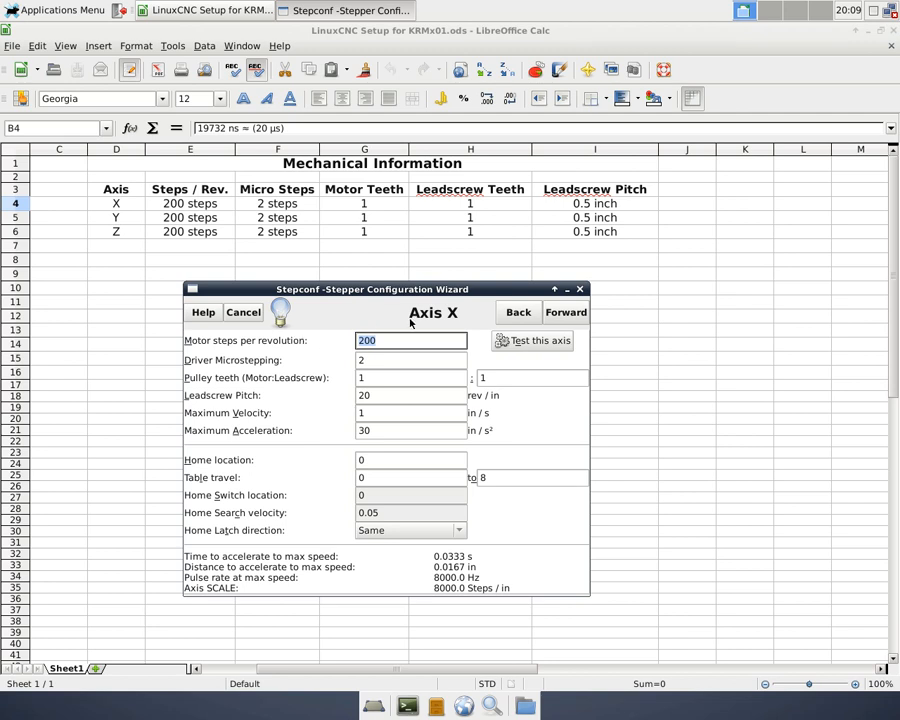
{"action": "mouse_move", "coordinate": [336, 350]}
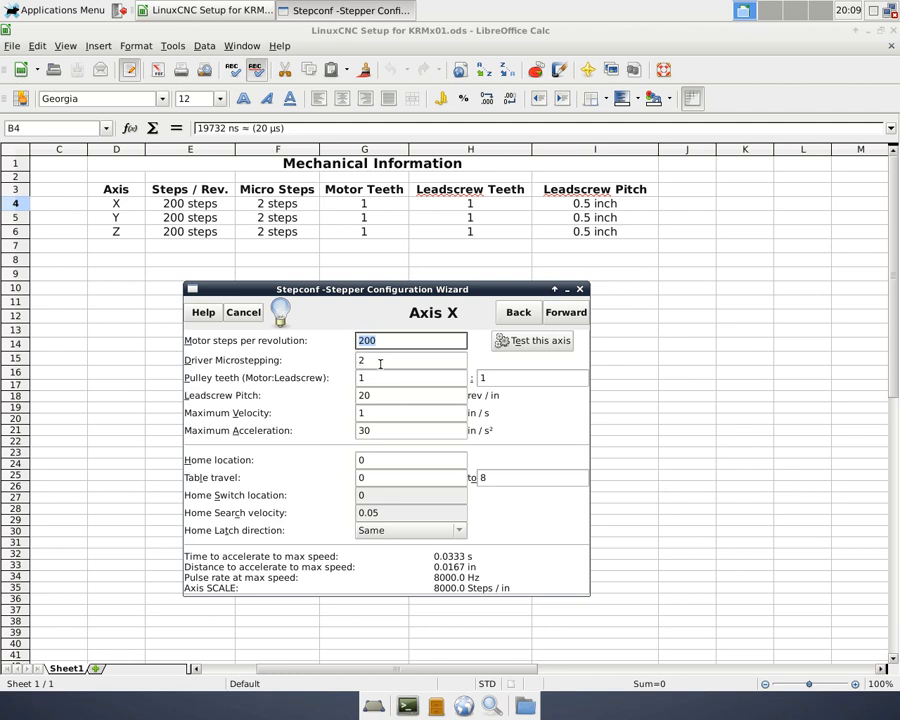
{"action": "mouse_move", "coordinate": [312, 380]}
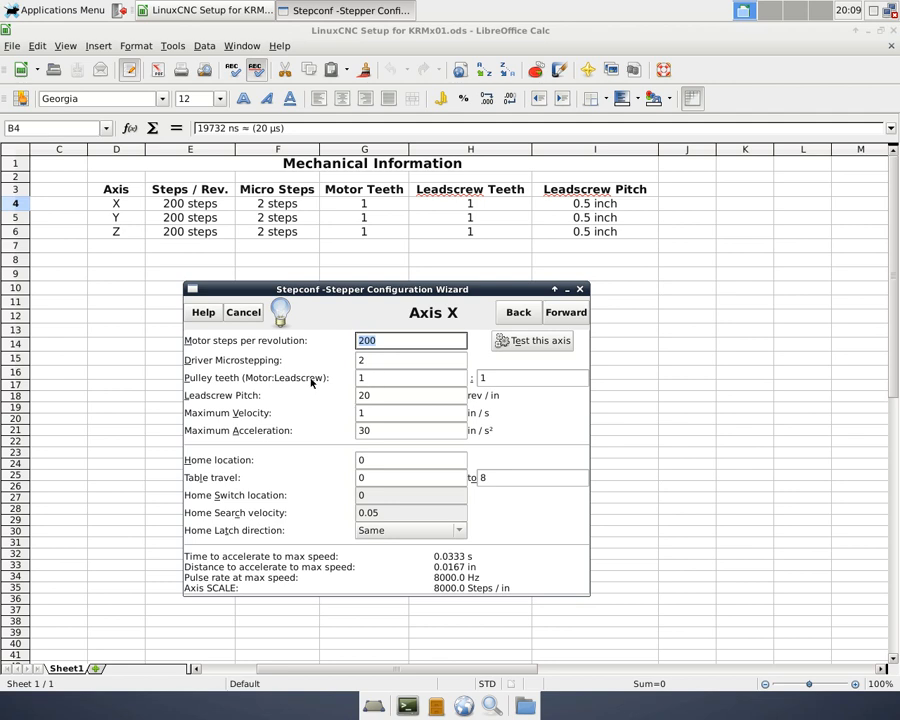
{"action": "mouse_move", "coordinate": [468, 384]}
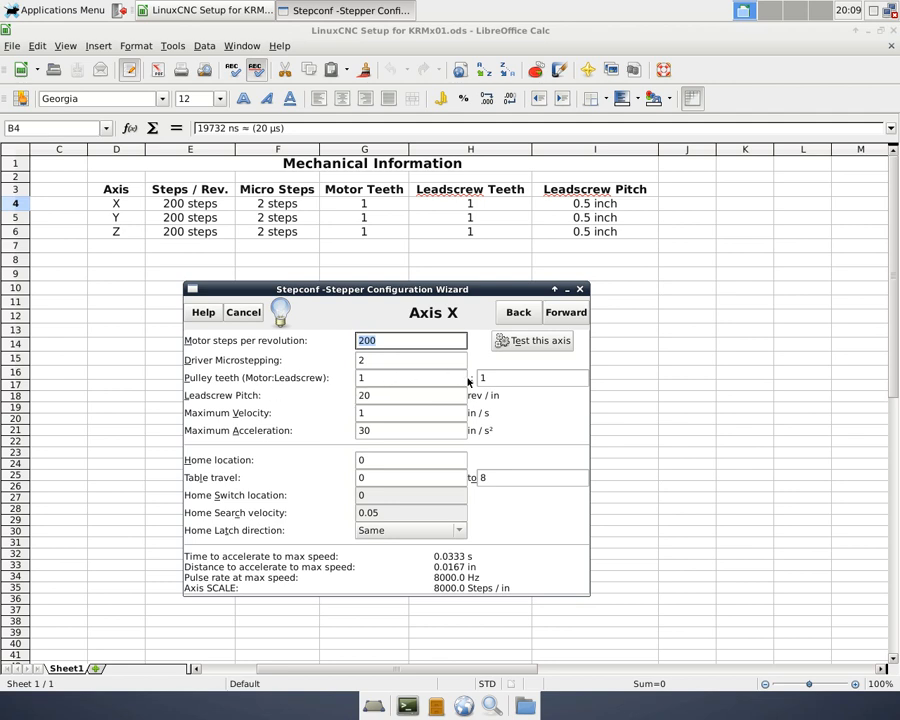
{"action": "mouse_move", "coordinate": [428, 246]}
{"action": "type", "text": "2"}
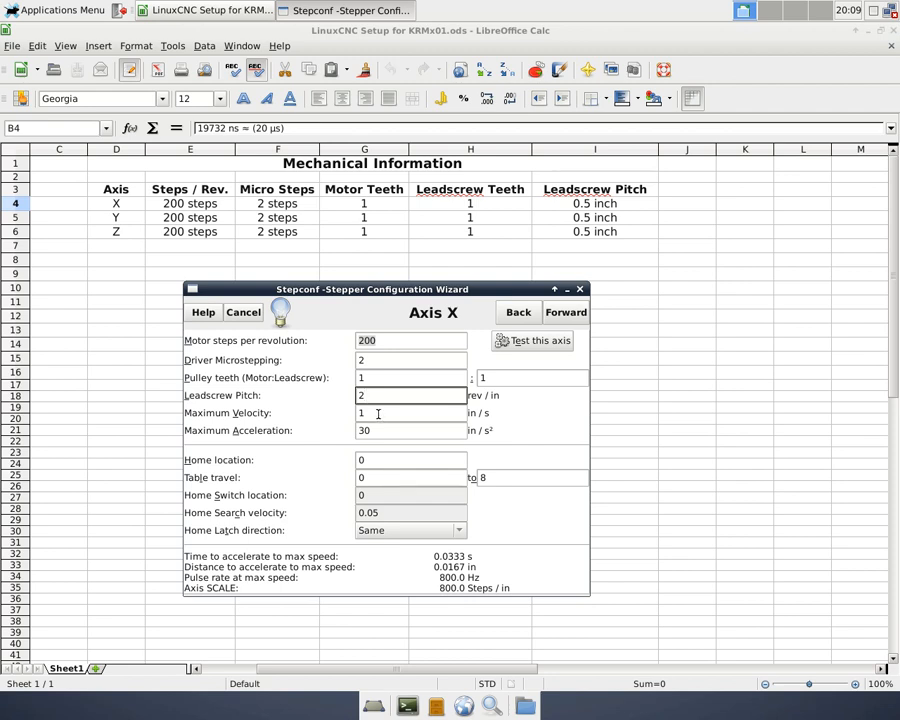
{"action": "left_click", "coordinate": [410, 396]}
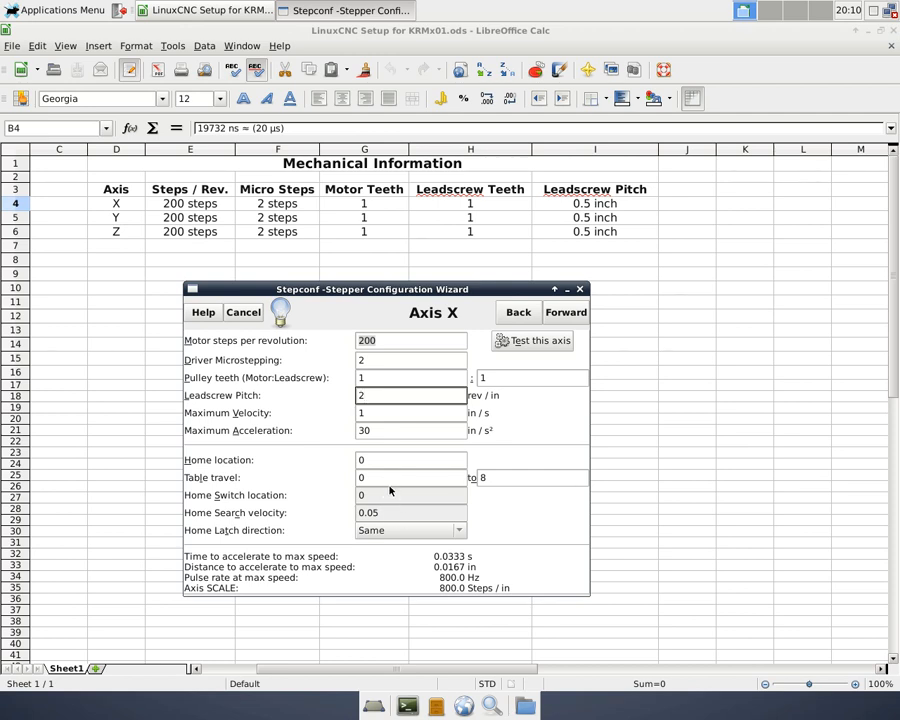
{"action": "left_click", "coordinate": [530, 476]}
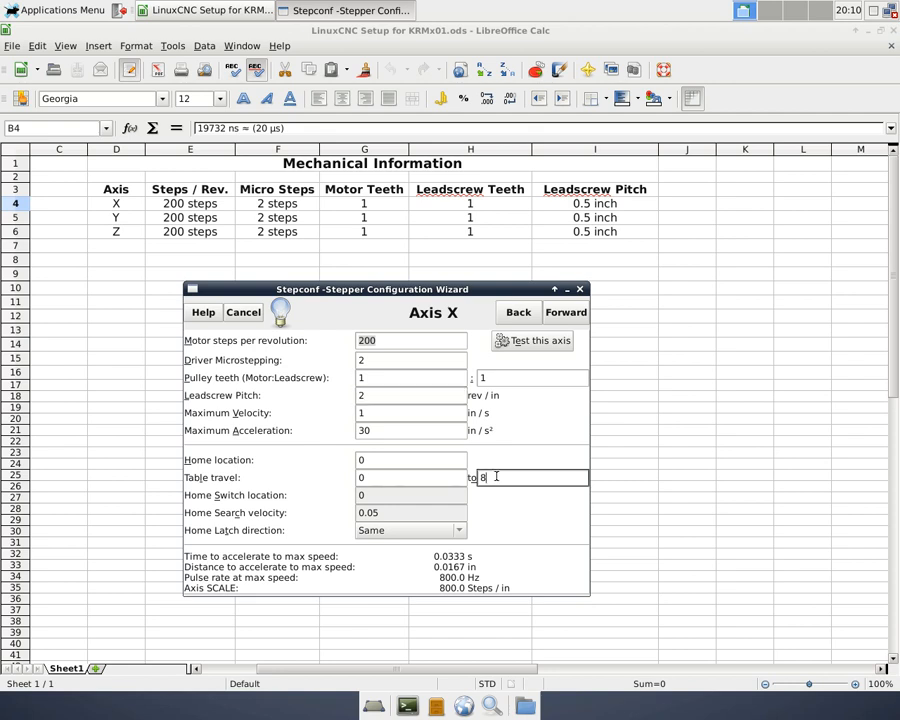
{"action": "type", "text": "30"}
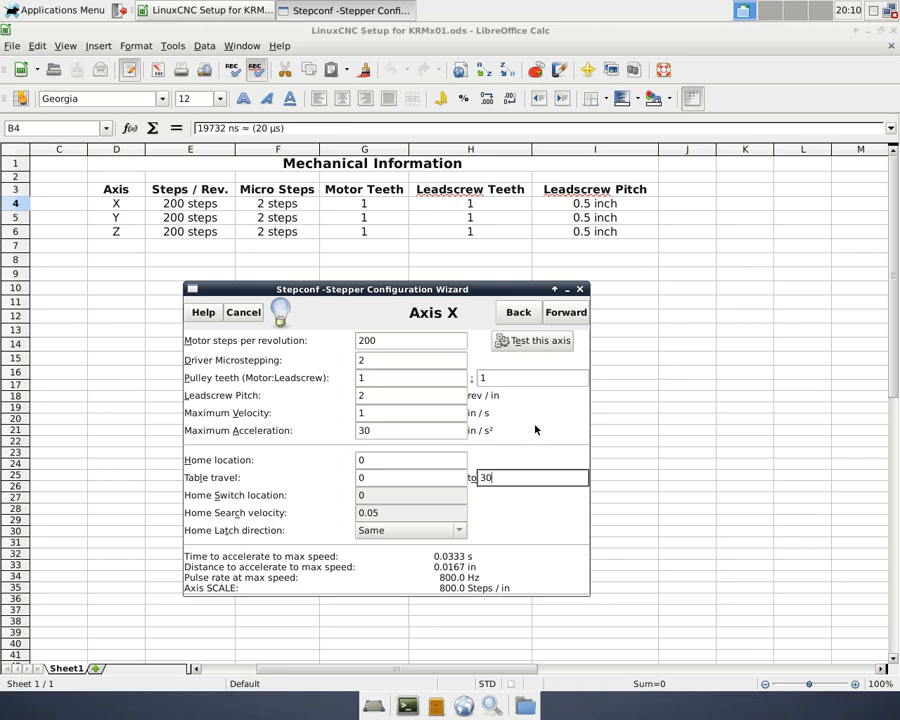
{"action": "mouse_move", "coordinate": [548, 416]}
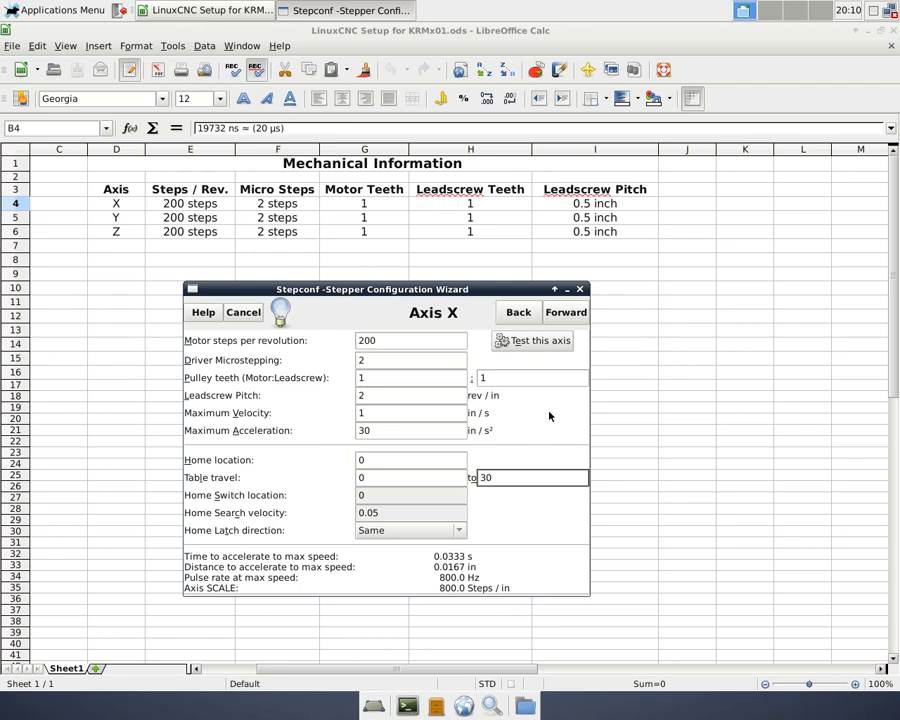
{"action": "left_click", "coordinate": [564, 312]}
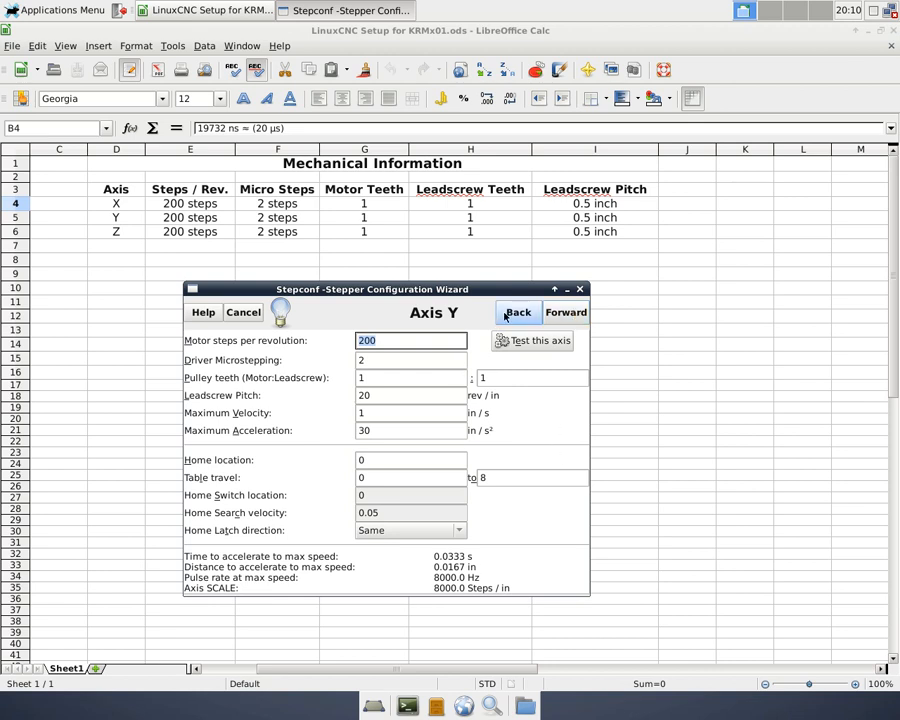
- Return to Axis X, run its motion test and dismiss the test dialog
{"action": "left_click", "coordinate": [516, 312]}
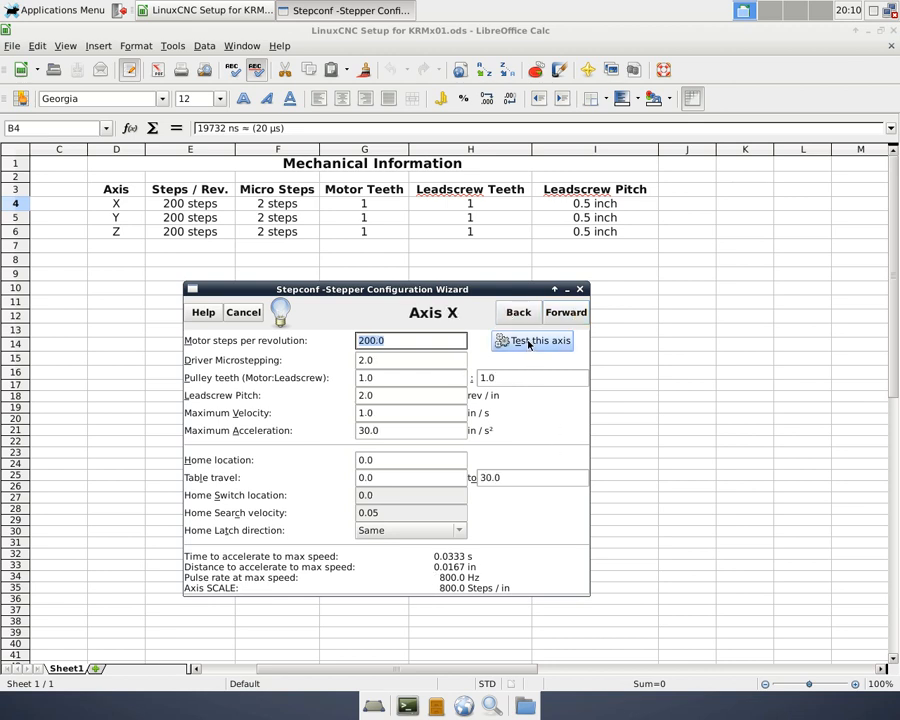
{"action": "left_click", "coordinate": [532, 340]}
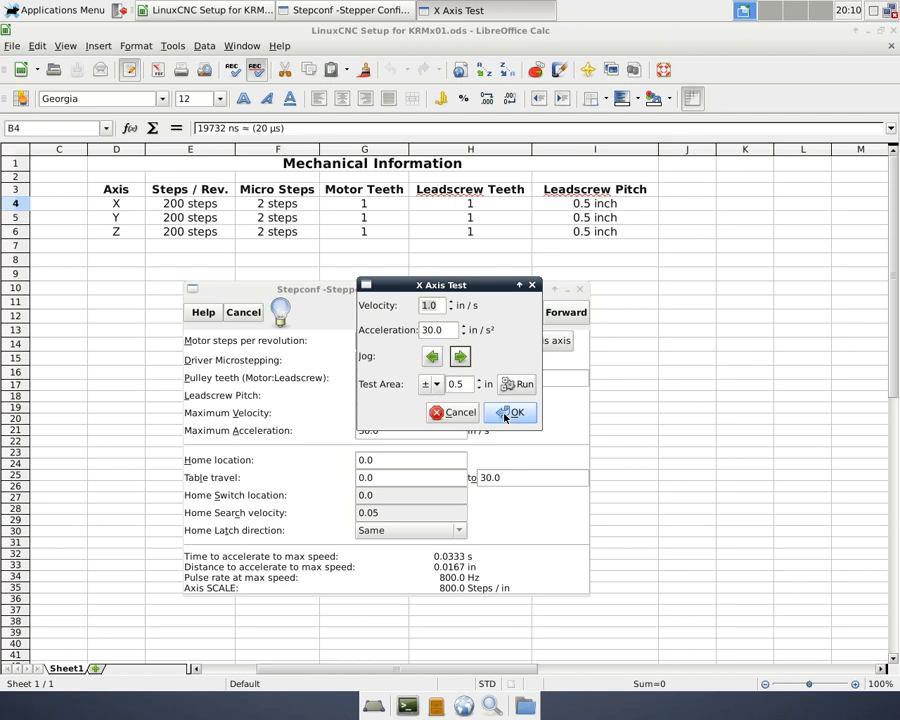
{"action": "left_click", "coordinate": [512, 412]}
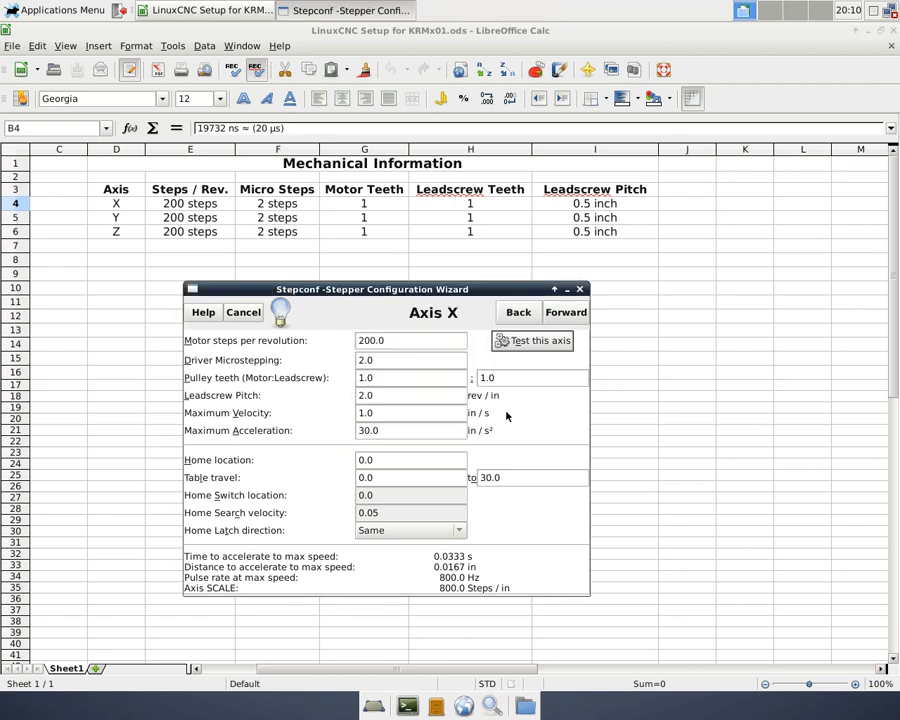
- Set the Y axis leadscrew pitch to 2 and table travel 0 to 30, then start its motor test
{"action": "left_click", "coordinate": [566, 312]}
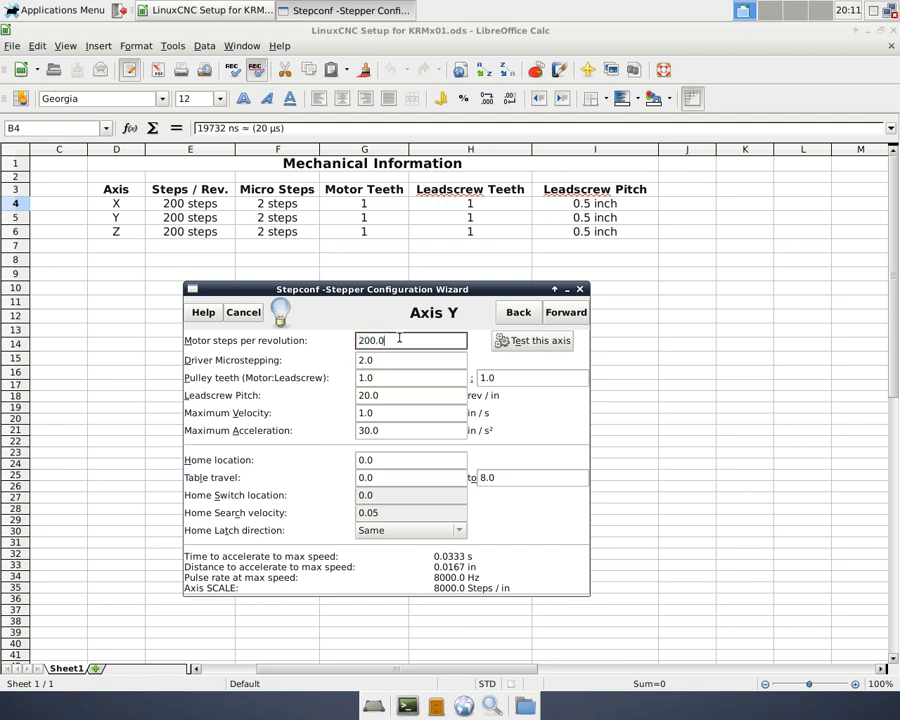
{"action": "key", "text": "BackSpace"}
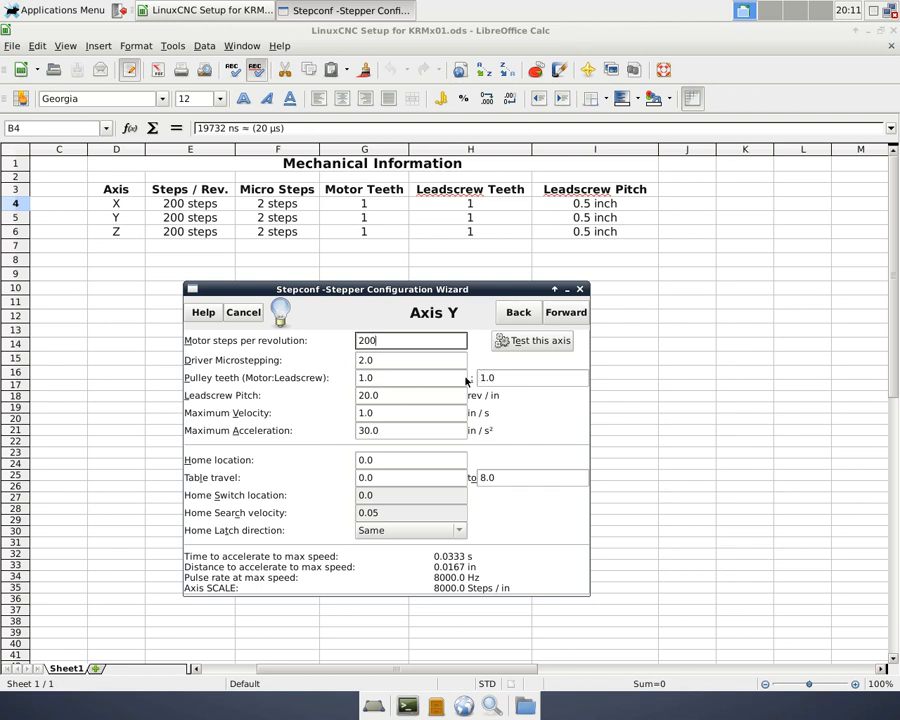
{"action": "left_click", "coordinate": [410, 396]}
{"action": "type", "text": "2"}
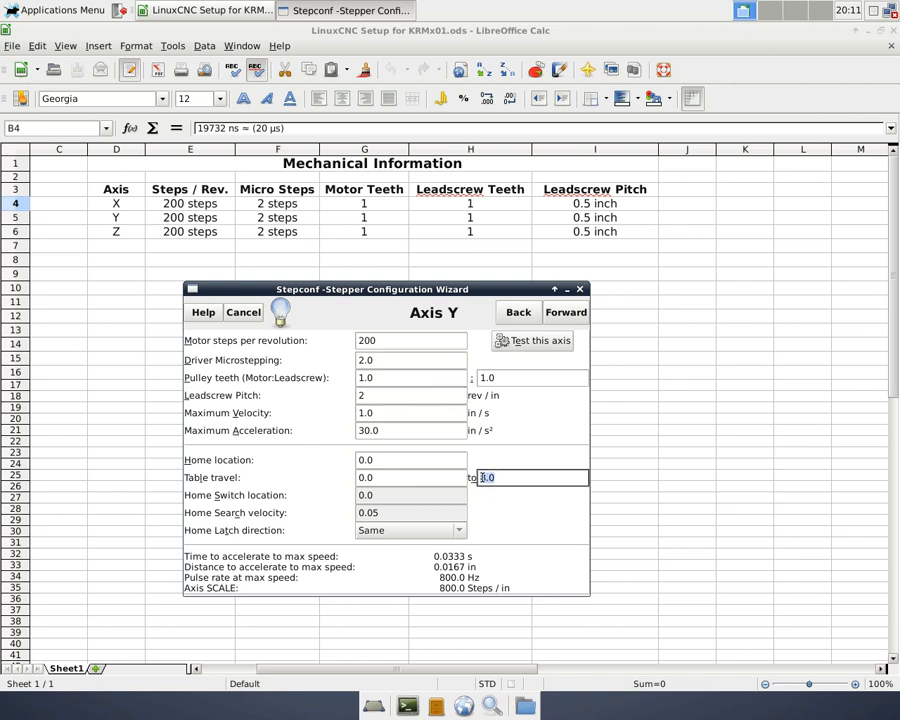
{"action": "type", "text": "30"}
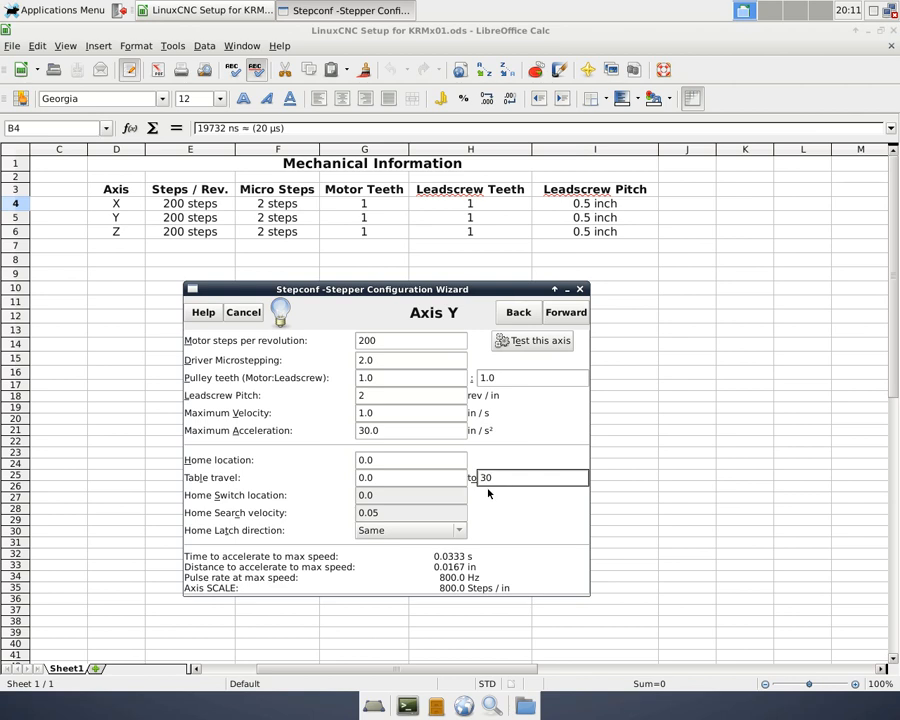
{"action": "mouse_move", "coordinate": [504, 512]}
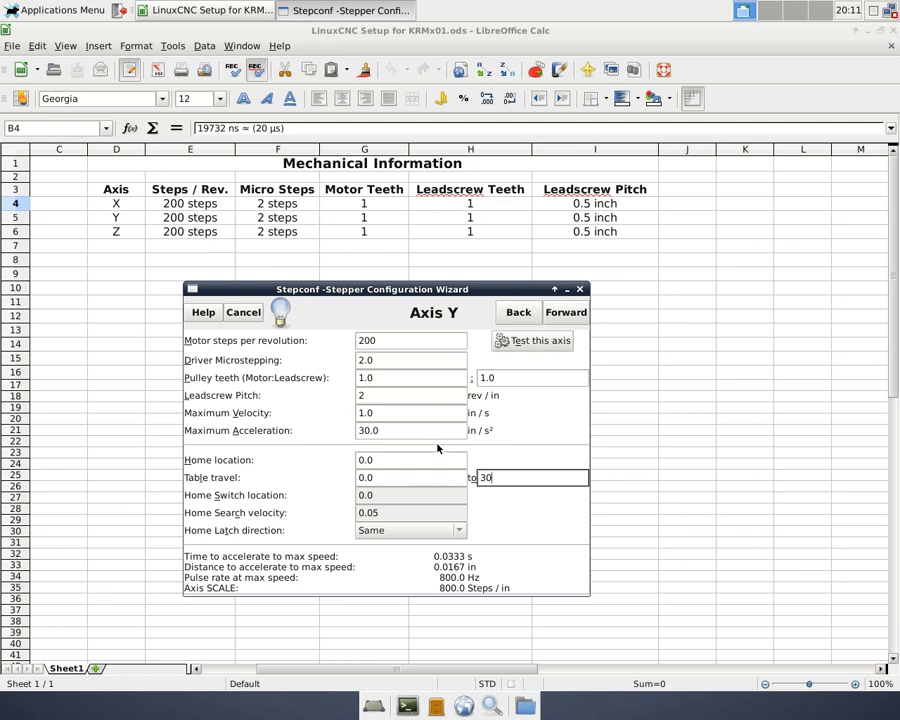
{"action": "mouse_move", "coordinate": [456, 328]}
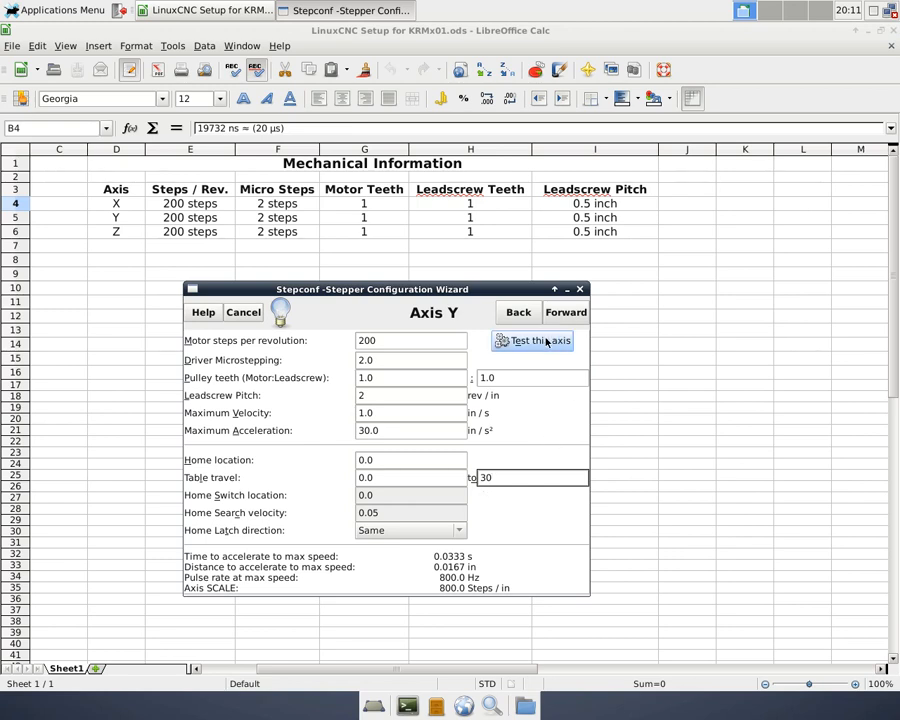
{"action": "left_click", "coordinate": [532, 340]}
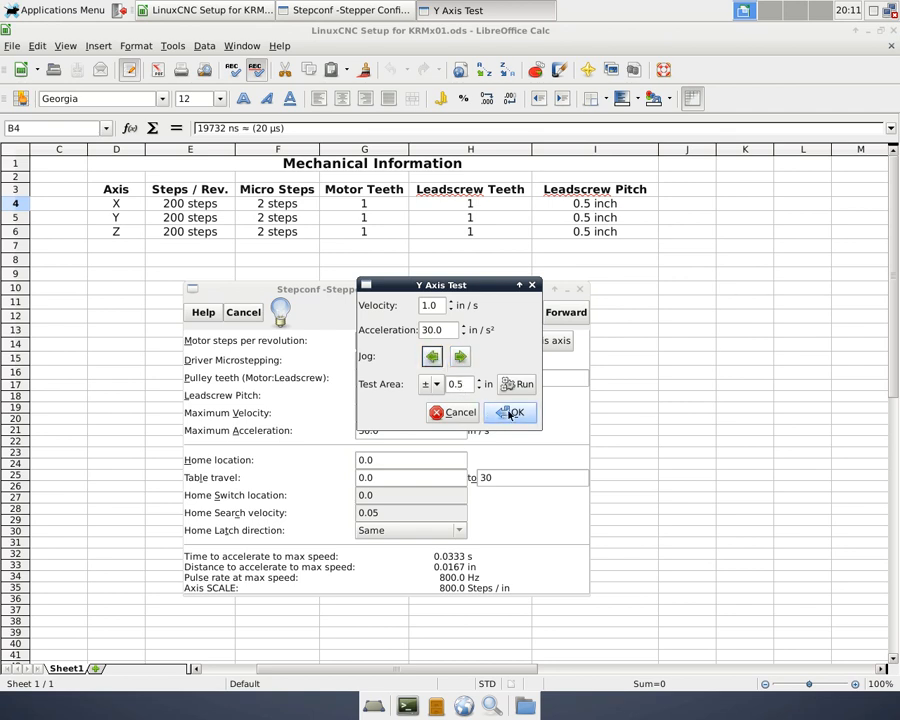
- Close the Y test, set Z axis pitch 2, velocity 1, travel -5 to 0, and run its test
{"action": "left_click", "coordinate": [512, 412]}
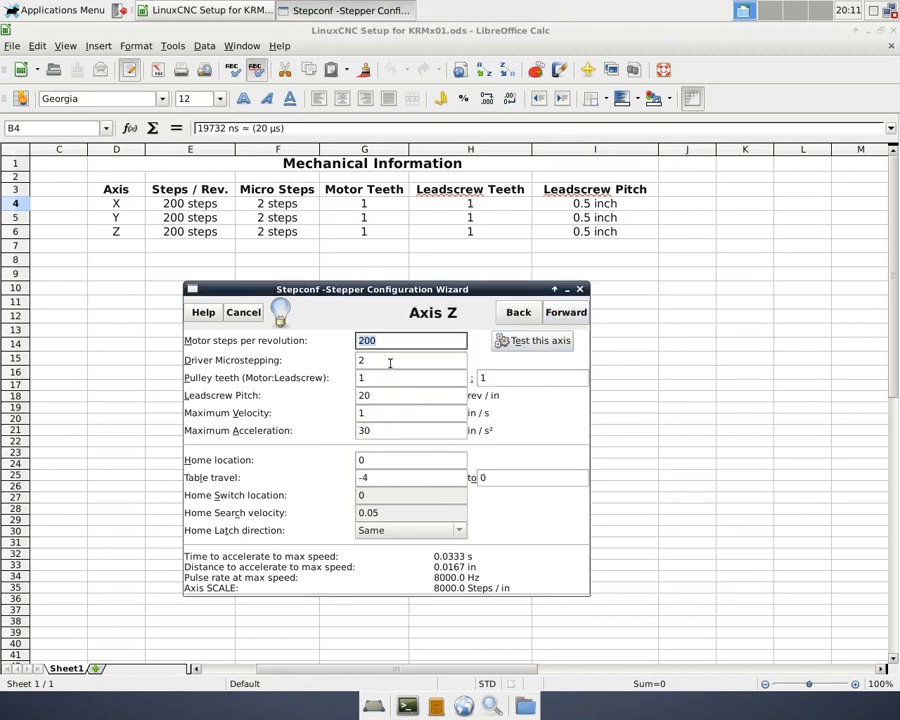
{"action": "mouse_move", "coordinate": [392, 340]}
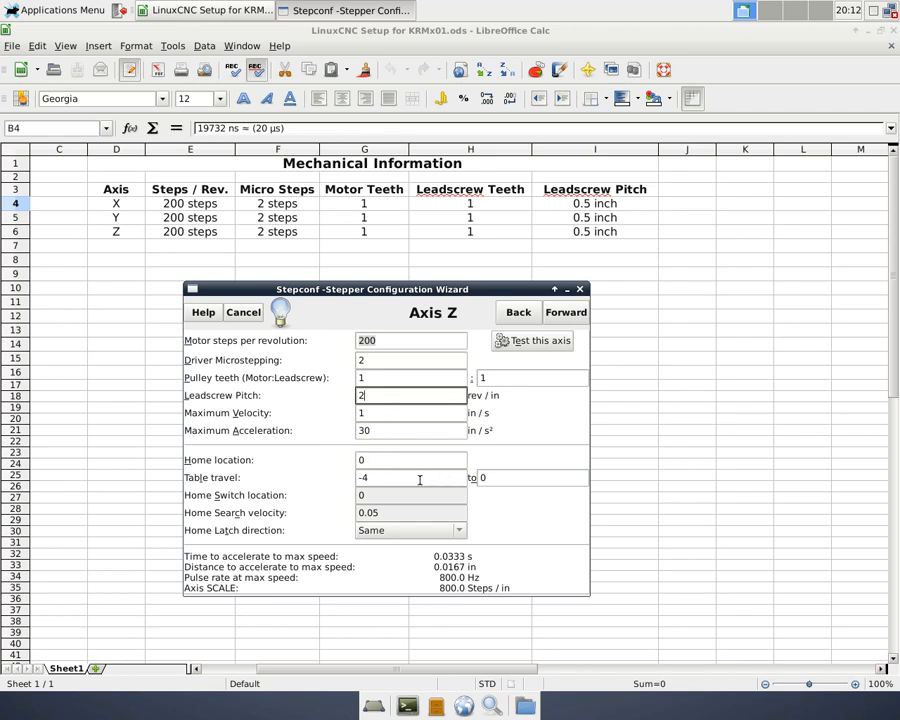
{"action": "mouse_move", "coordinate": [408, 488]}
{"action": "type", "text": "-5"}
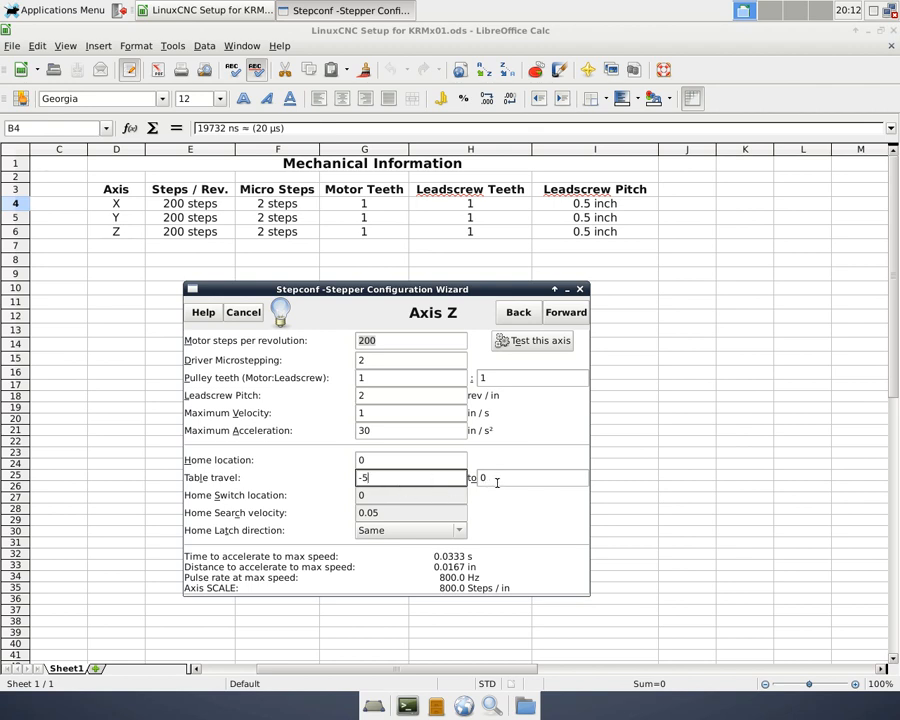
{"action": "mouse_move", "coordinate": [512, 472]}
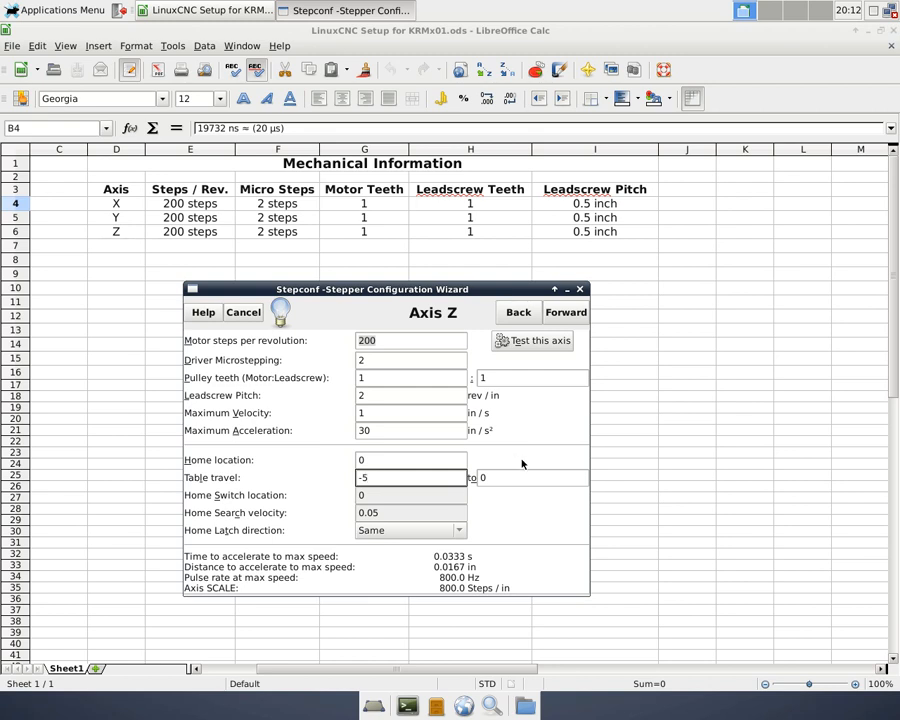
{"action": "left_click", "coordinate": [532, 340]}
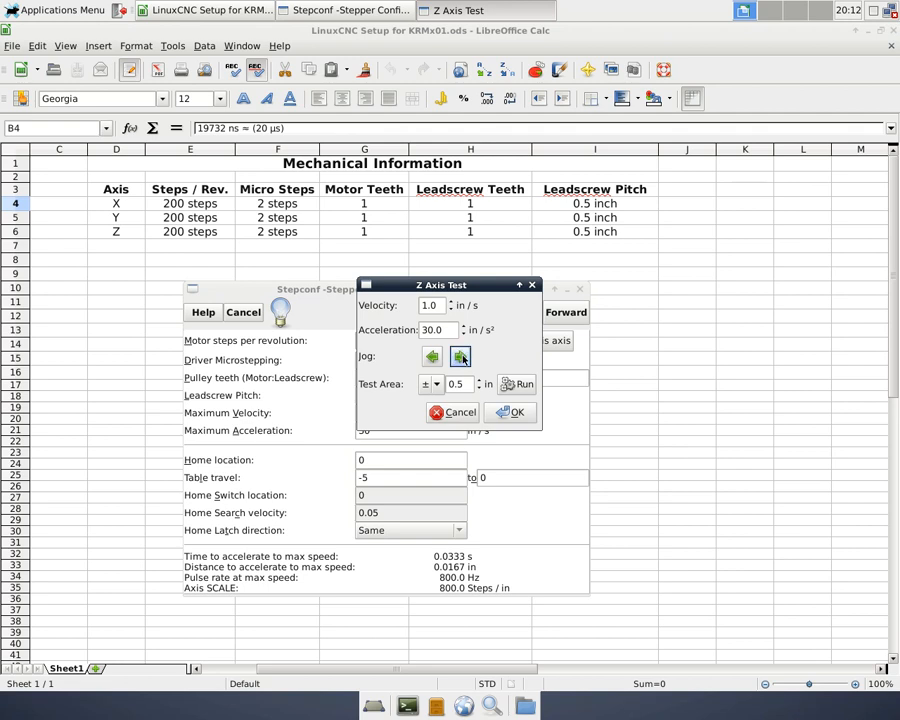
{"action": "left_click", "coordinate": [512, 412]}
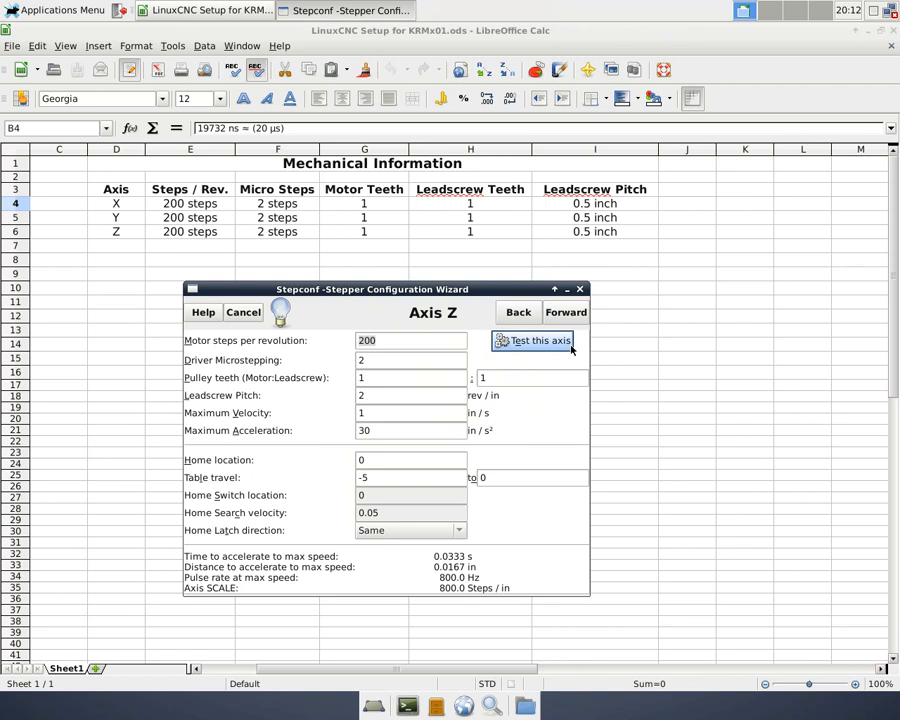
- Write the KRMx01 configuration files from the Almost Done page and confirm quitting the wizard
{"action": "left_click", "coordinate": [566, 312]}
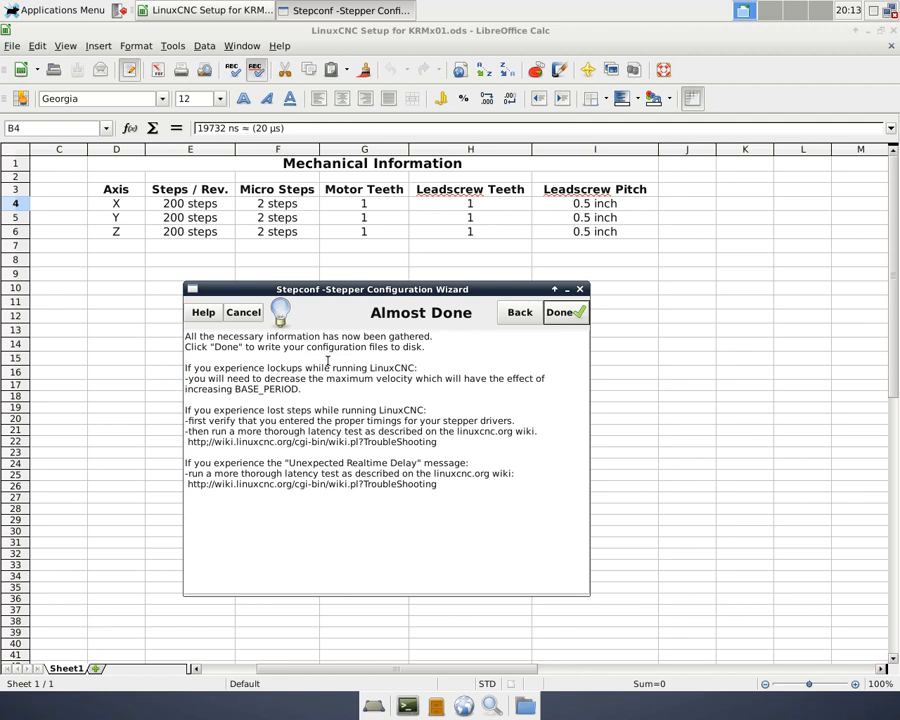
{"action": "mouse_move", "coordinate": [324, 388]}
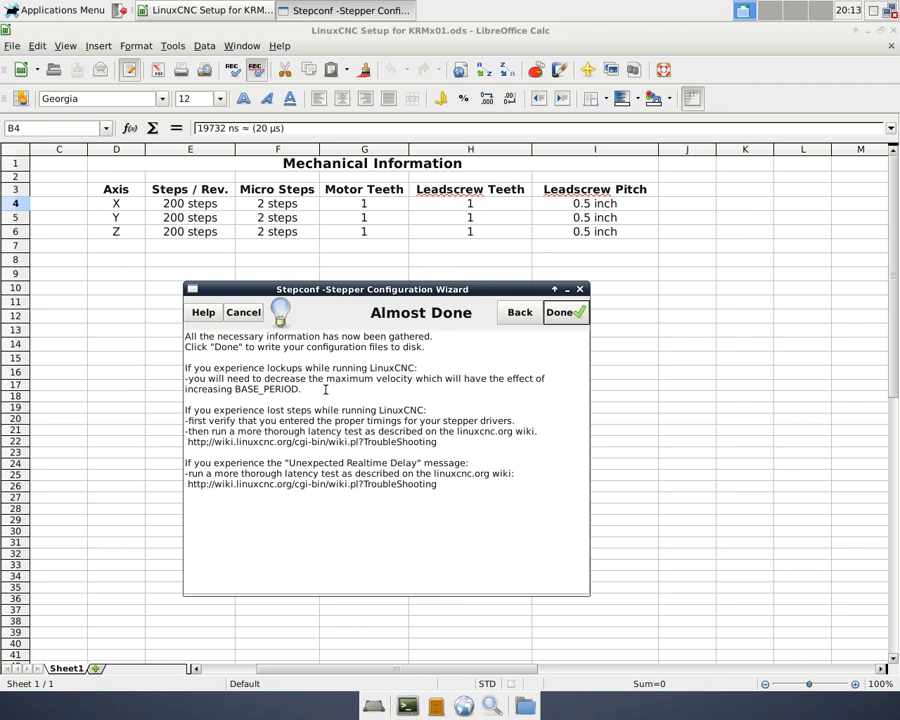
{"action": "mouse_move", "coordinate": [480, 410]}
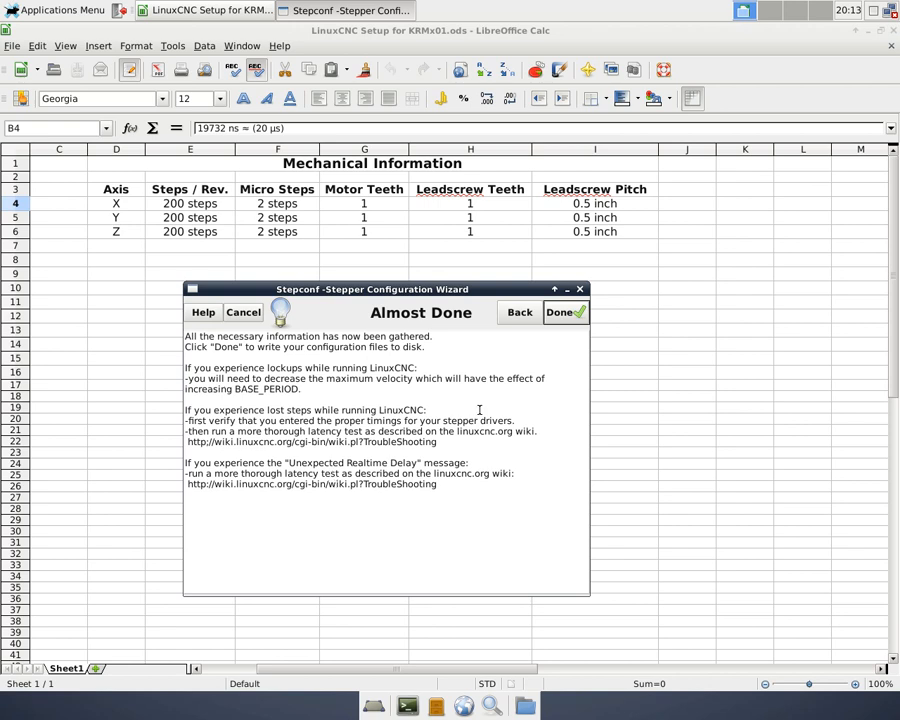
{"action": "left_click", "coordinate": [564, 312]}
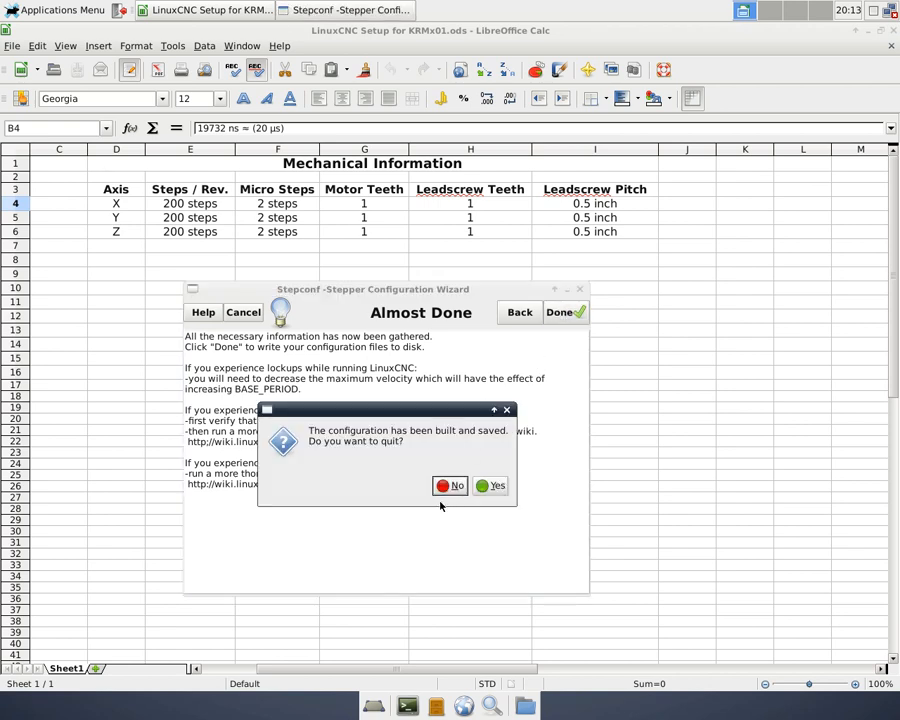
{"action": "mouse_move", "coordinate": [406, 460]}
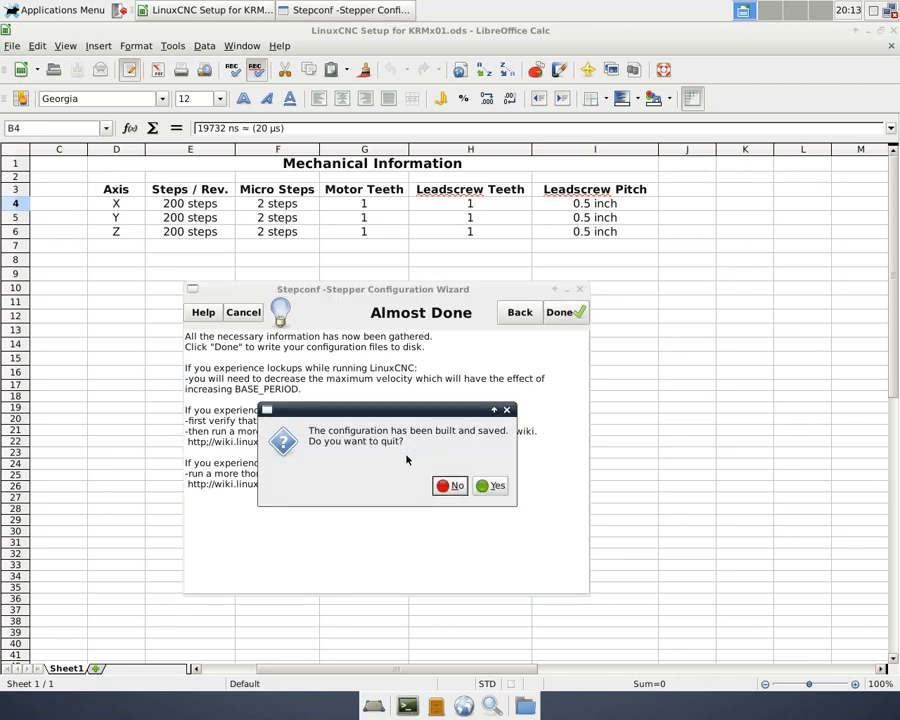
{"action": "left_click", "coordinate": [498, 486]}
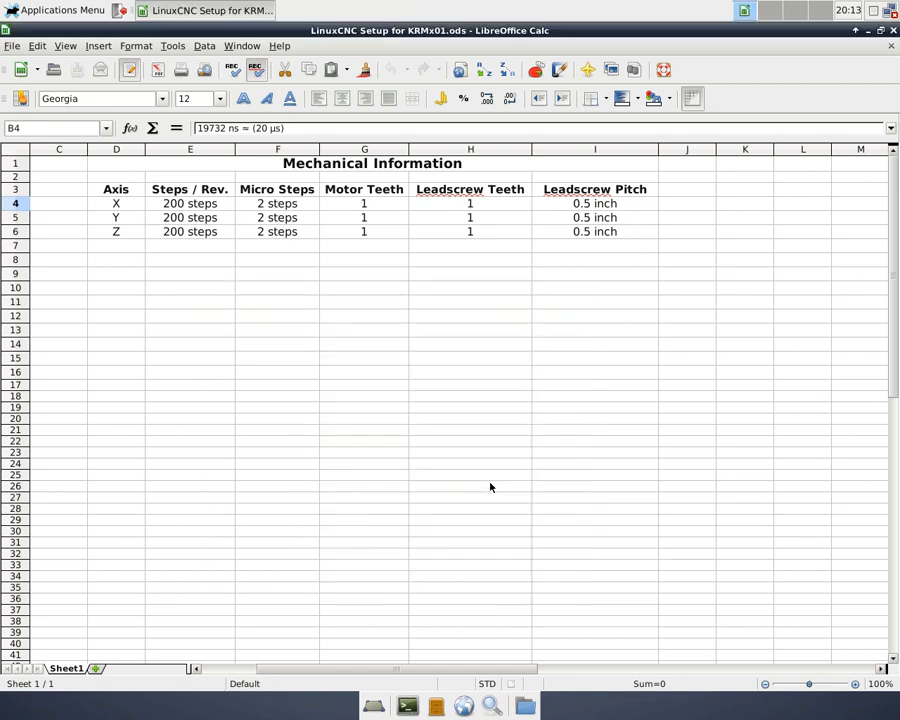
{"action": "mouse_move", "coordinate": [874, 62]}
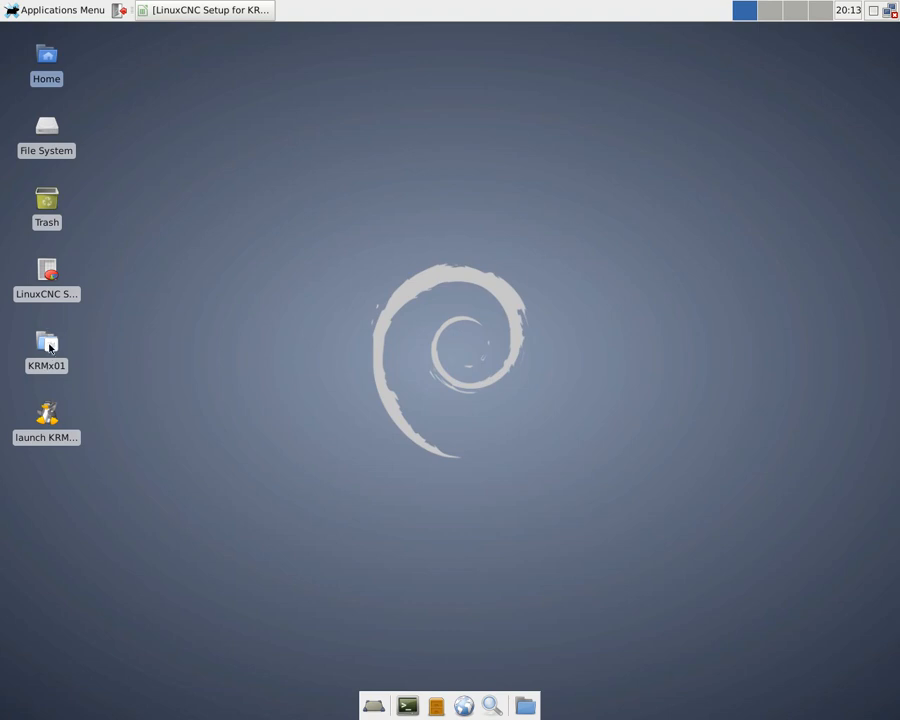
- Review the generated KRMx01 .hal/.ini files in the desktop folder, then select the launch KRMx01 icon
{"action": "double_click", "coordinate": [46, 342]}
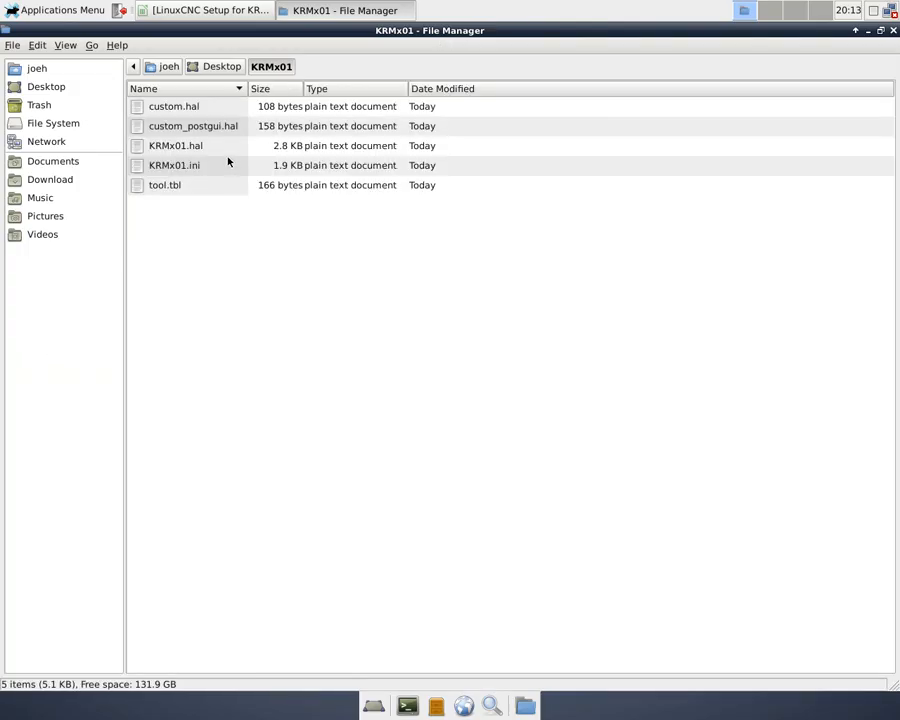
{"action": "mouse_move", "coordinate": [172, 144]}
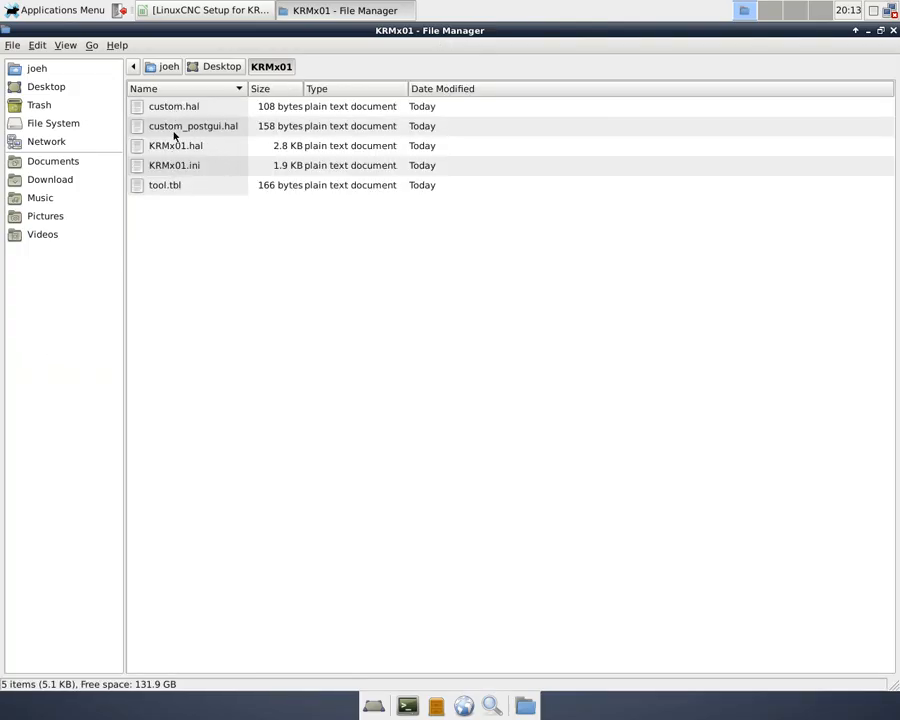
{"action": "mouse_move", "coordinate": [170, 178]}
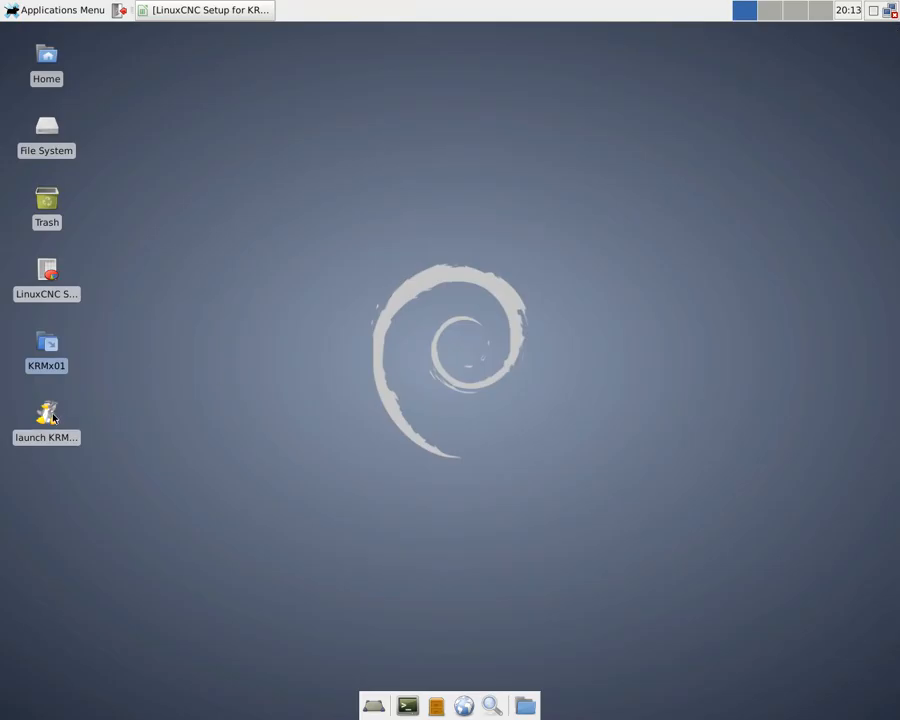
{"action": "left_click", "coordinate": [46, 414]}
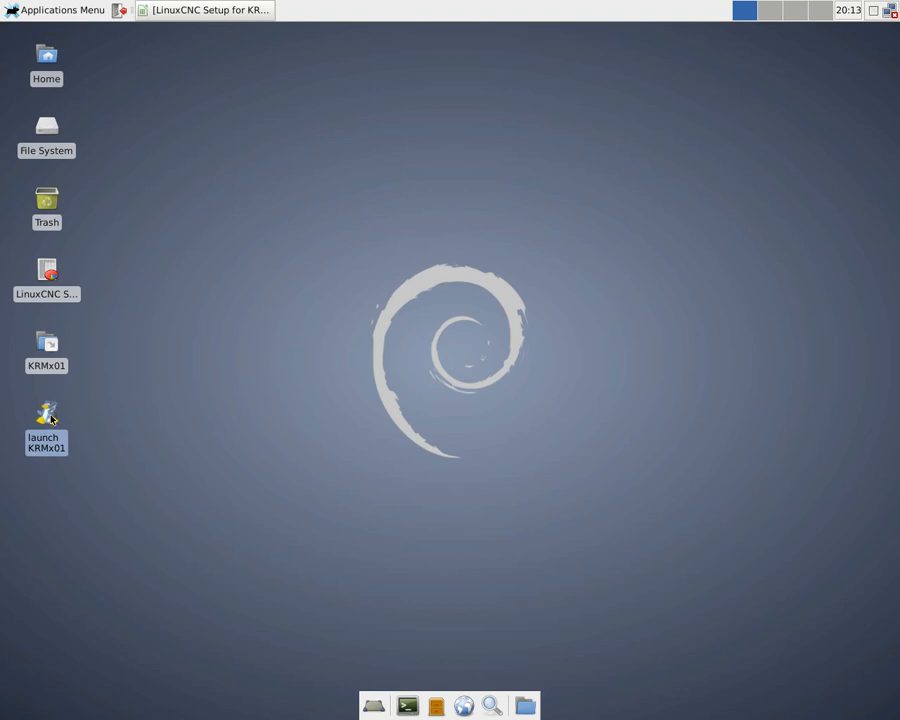
- Launch AXIS with KRMx01, release E-stop with power on, and jog the X, Y and Z axes
{"action": "double_click", "coordinate": [46, 414]}
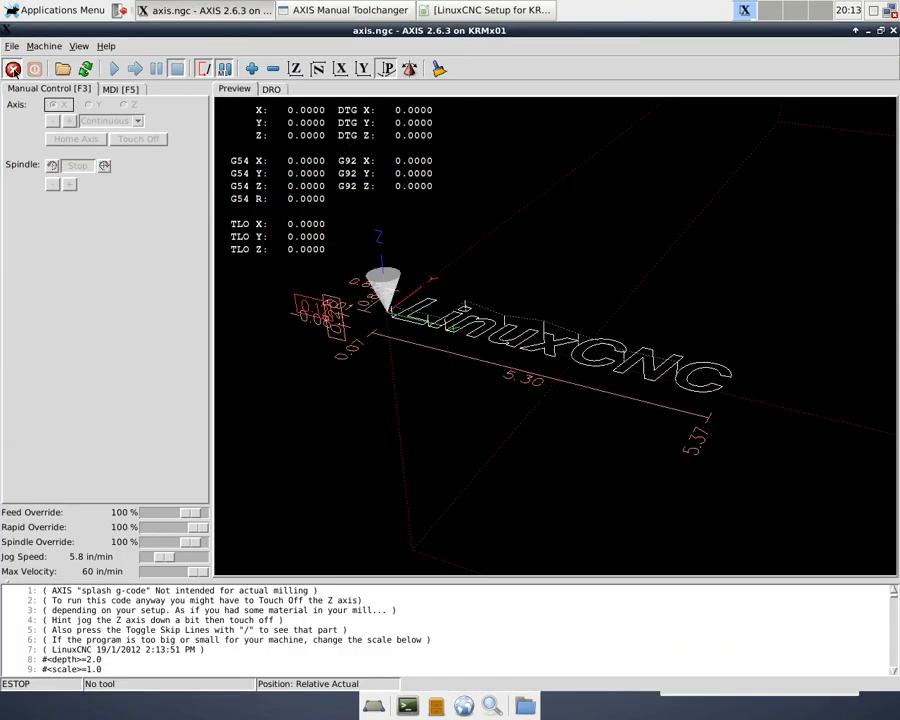
{"action": "left_click", "coordinate": [12, 68]}
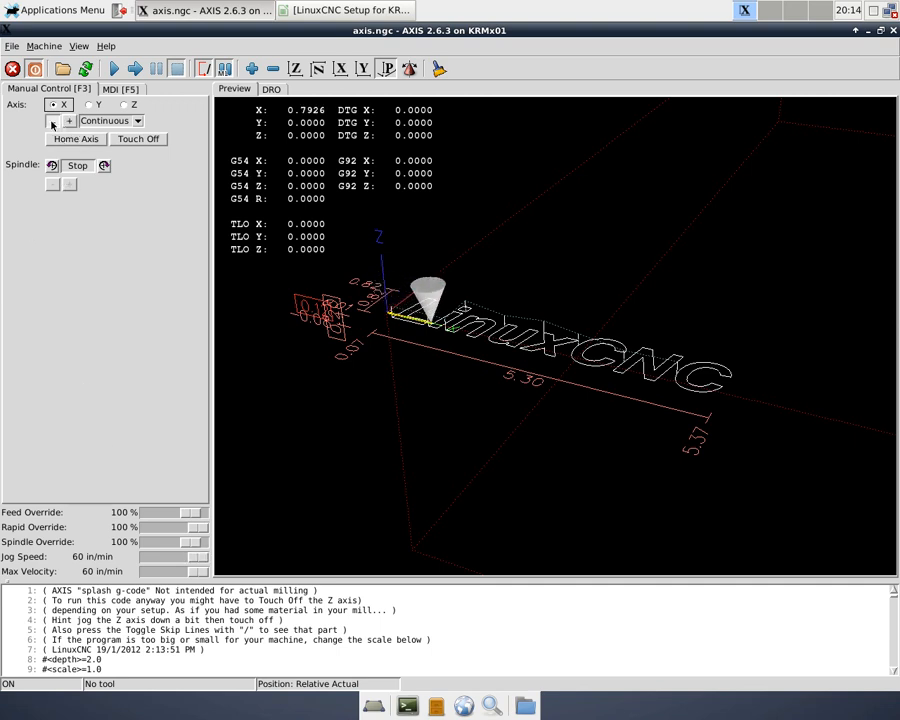
{"action": "left_click", "coordinate": [52, 120]}
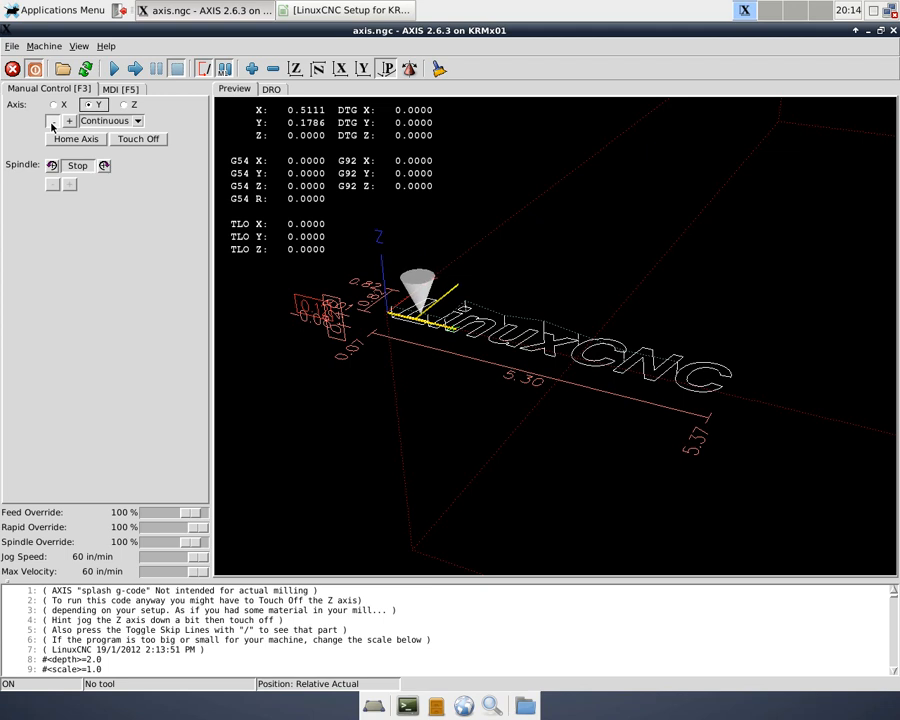
{"action": "left_click", "coordinate": [68, 122]}
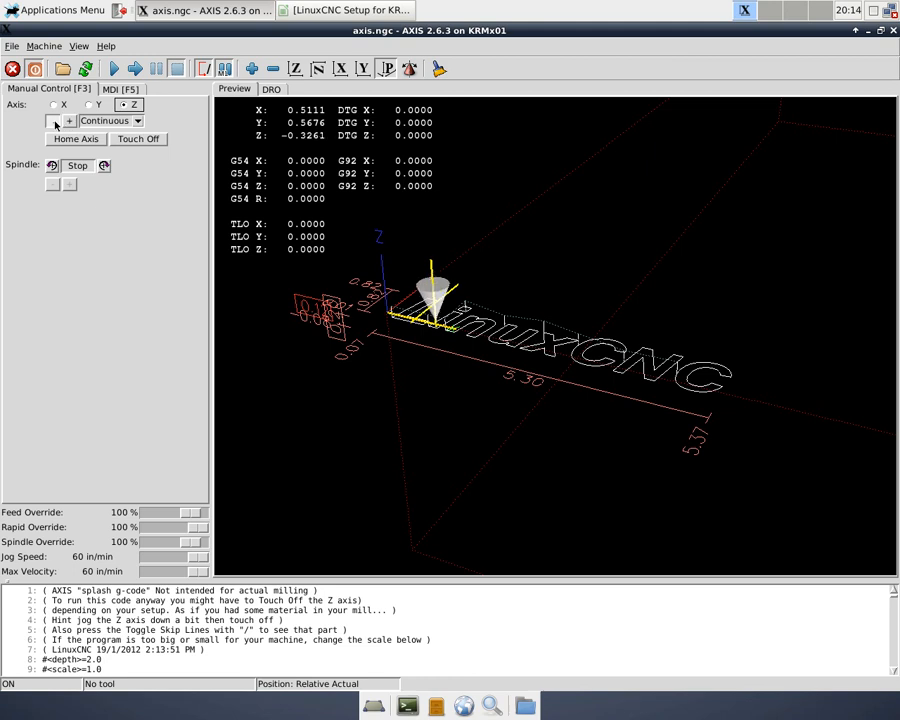
{"action": "left_click", "coordinate": [68, 122]}
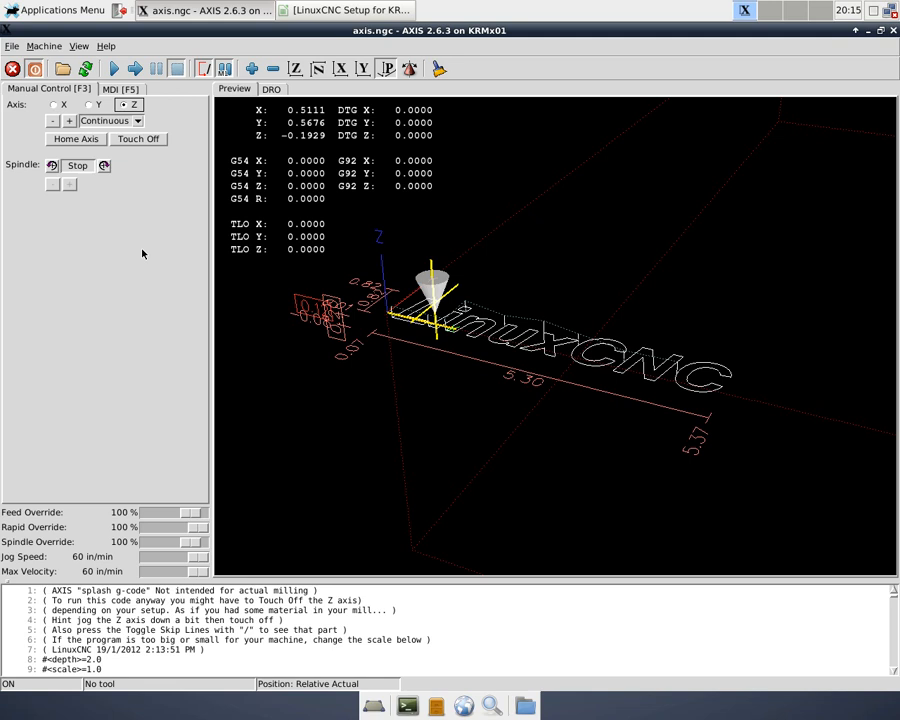
{"action": "mouse_move", "coordinate": [148, 260]}
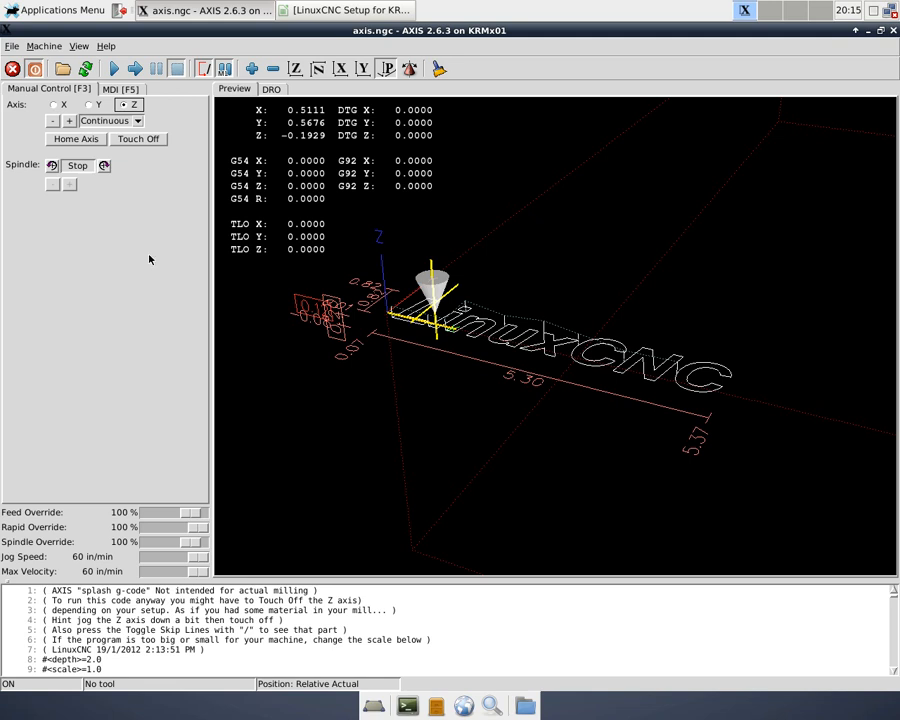